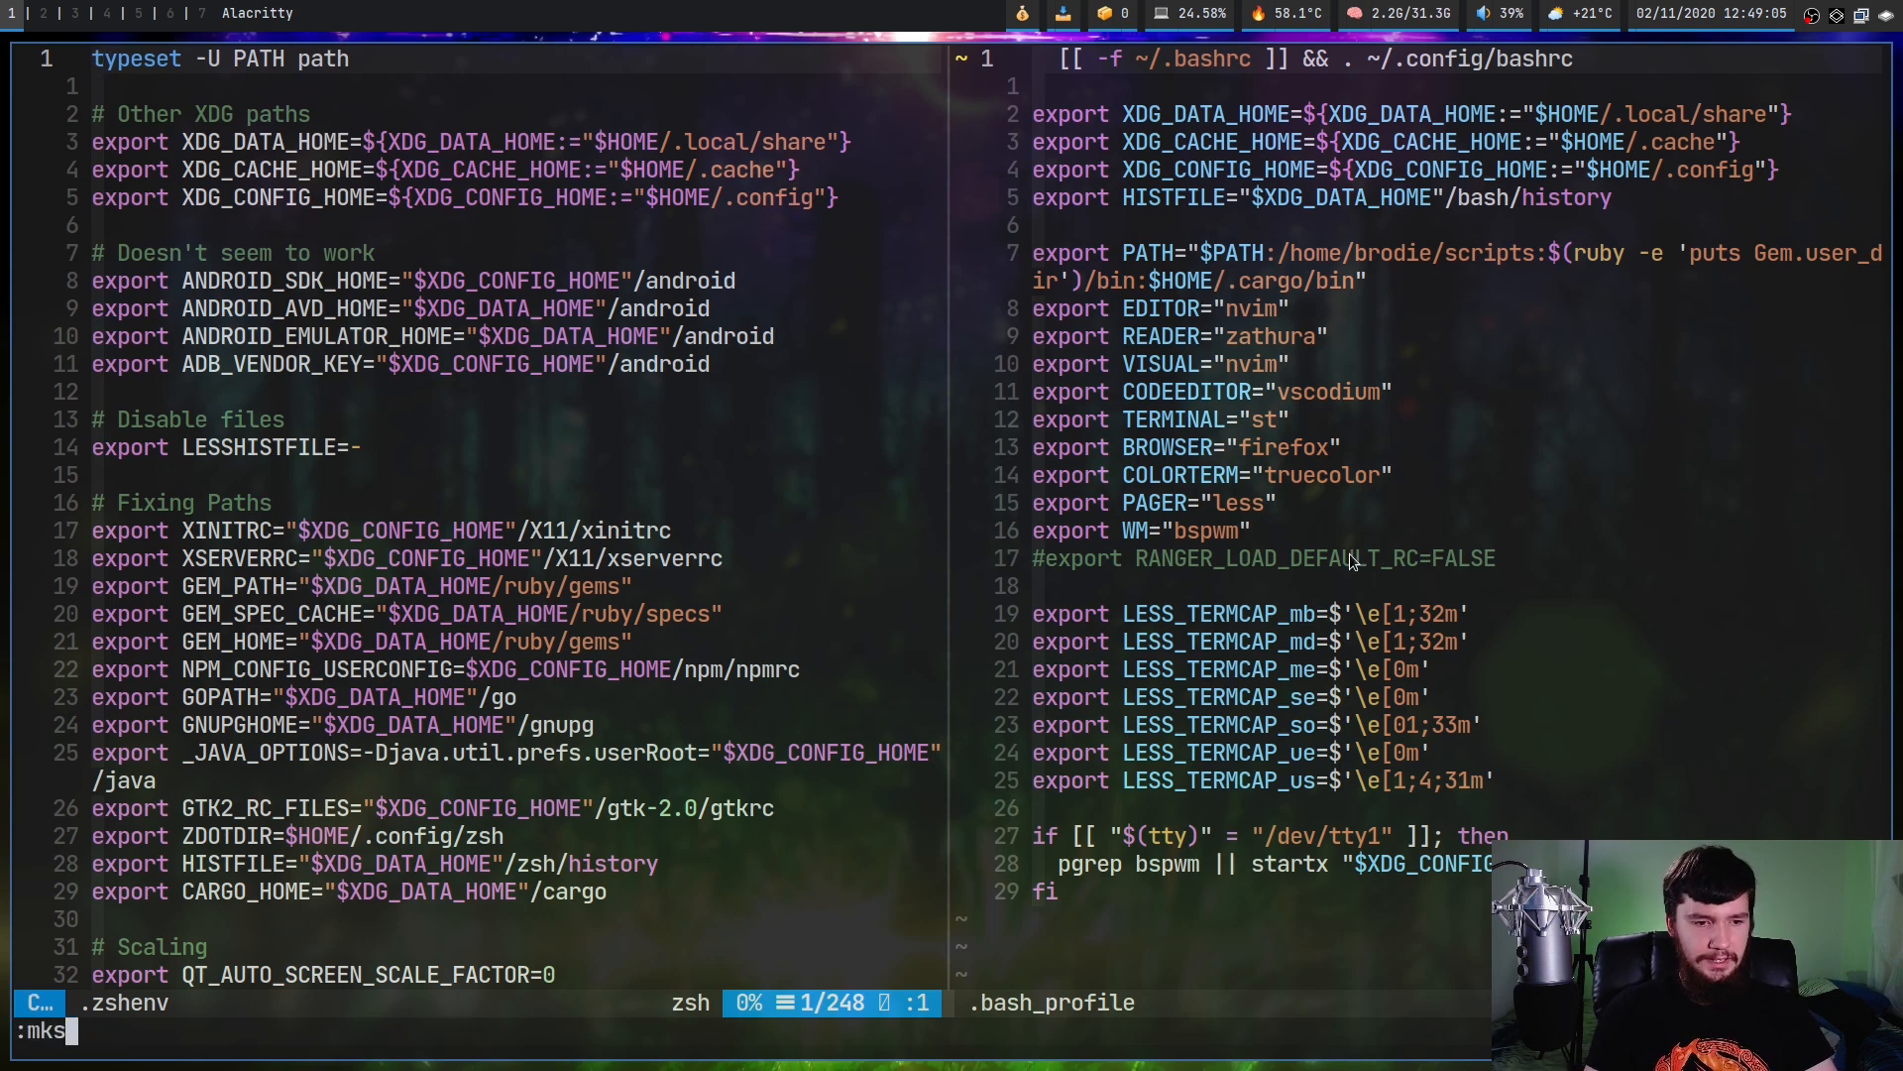
Write the session to ~/.config/nvim/session/test.vim with :mksession
type("ession")
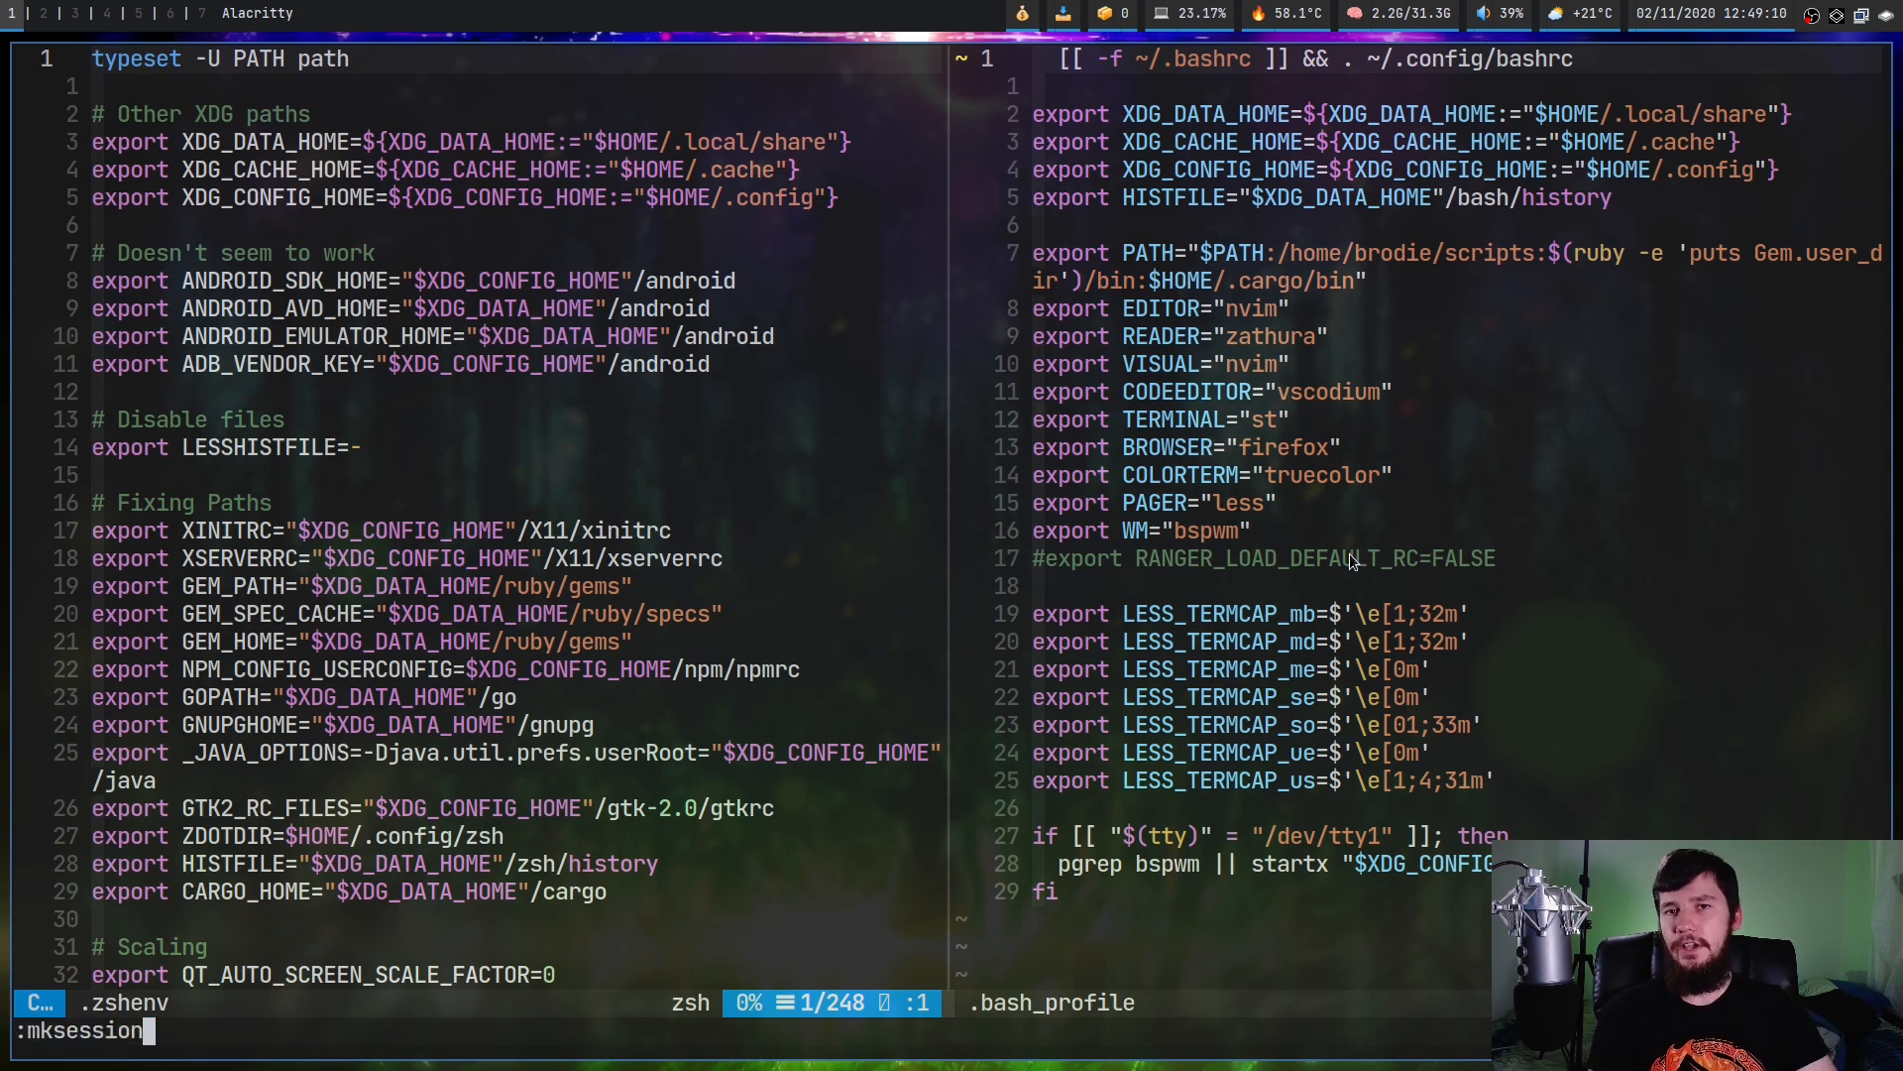
type("~")
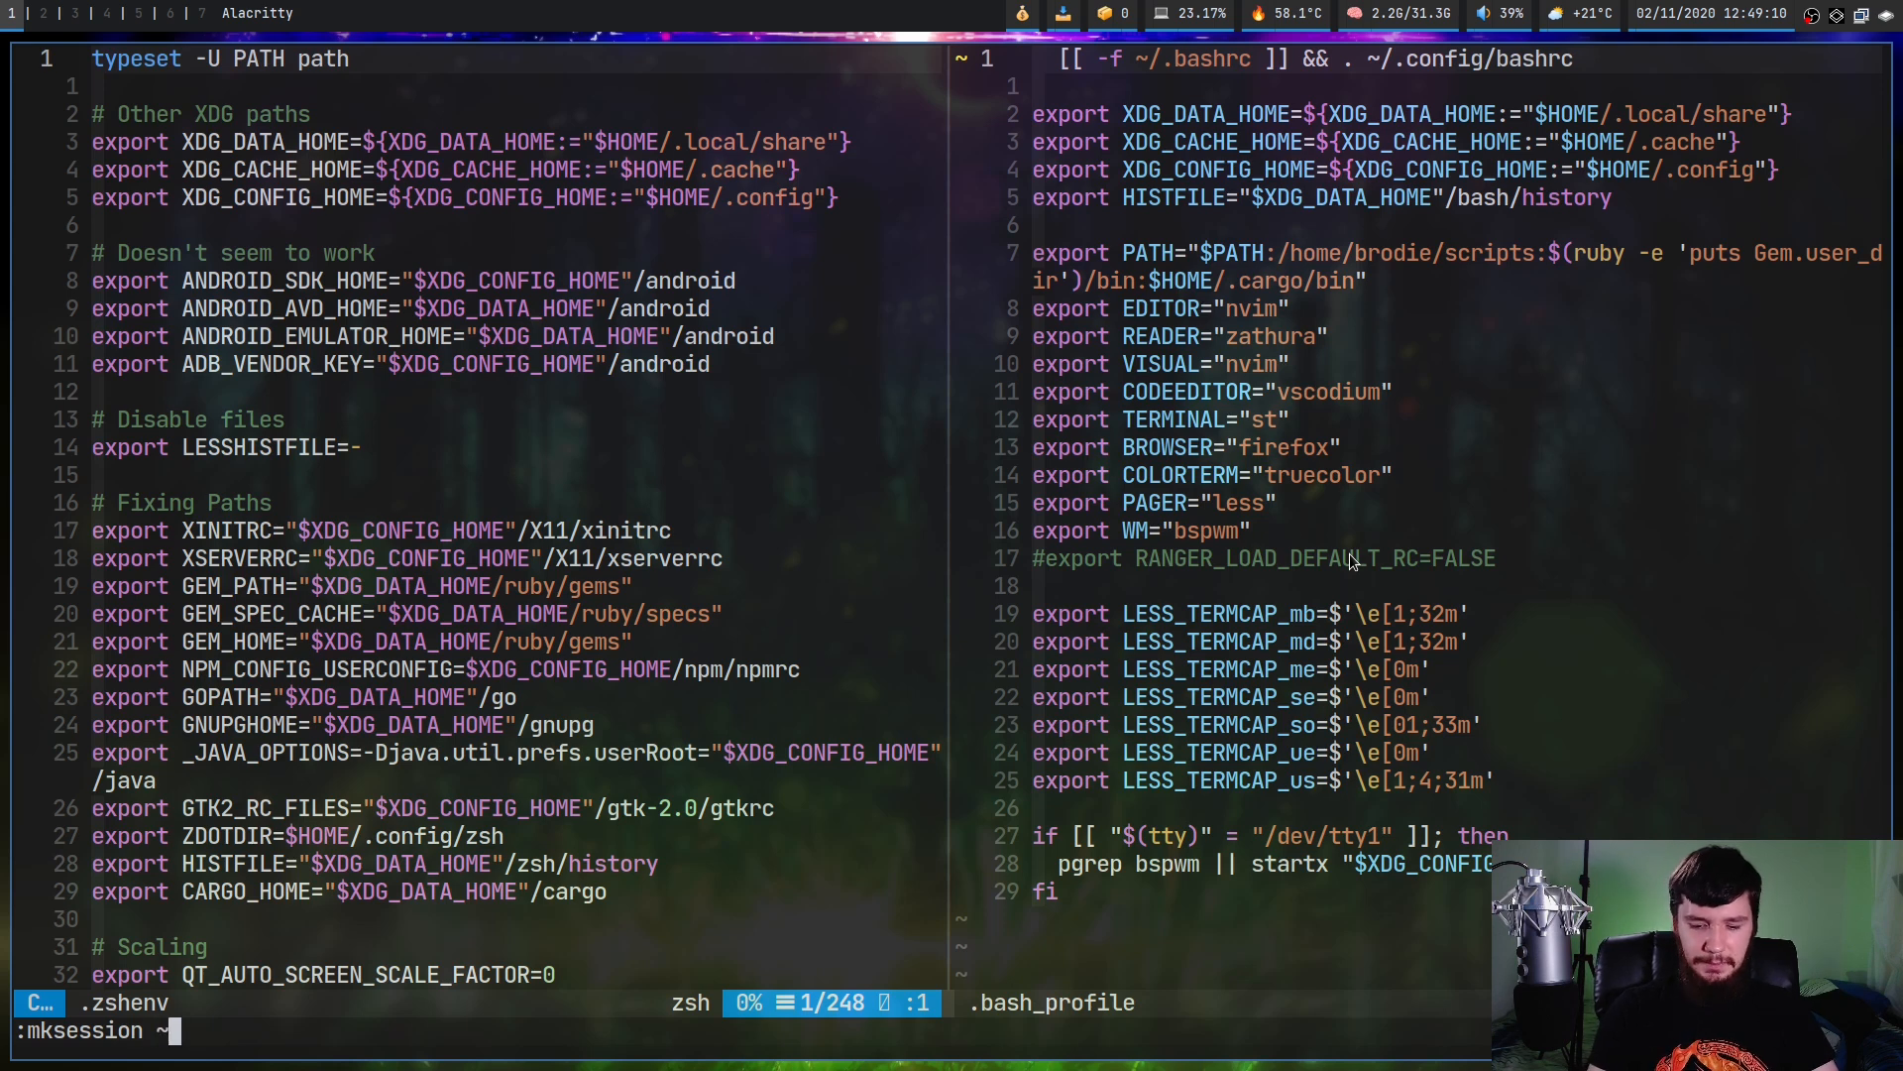
type(".")
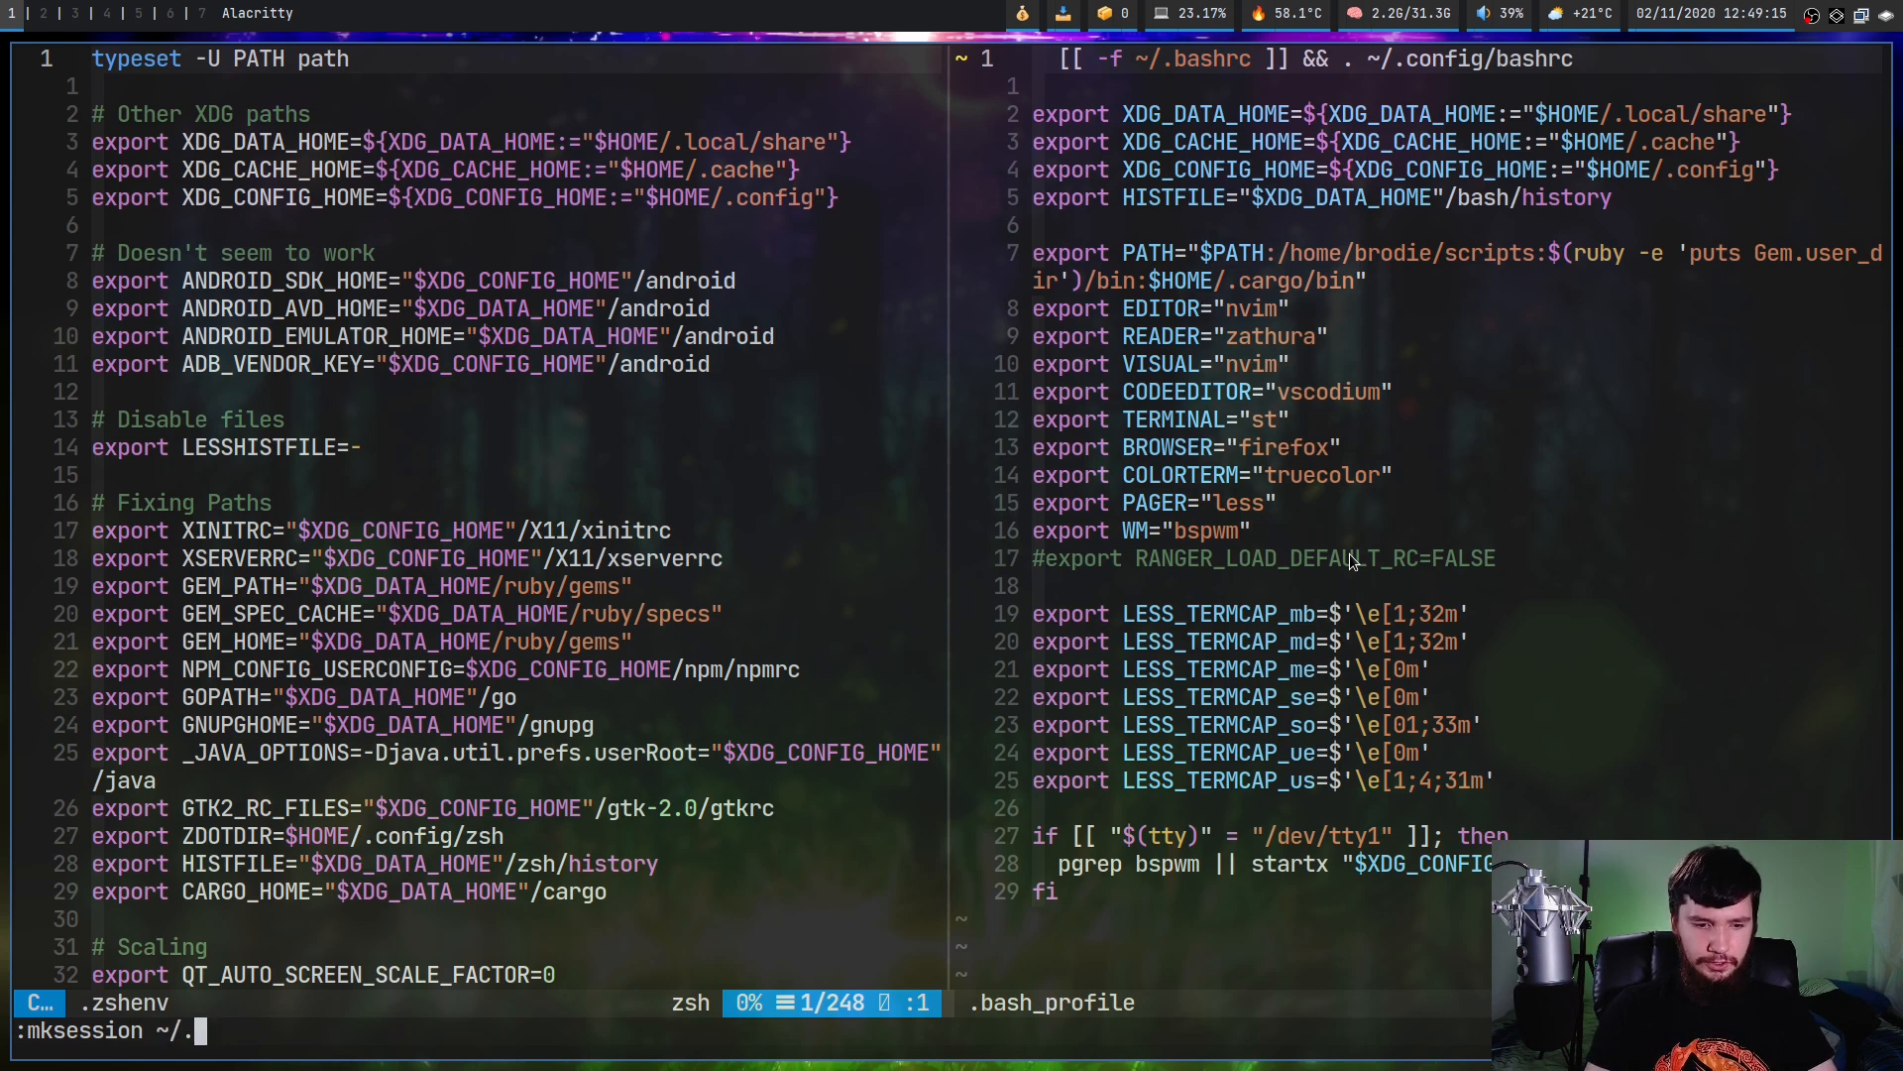
type("config/")
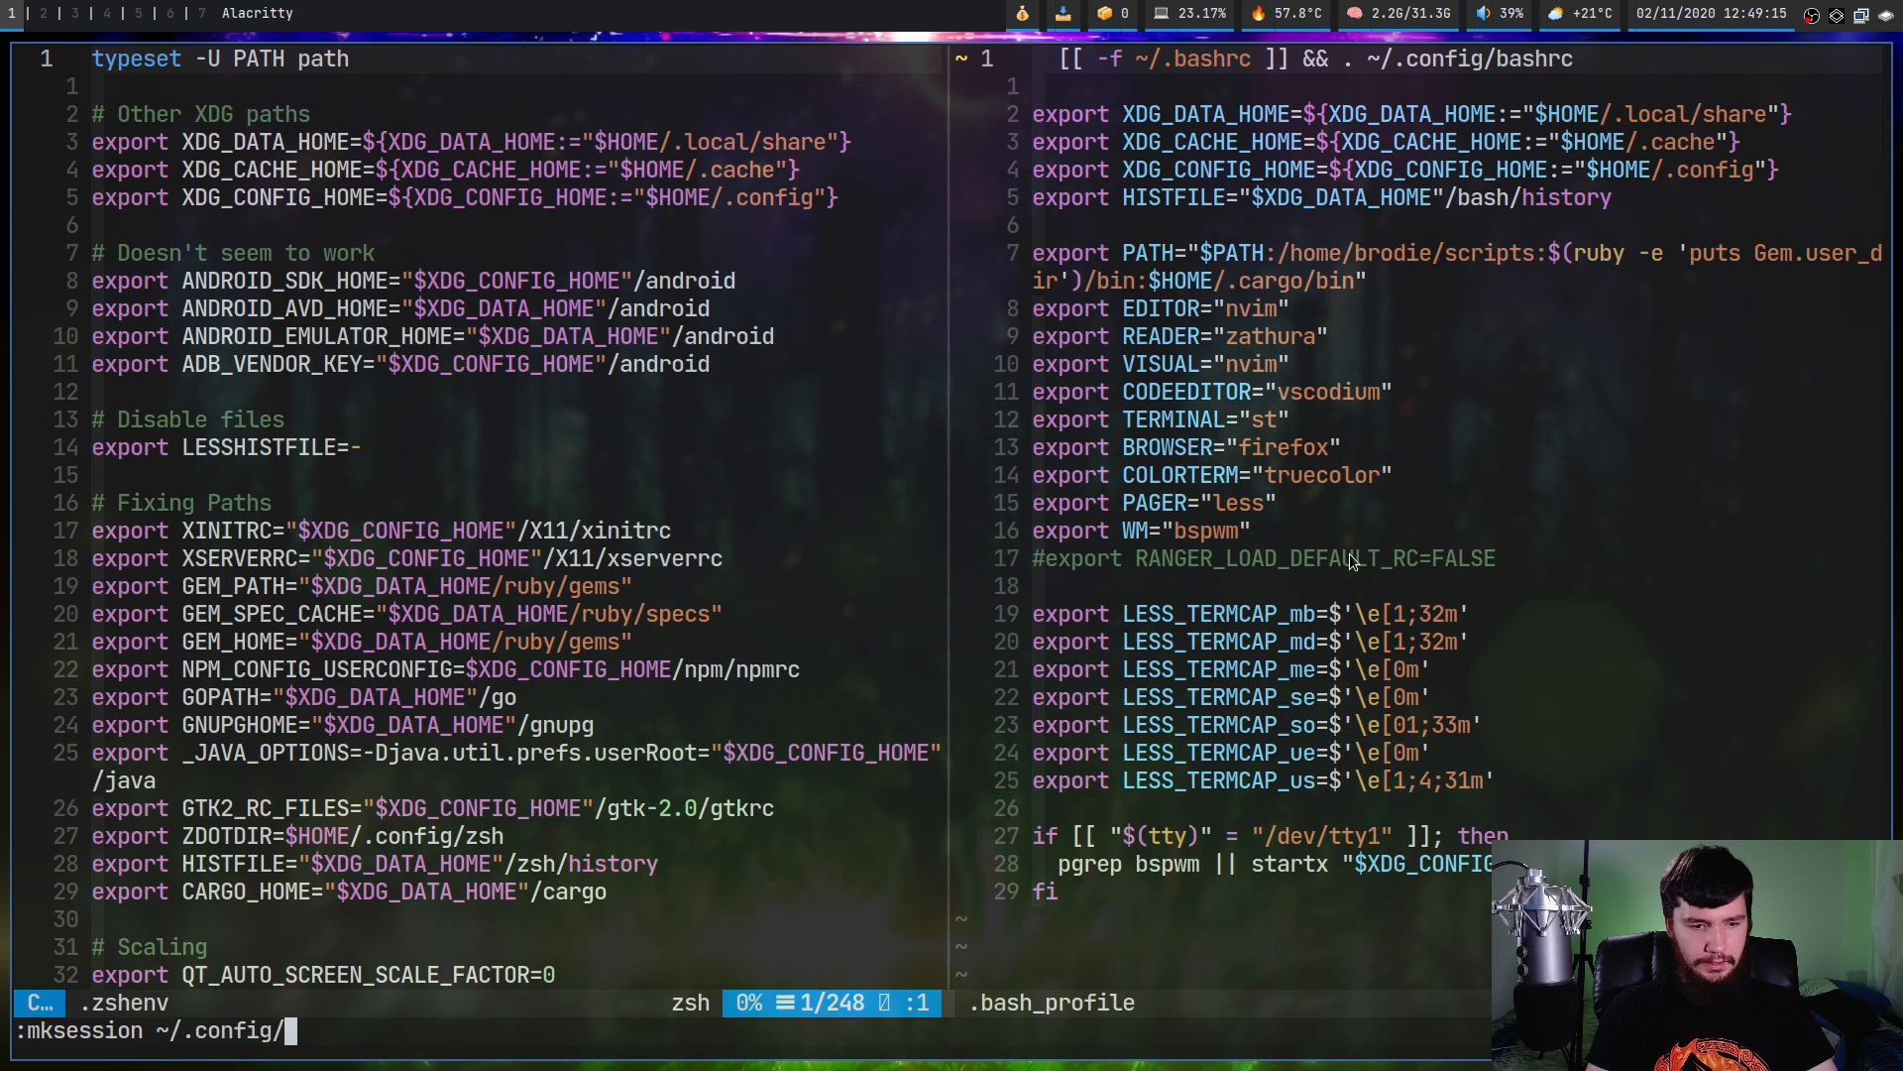
type("nvim/")
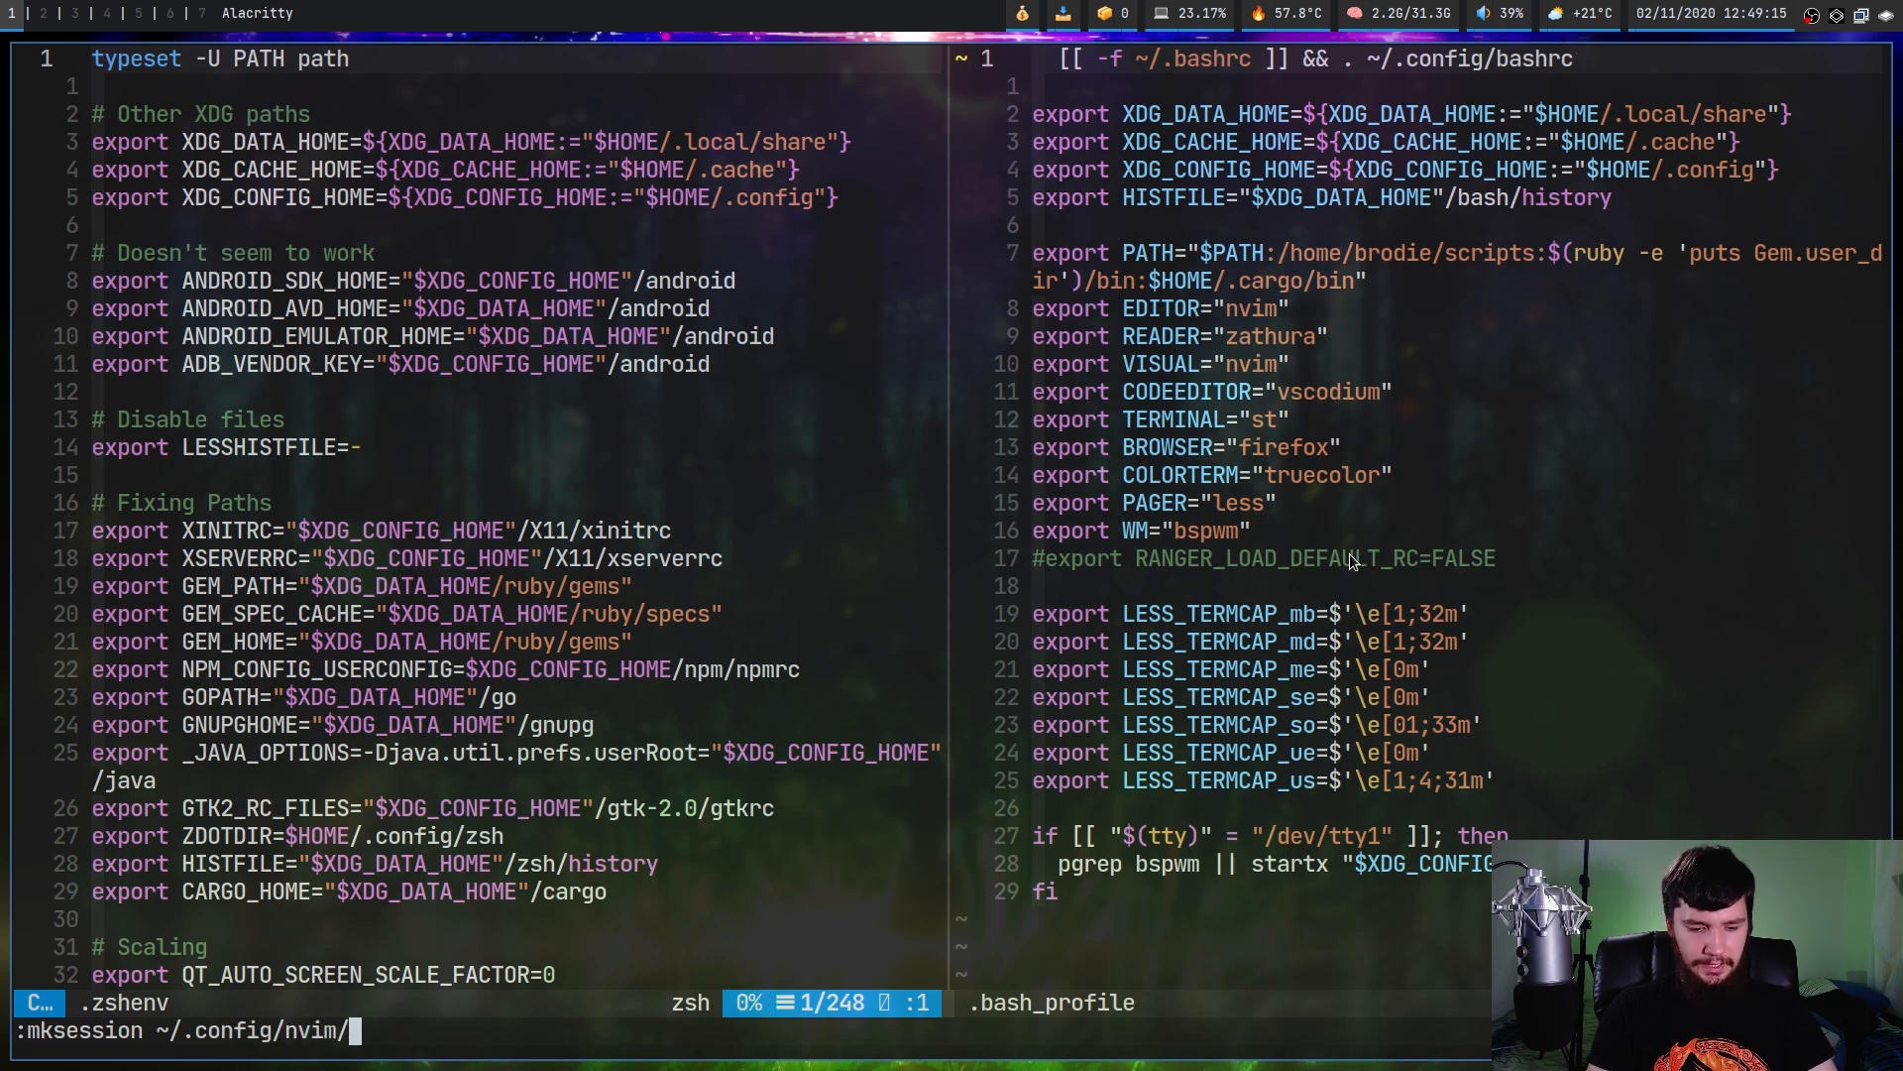
type("session/")
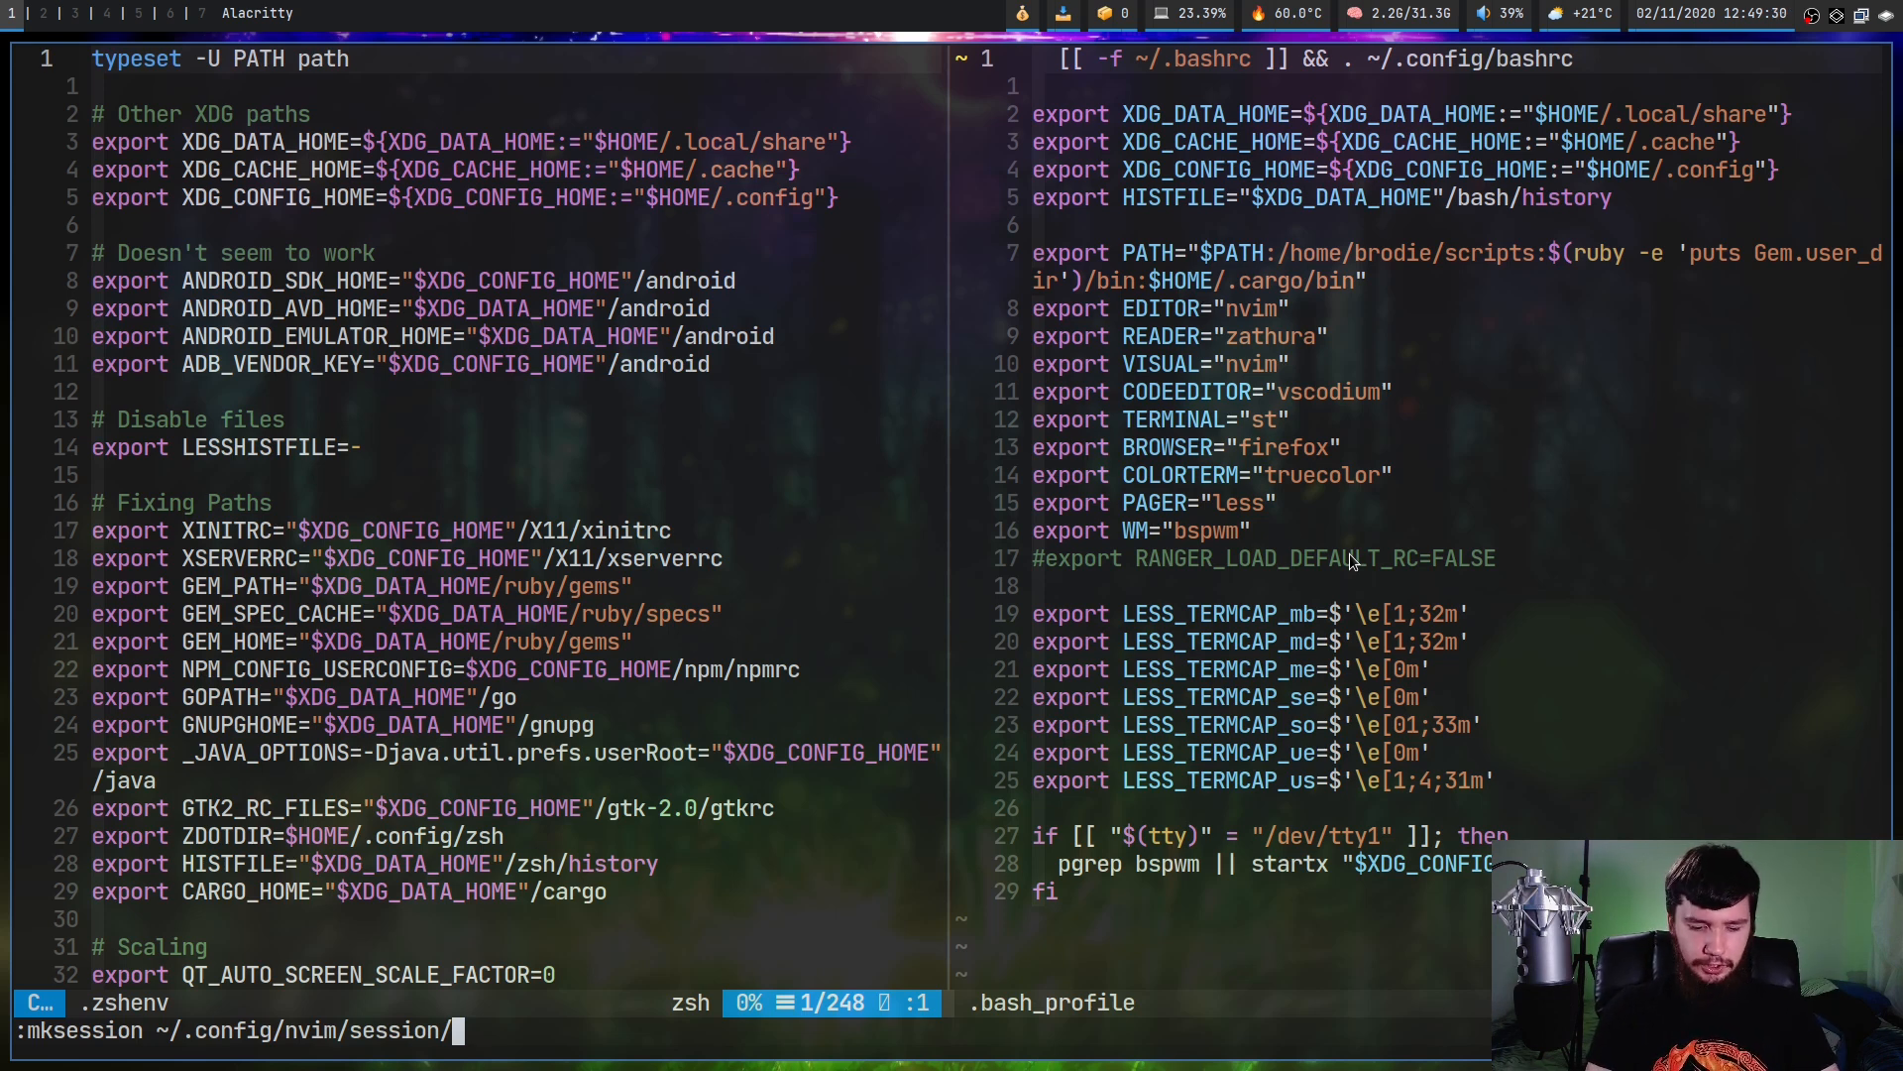
type("test.v")
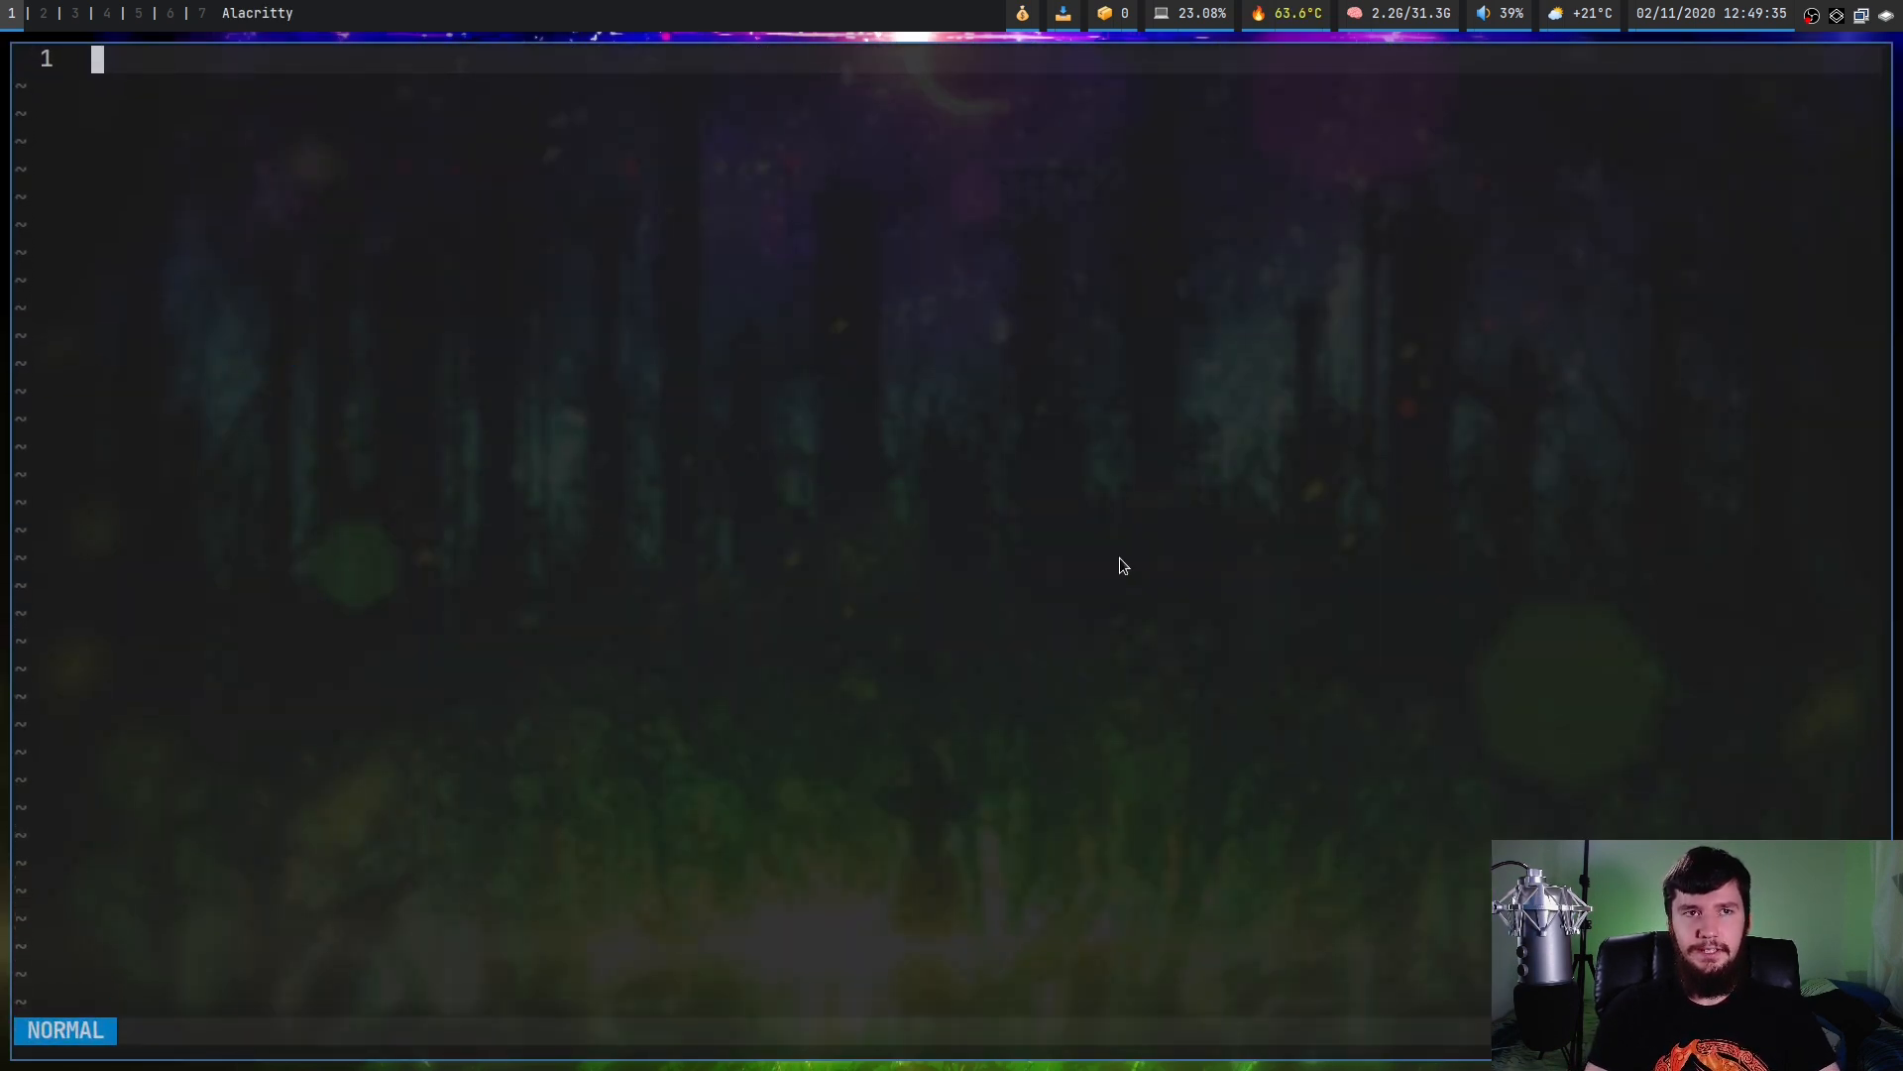
Restore the .zshenv/.bash_profile split via :source ~/.config/nvim/session/test.vim
type(":s")
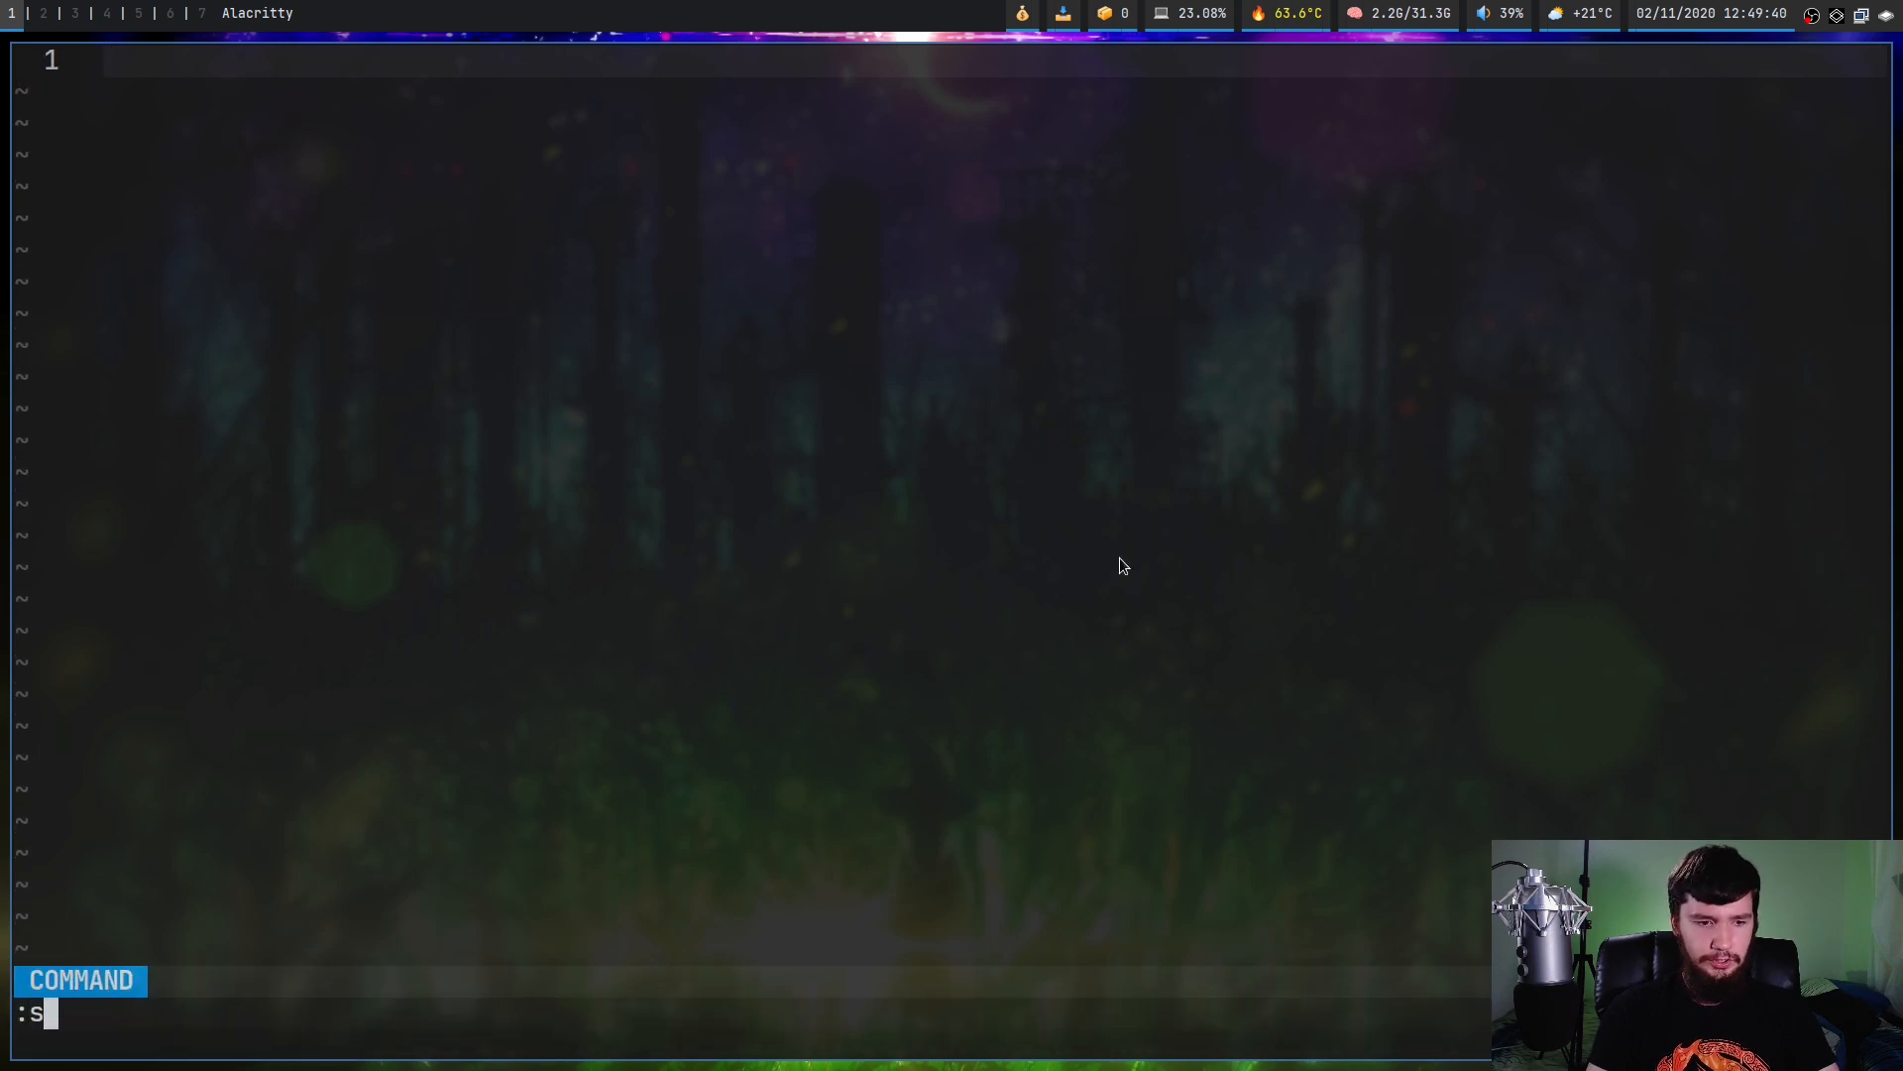
type("ource")
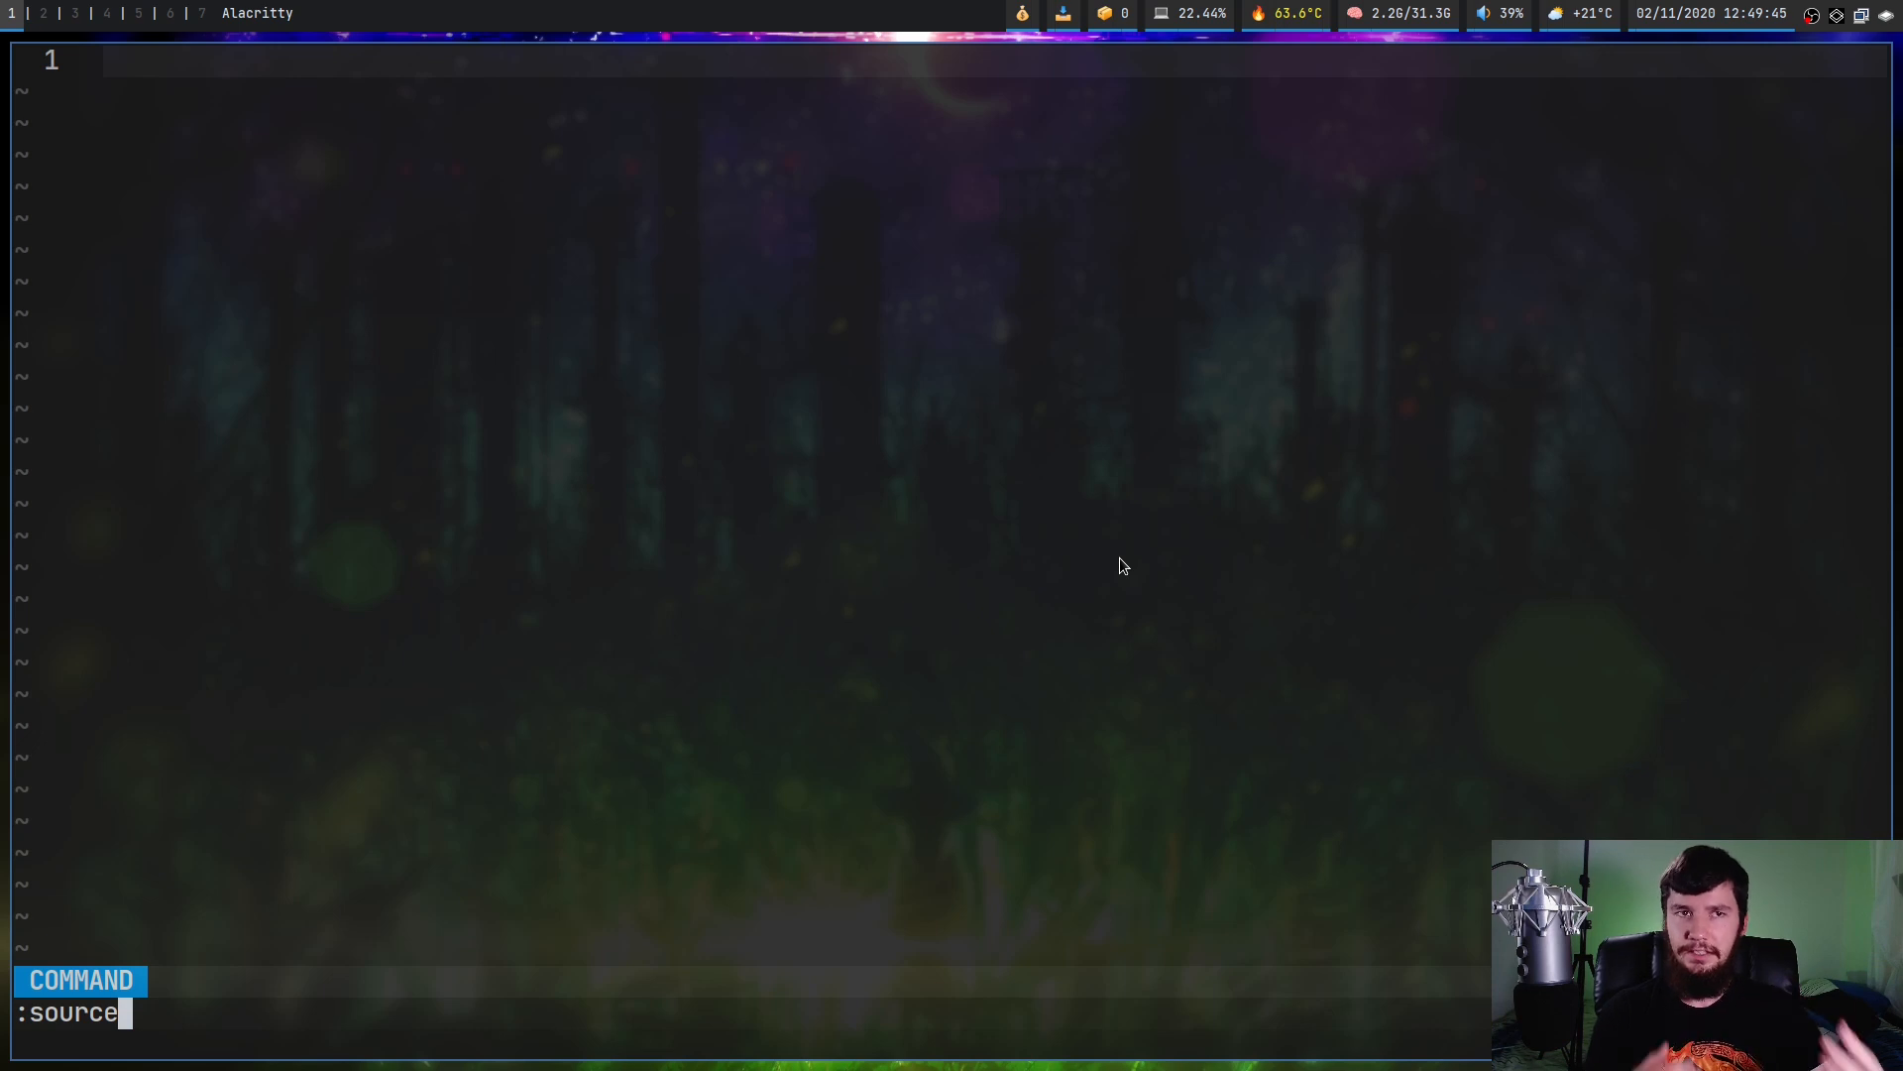
type("~/")
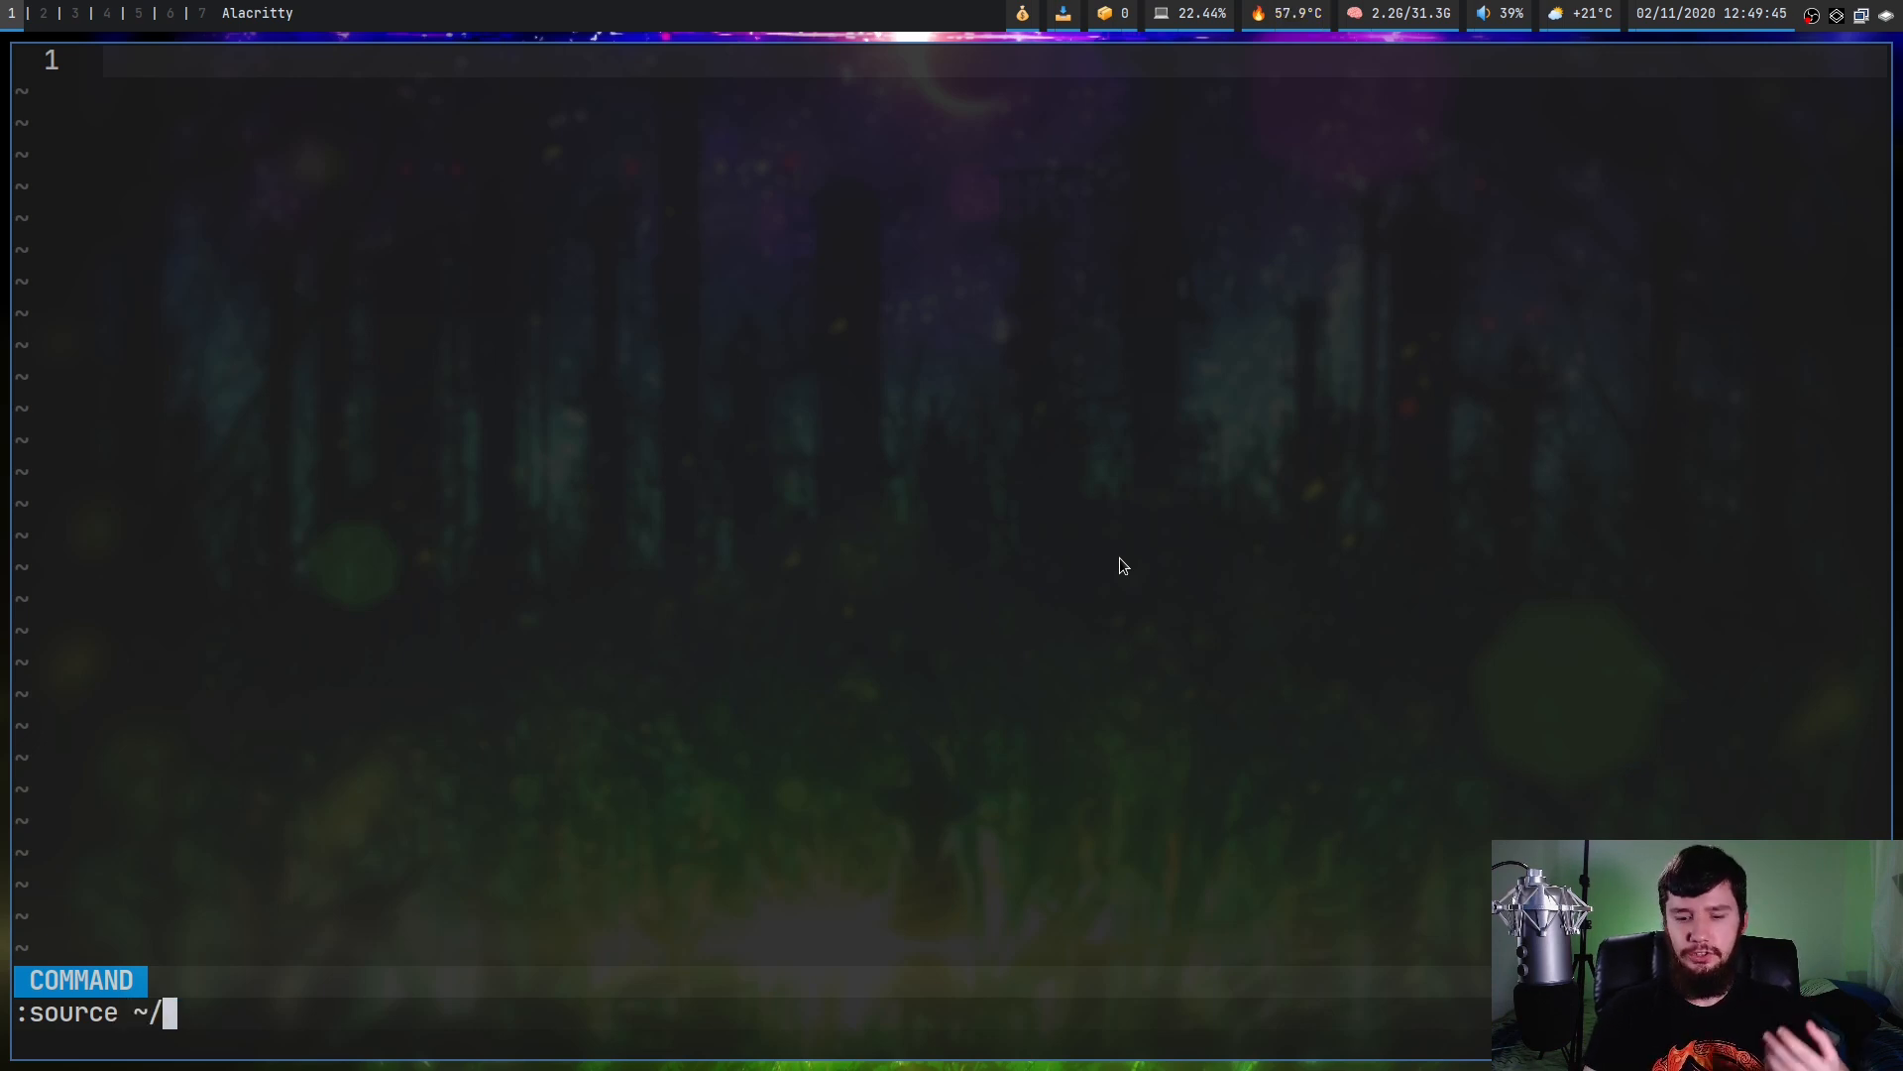
type(".config/")
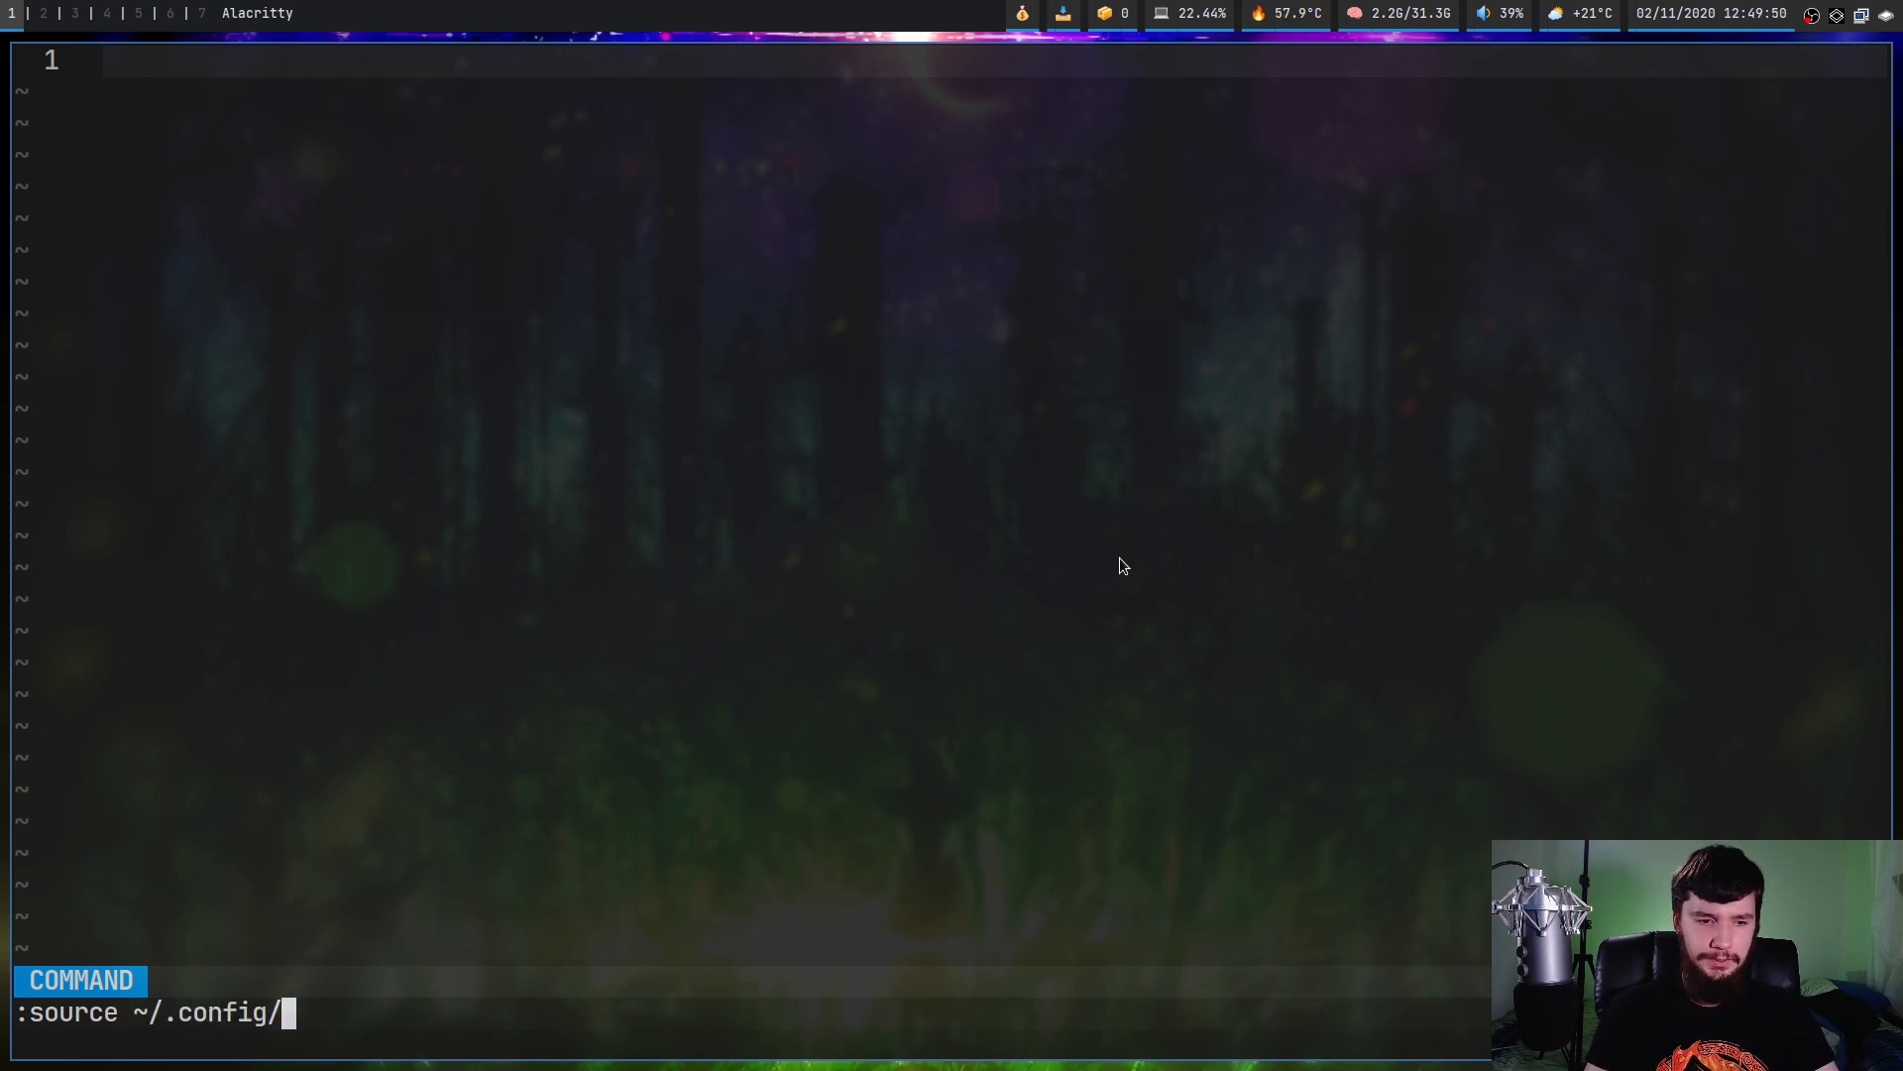
type("nvim/s")
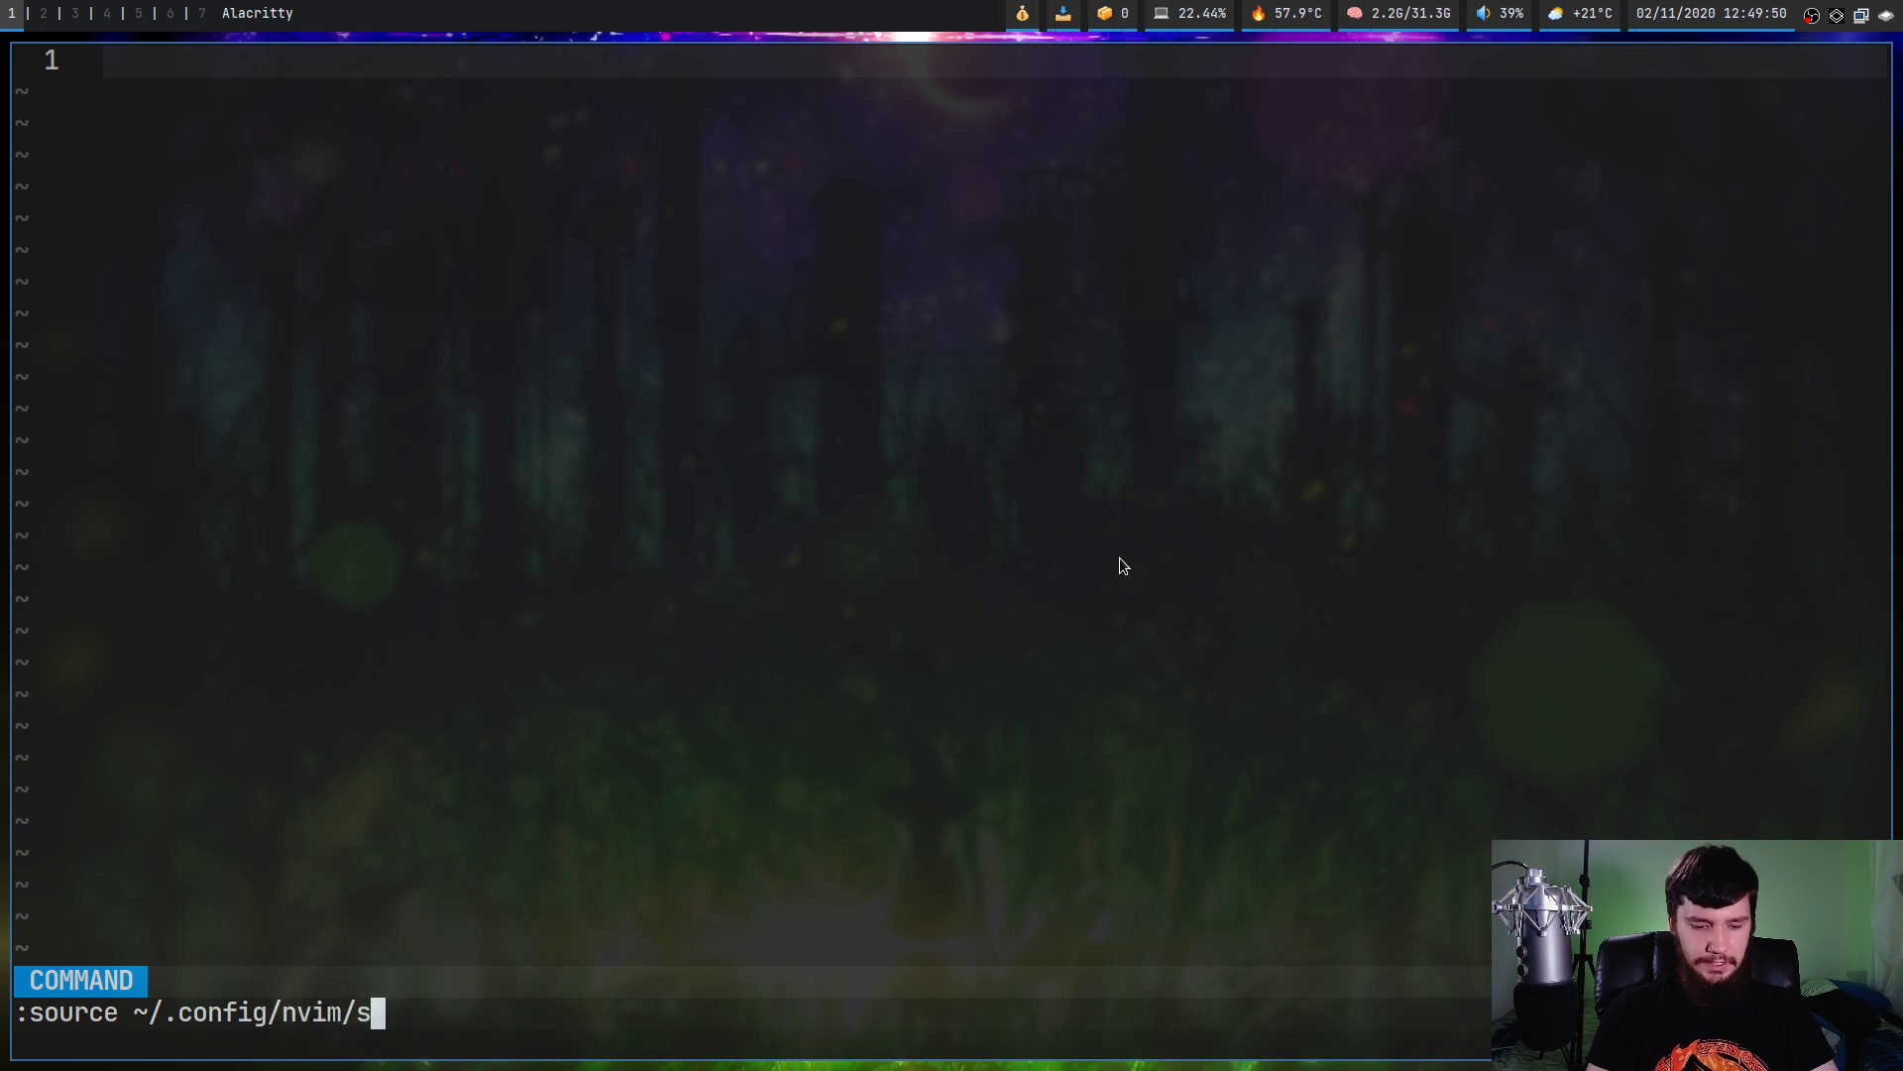
type("ession/test.vim")
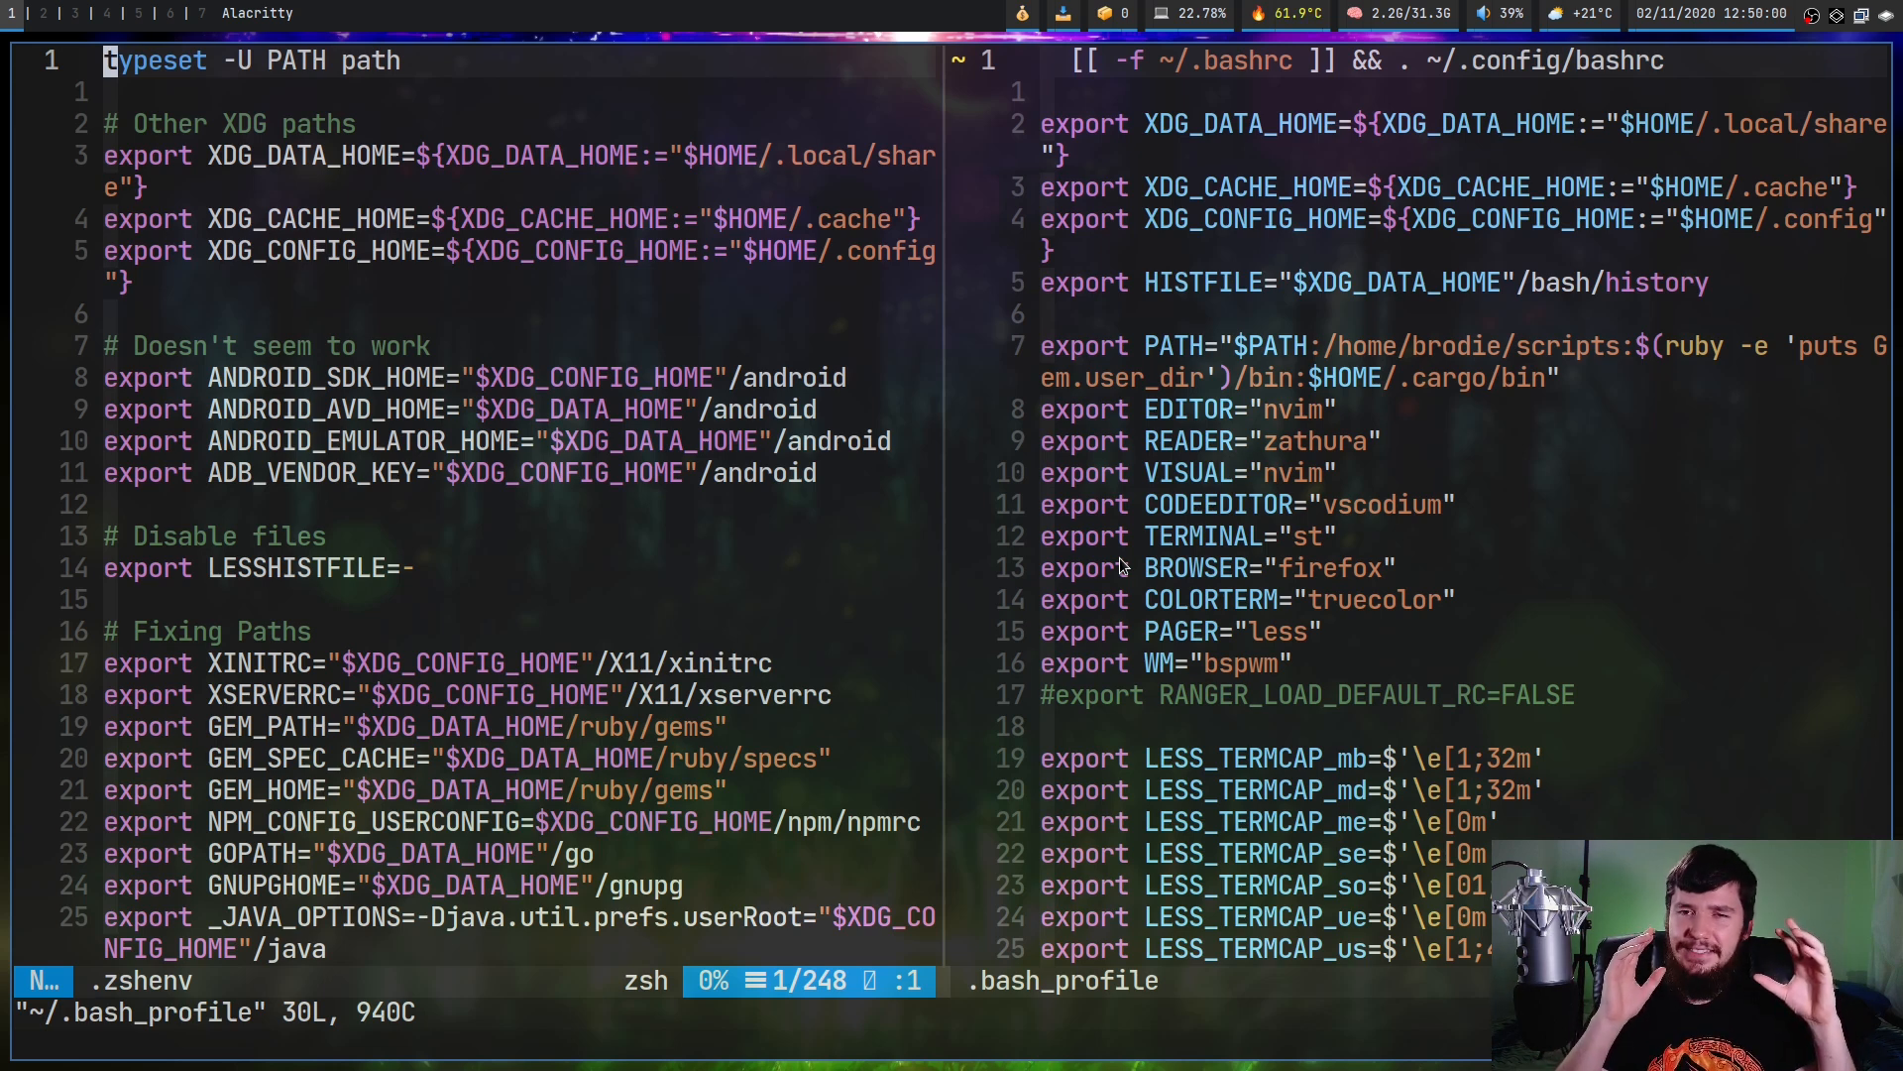
key("i")
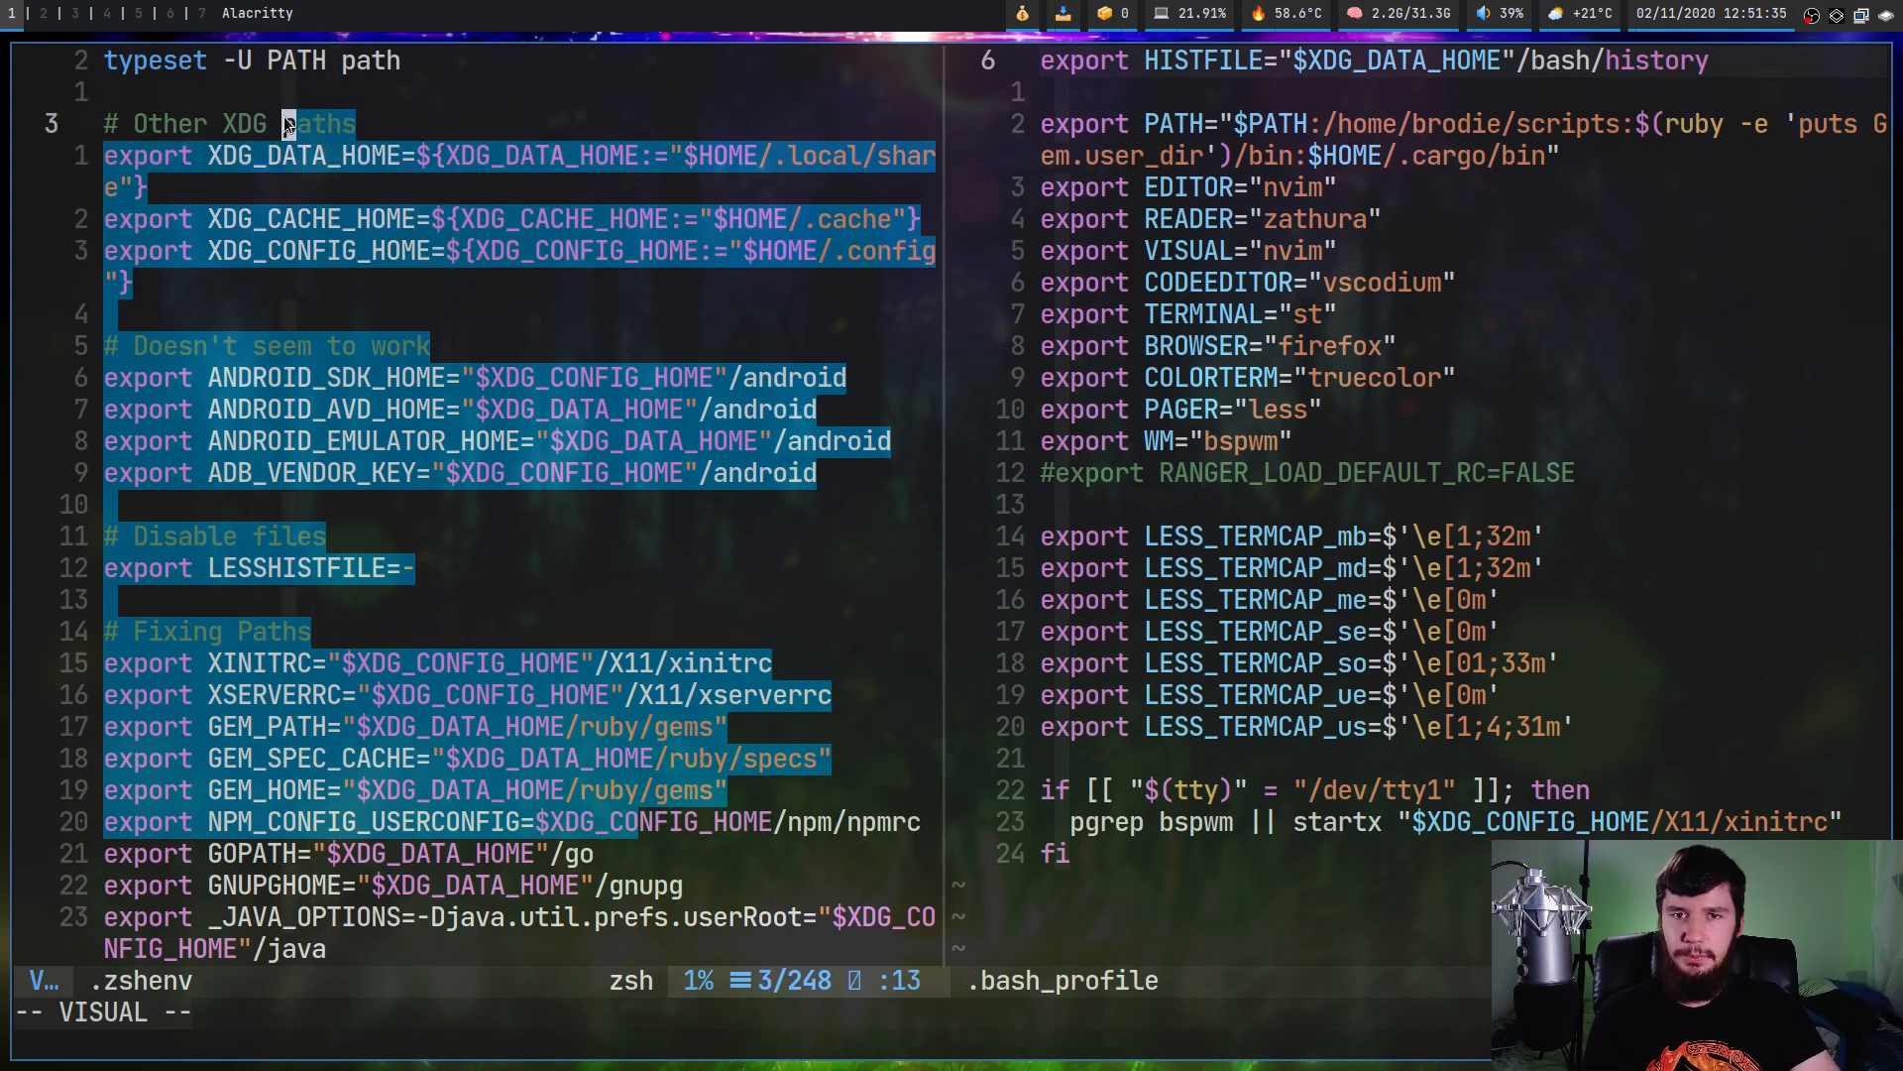
key("Escape")
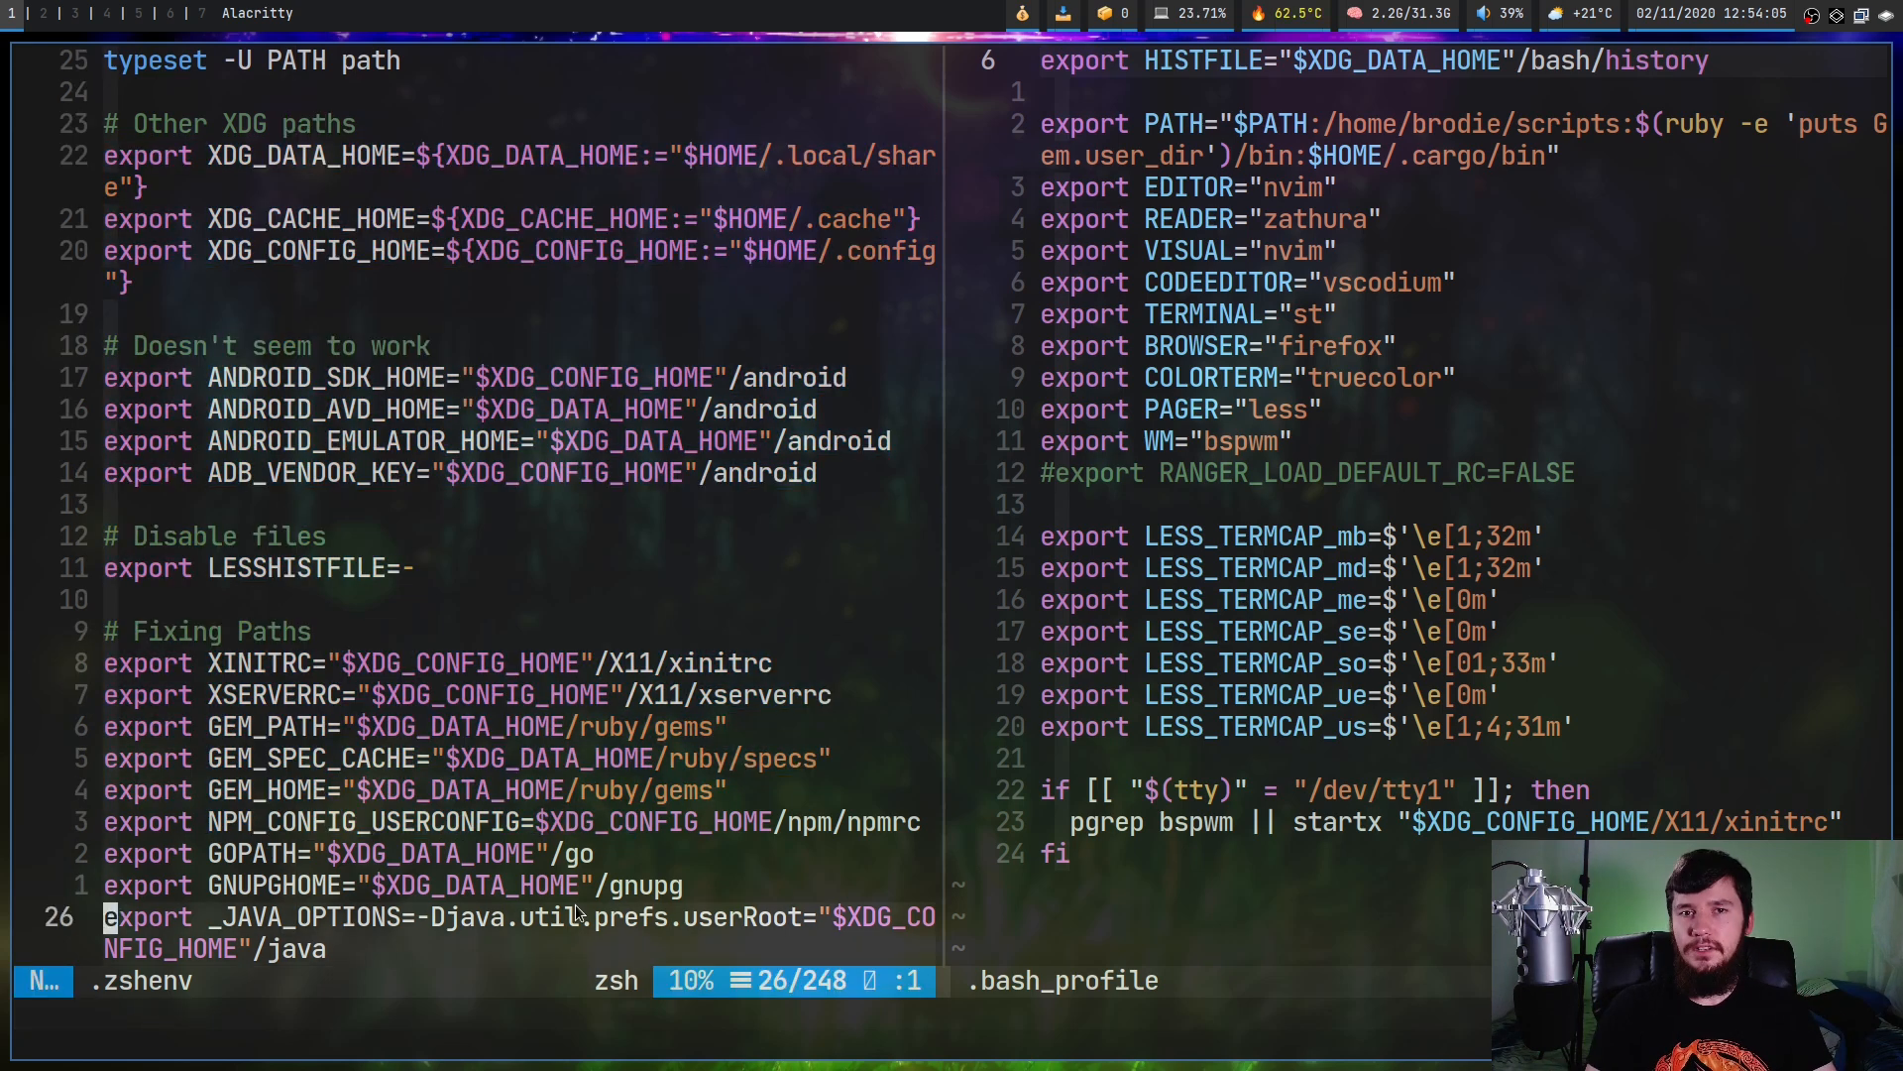
Show the help page for the sessionoptions setting with :h sessionoptions
type(":h")
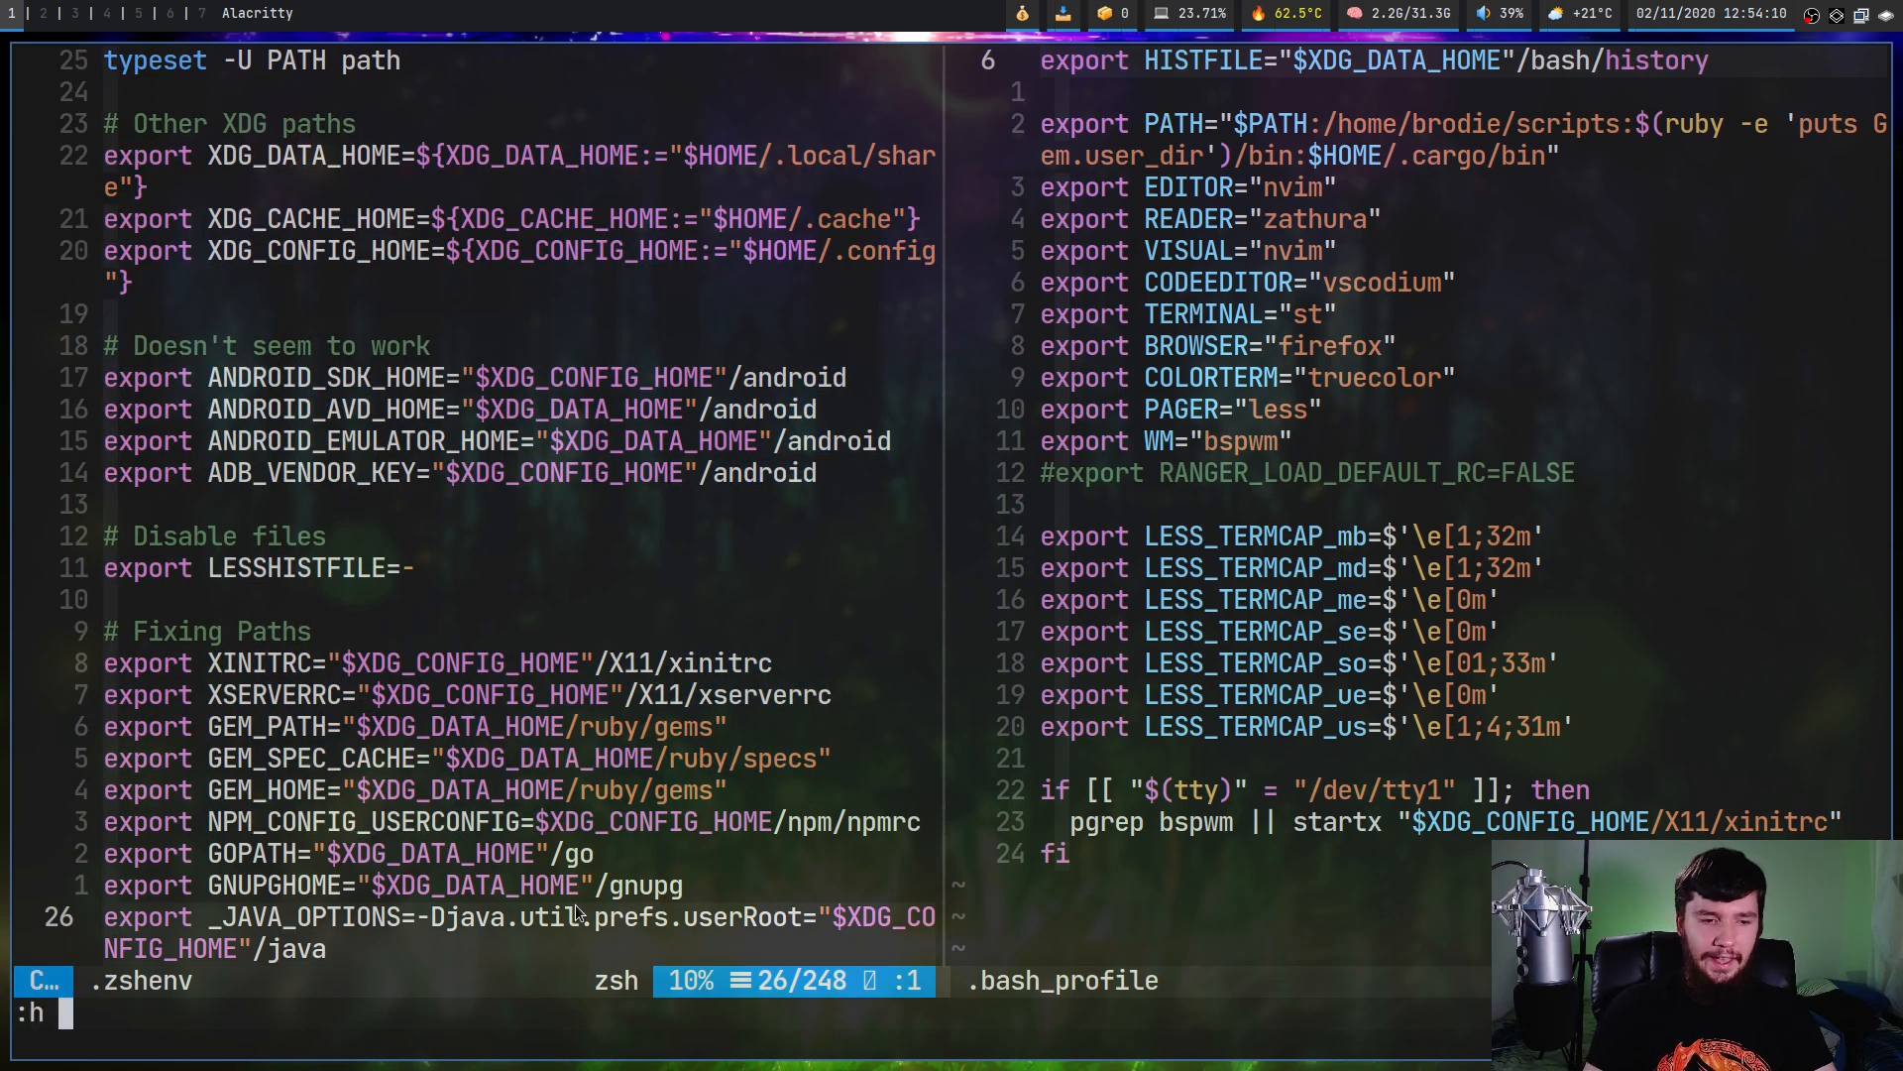
type("sessionoptions")
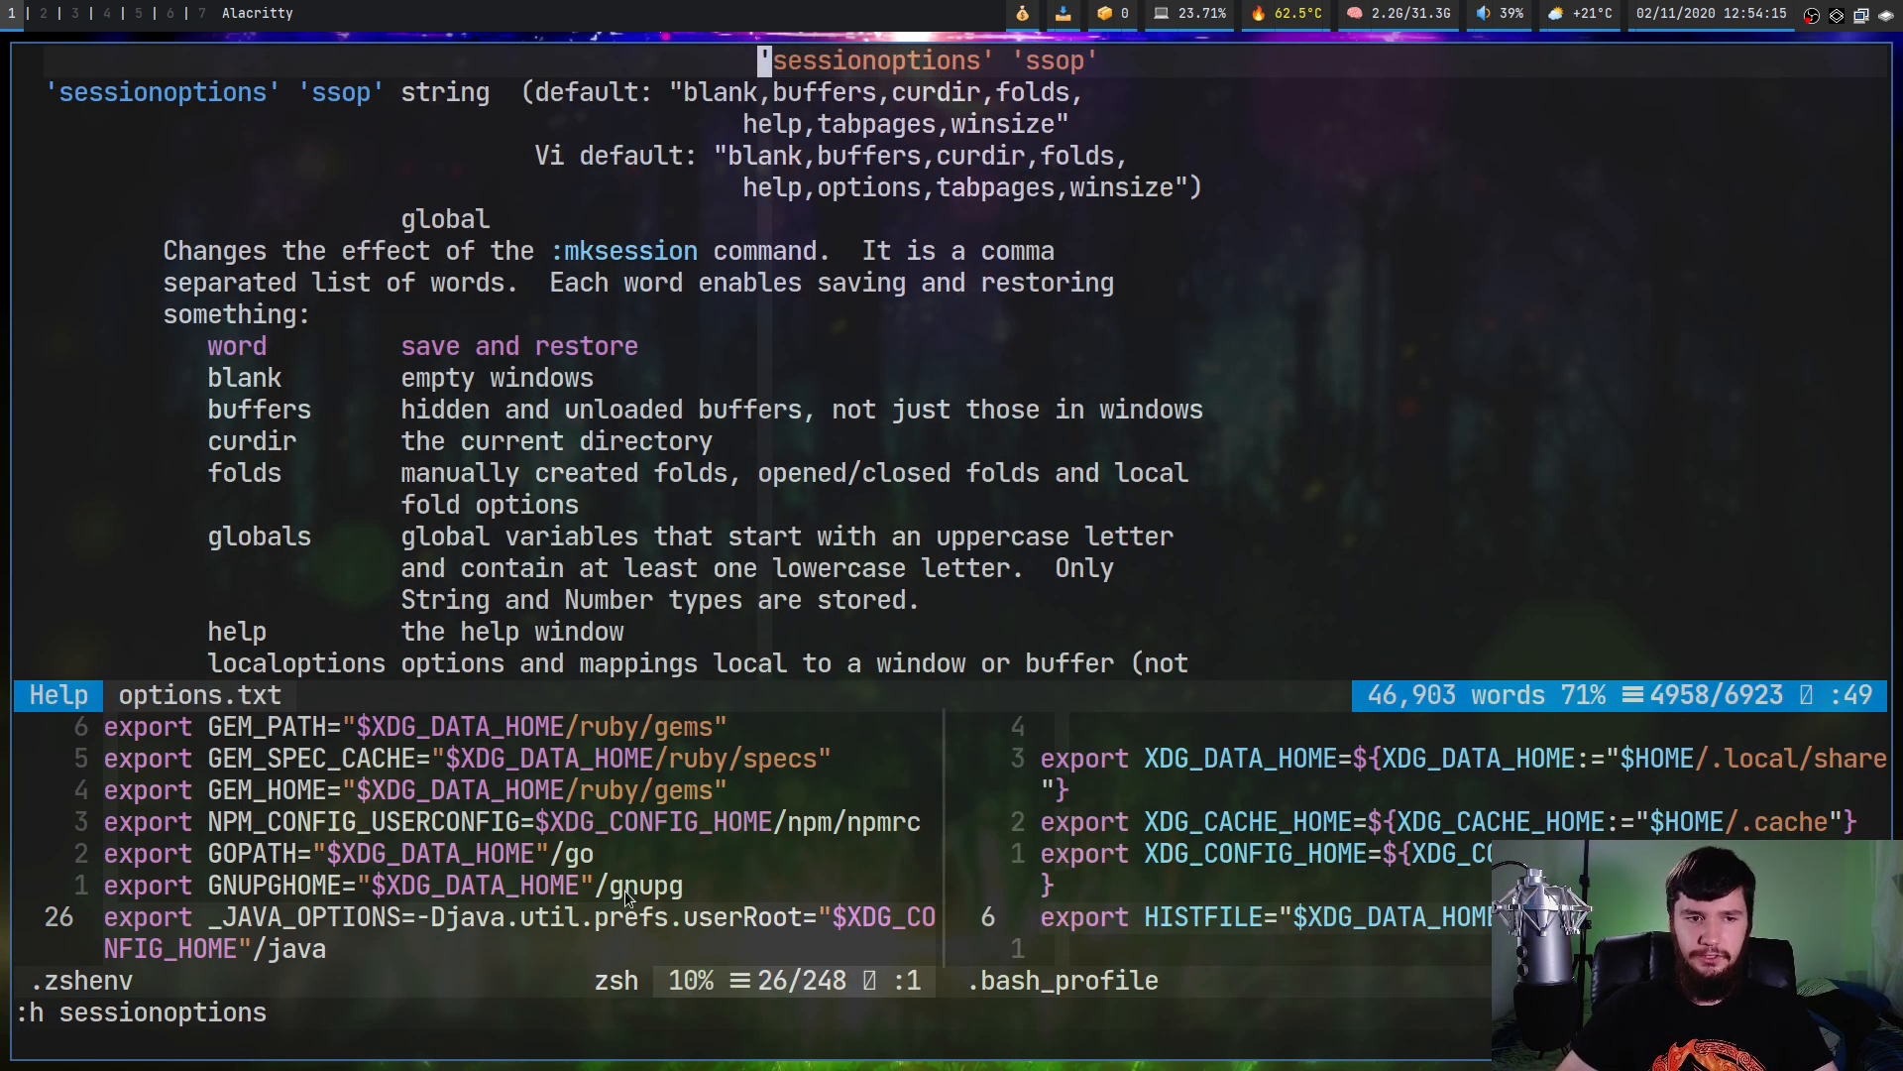
mouse_move(758, 559)
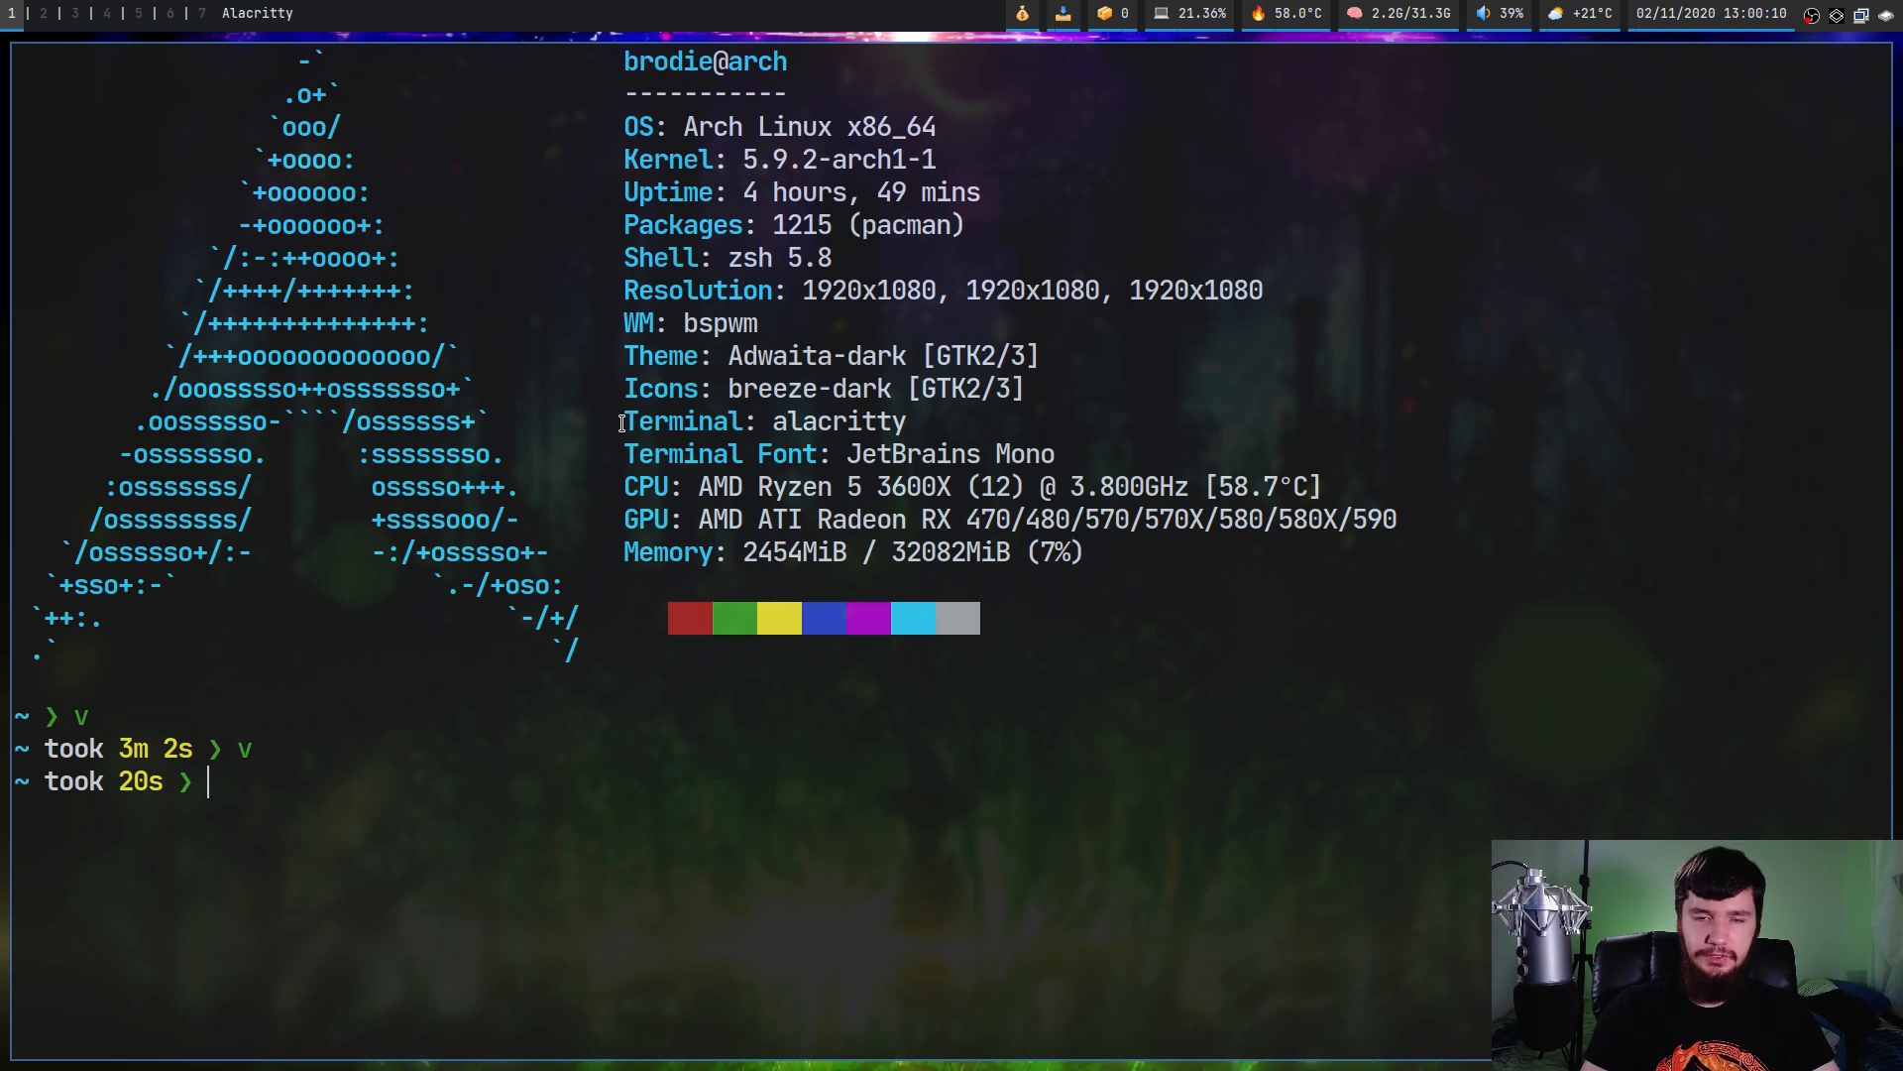
Launch nvim -S ~/.config/nvim/session/test.vim from the shell to reopen the split
type("nvim")
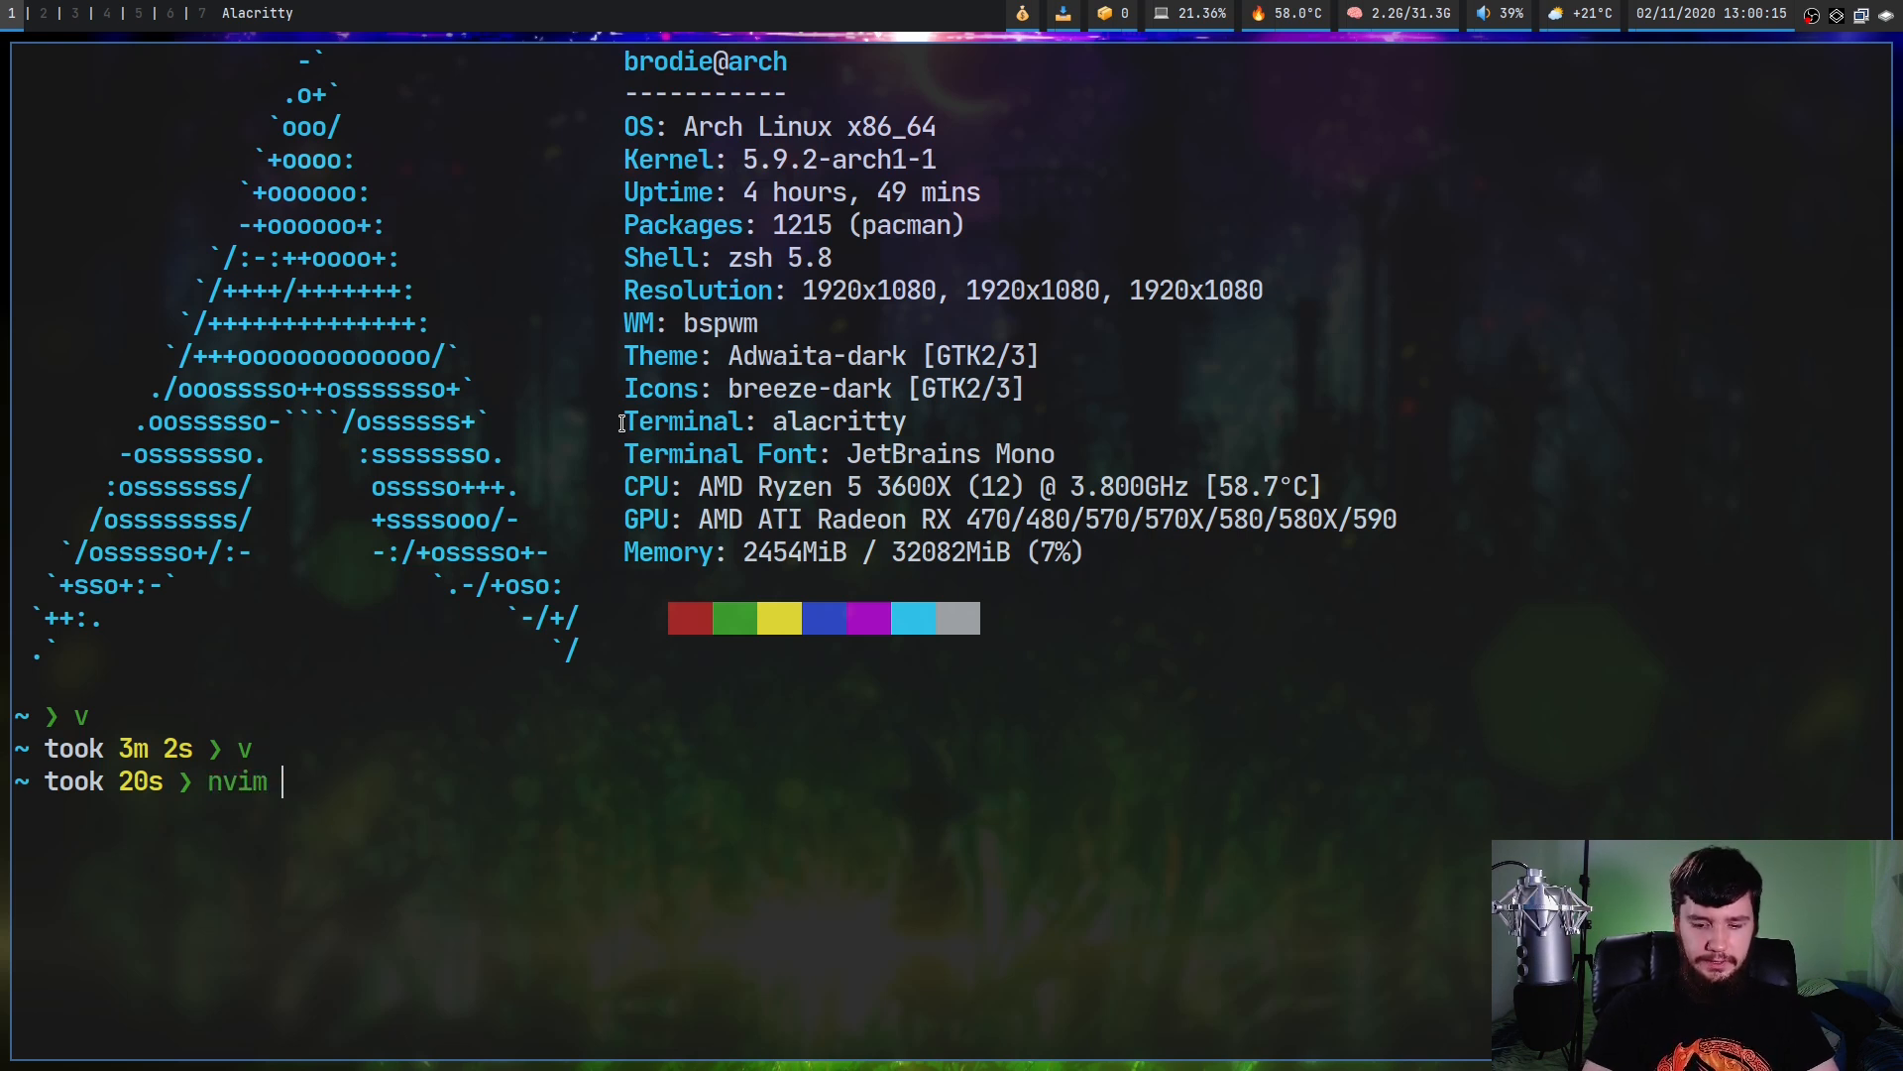
type("-S")
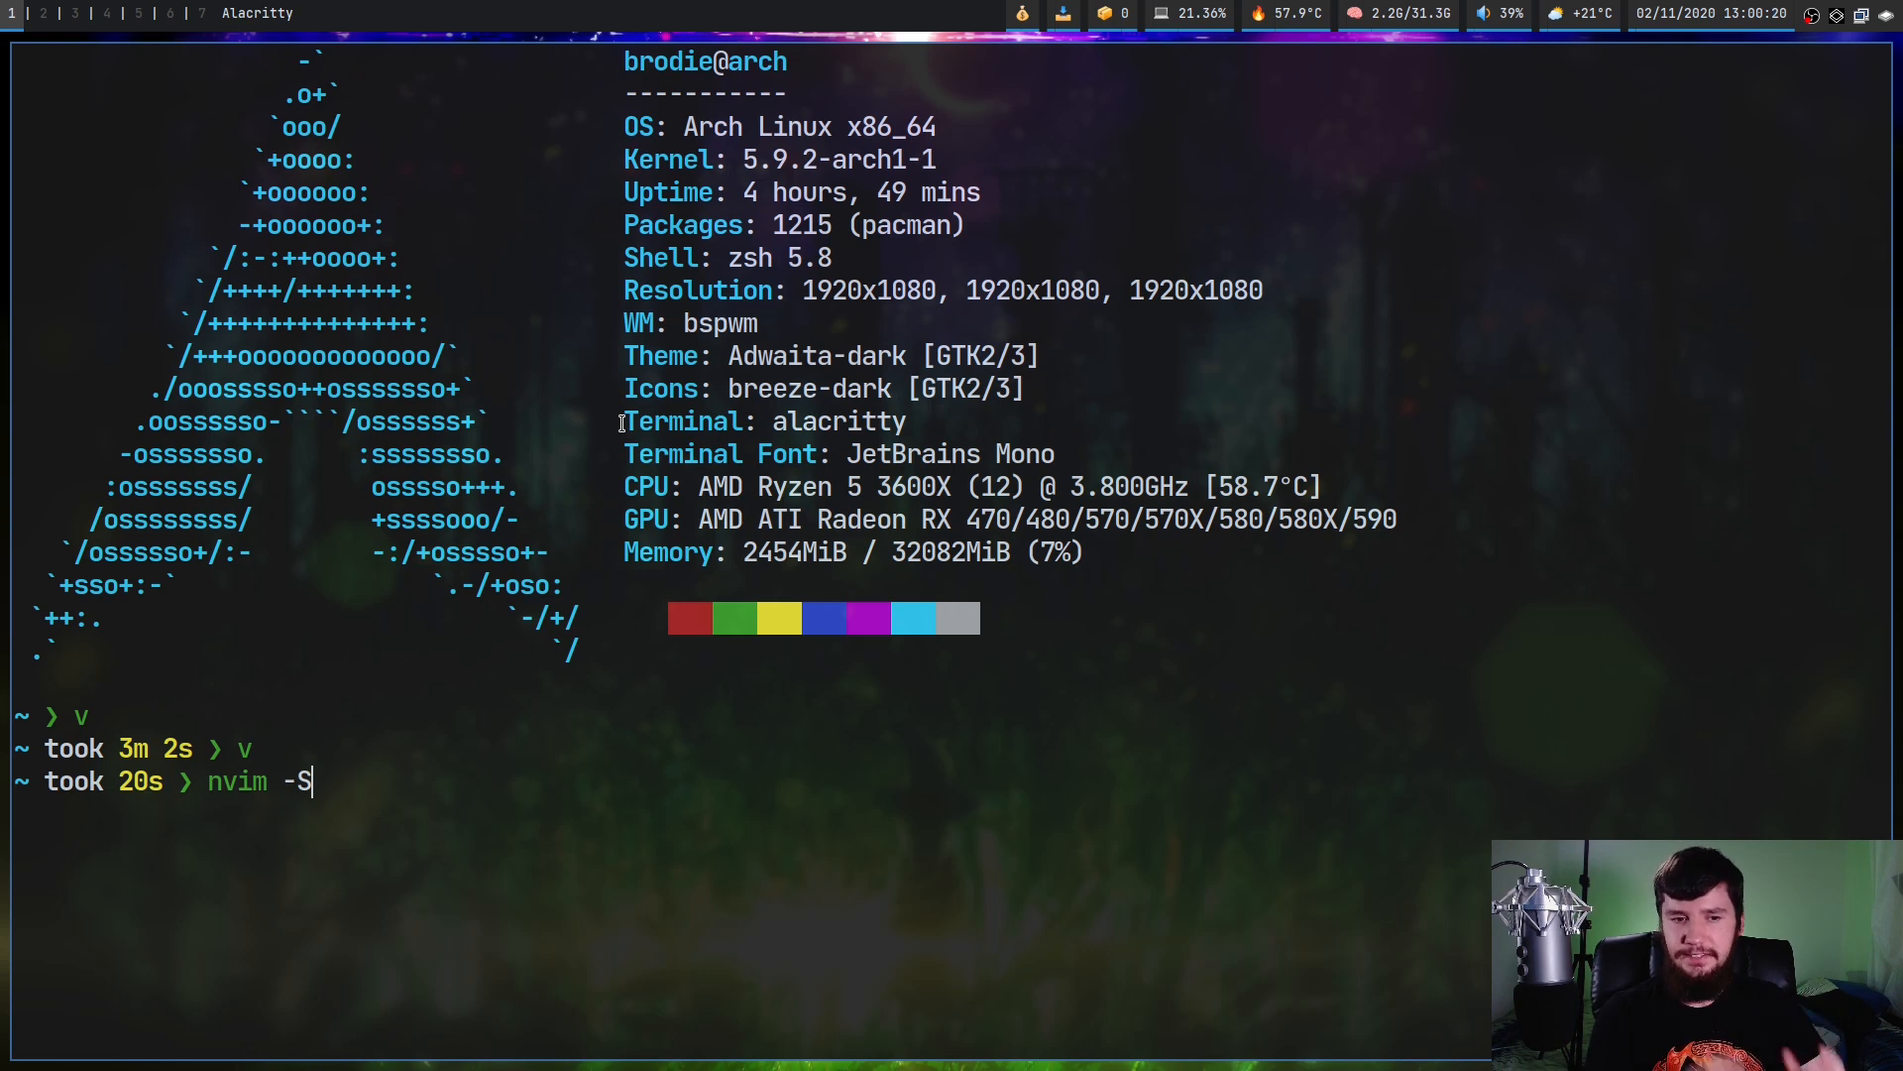
type("~/.")
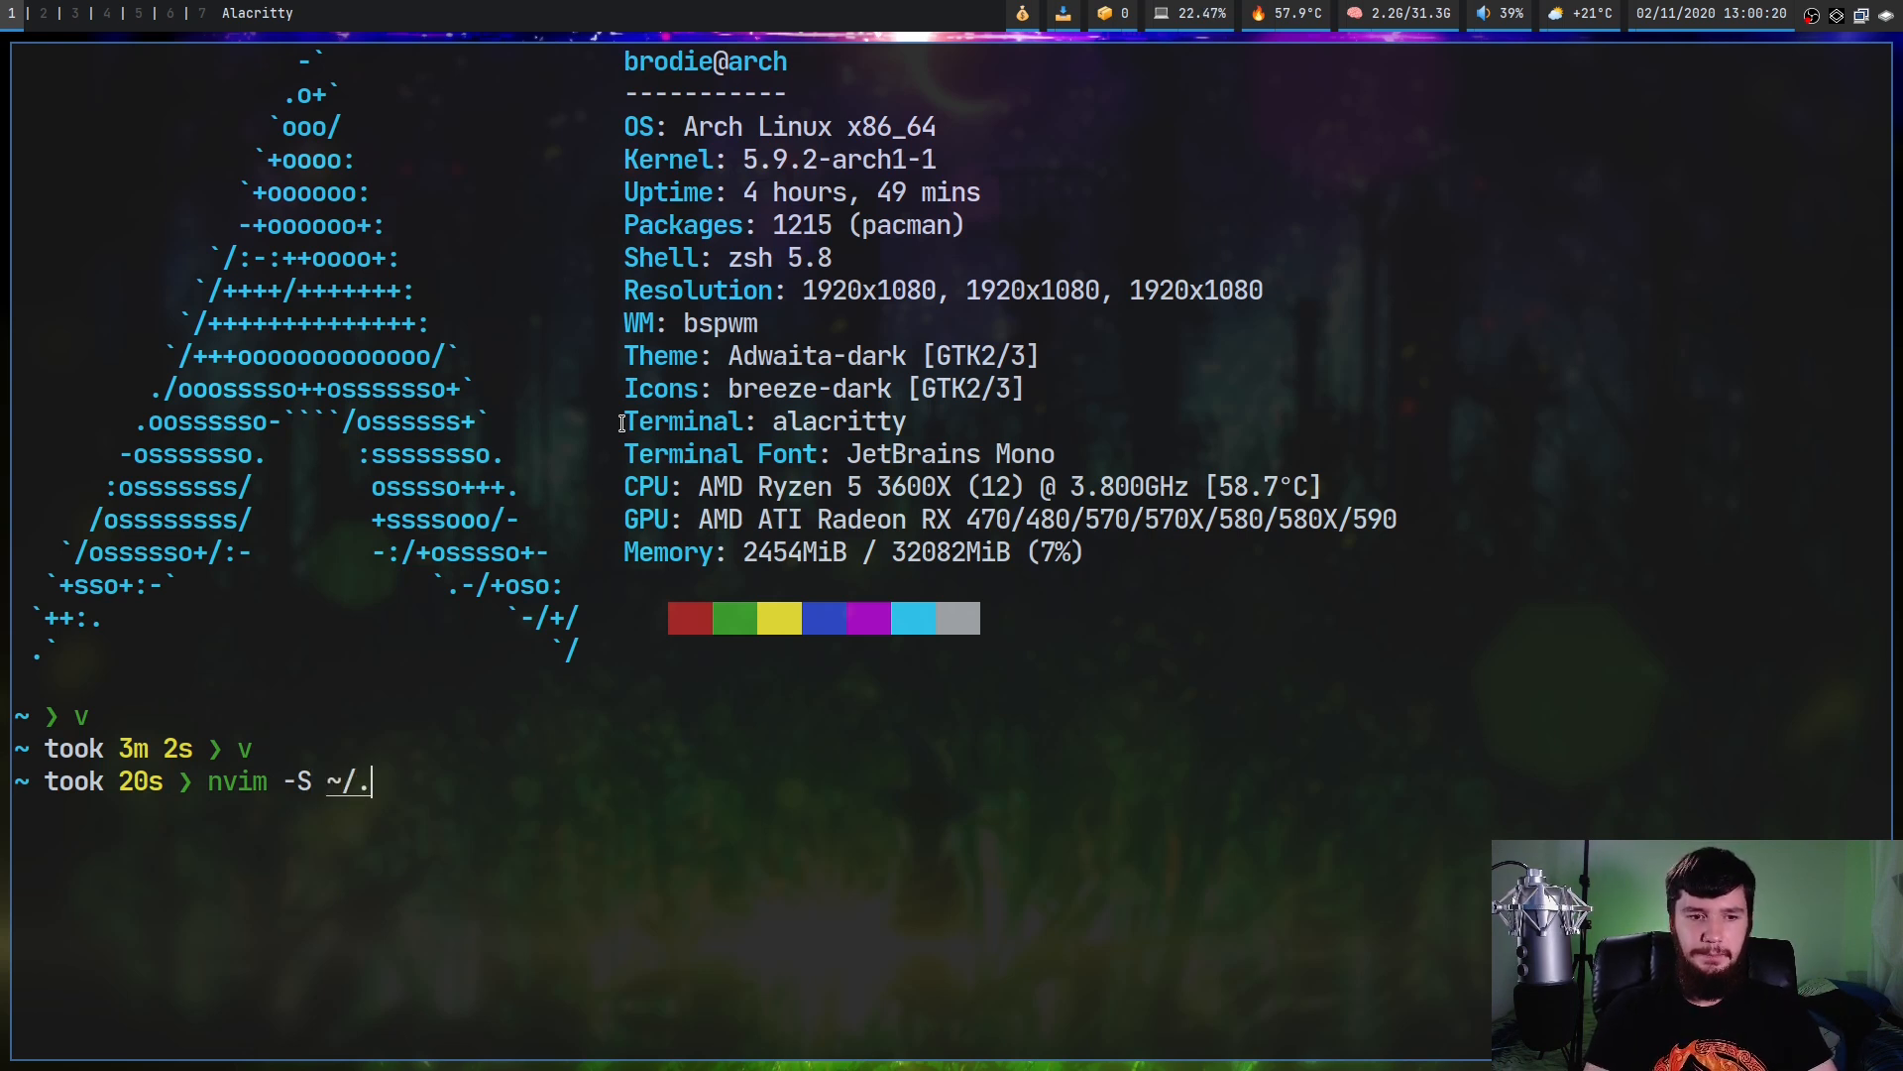
type("config/")
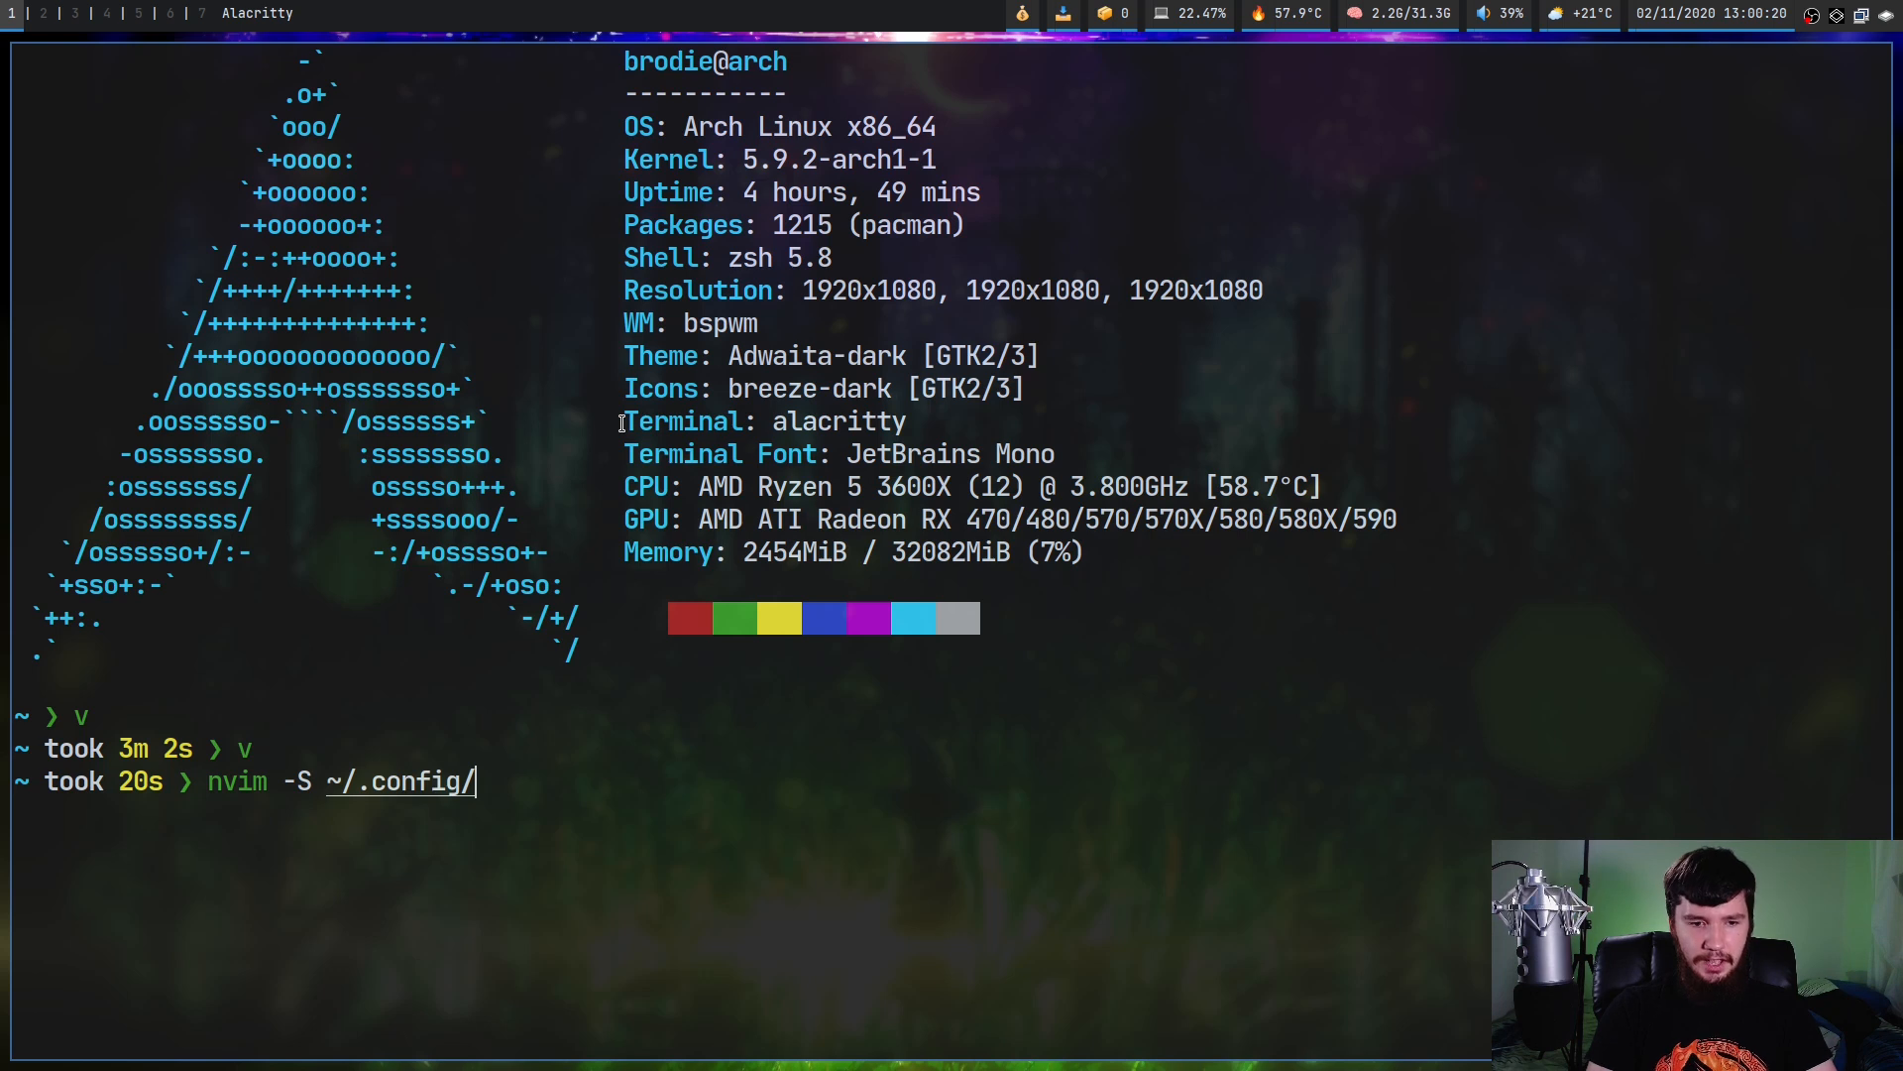
type("nvim/")
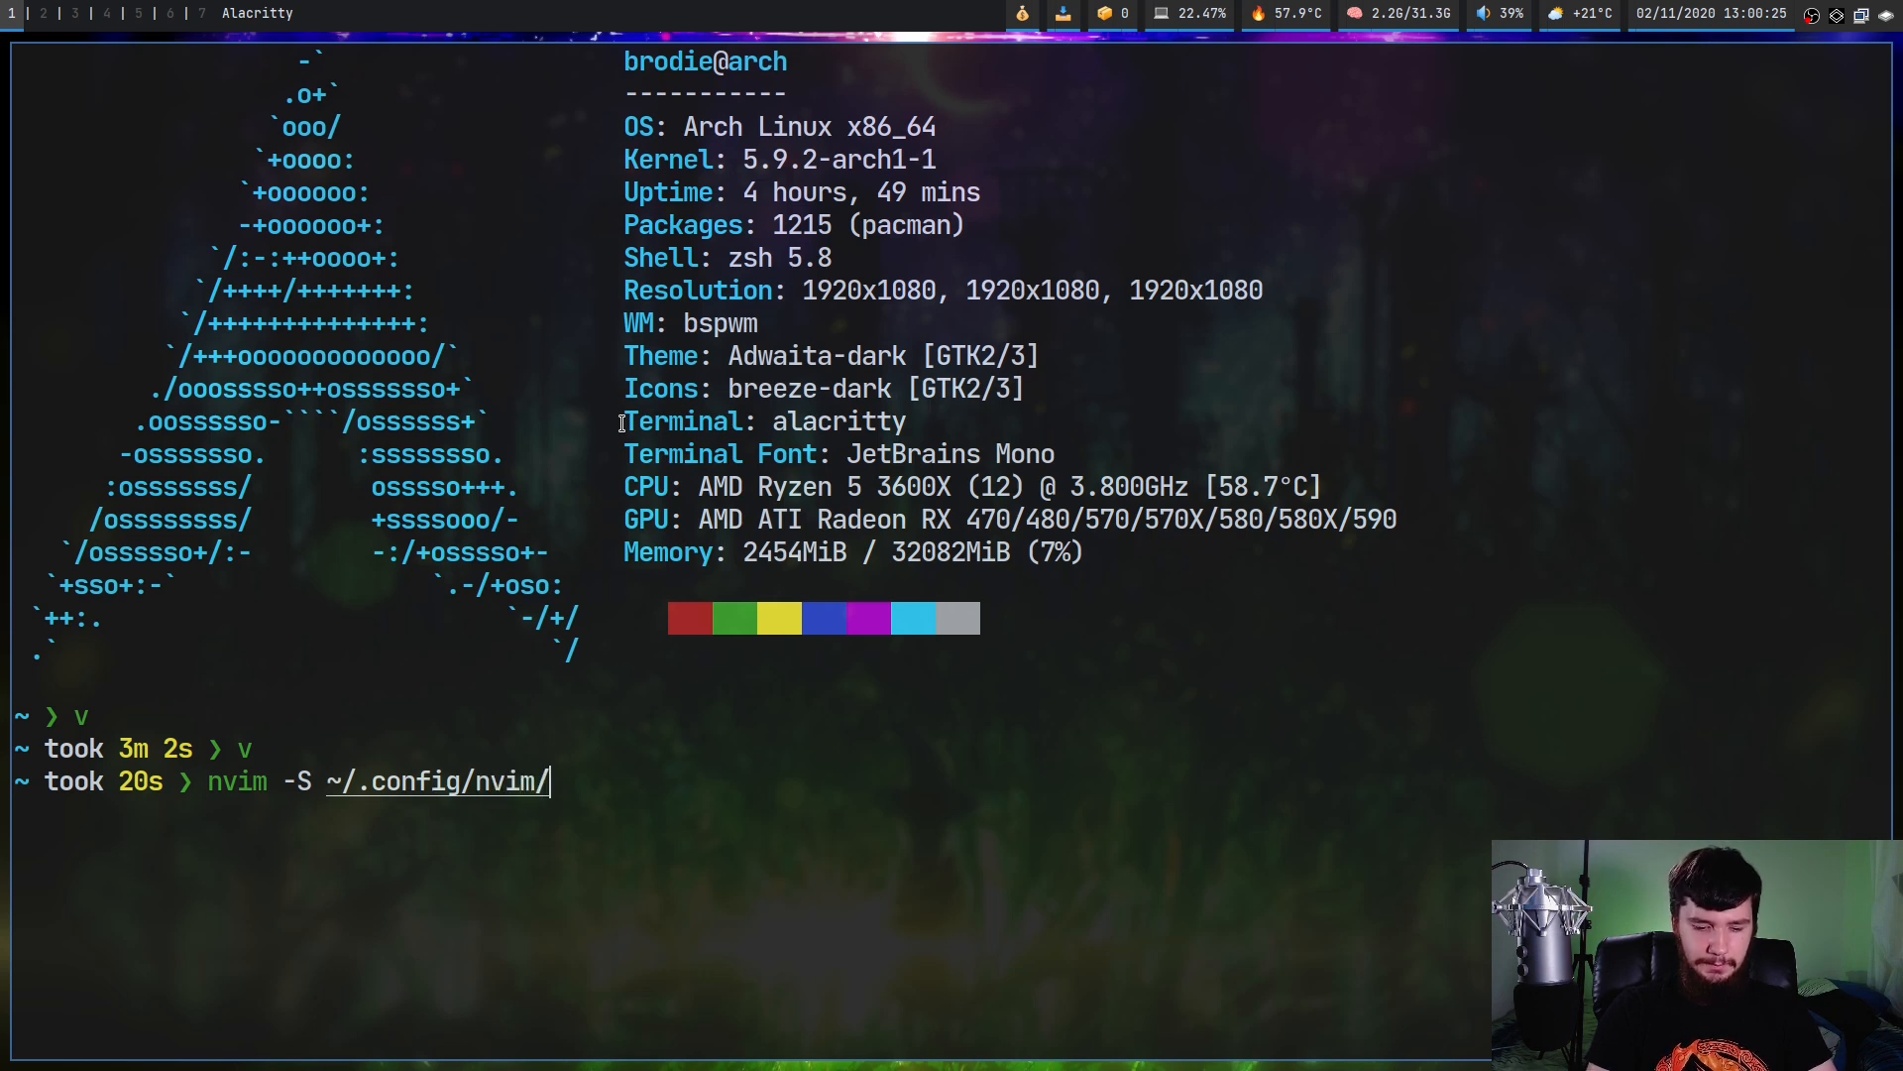
type("session/")
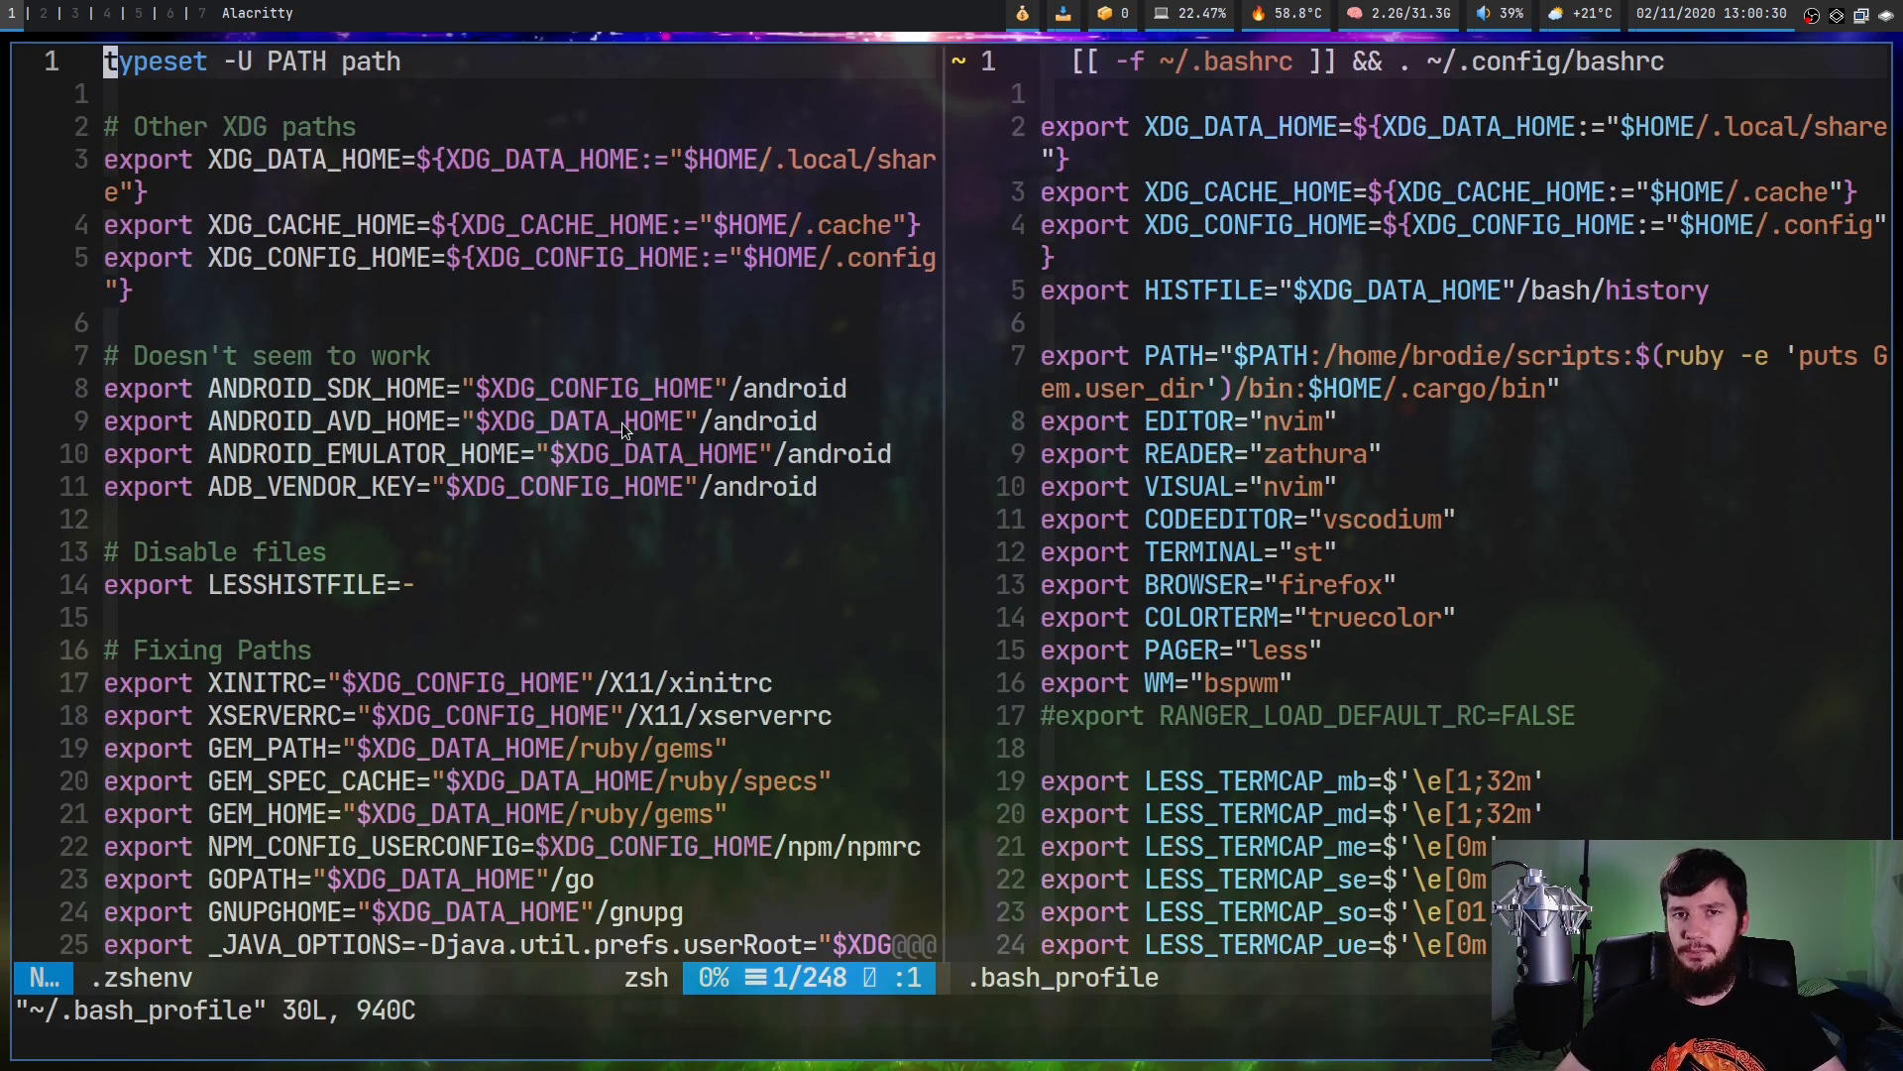
Quit a window, then print the loaded session path with :echo v:this_session
type(":q!")
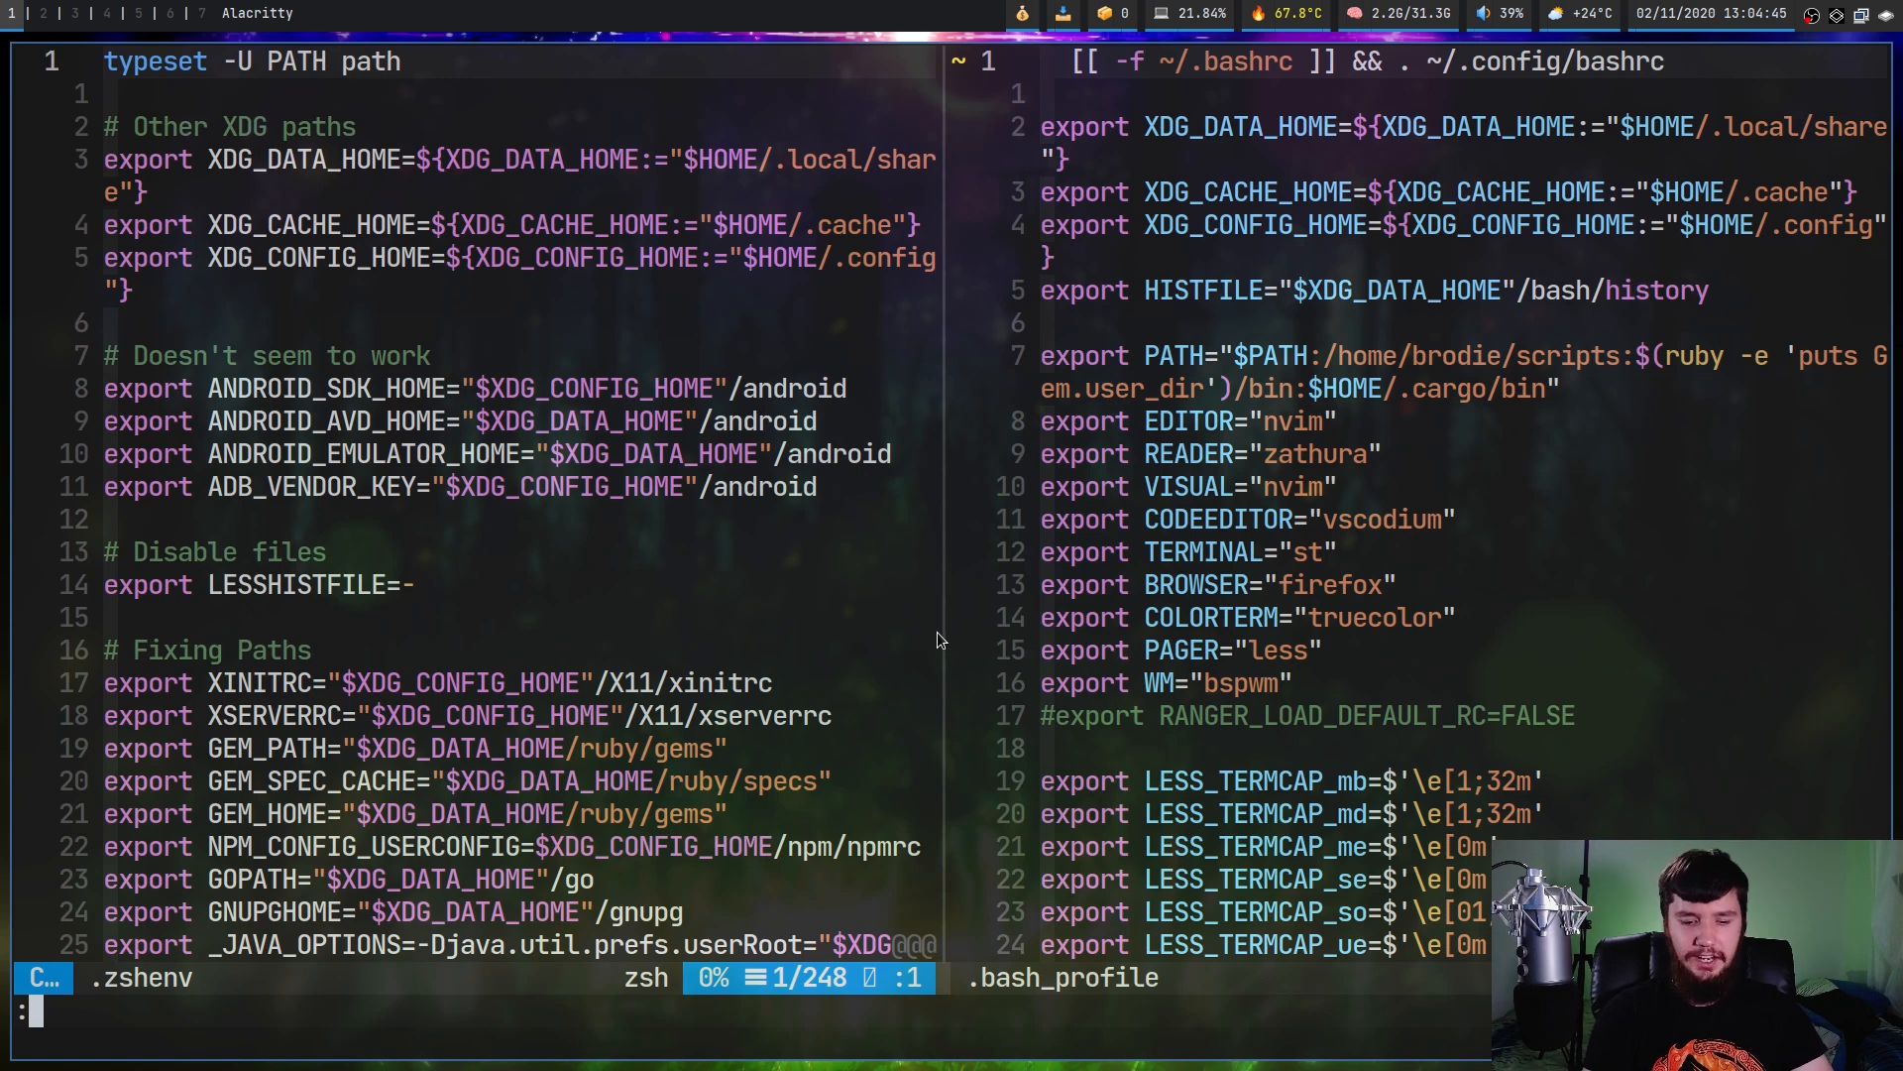
type(":echo v")
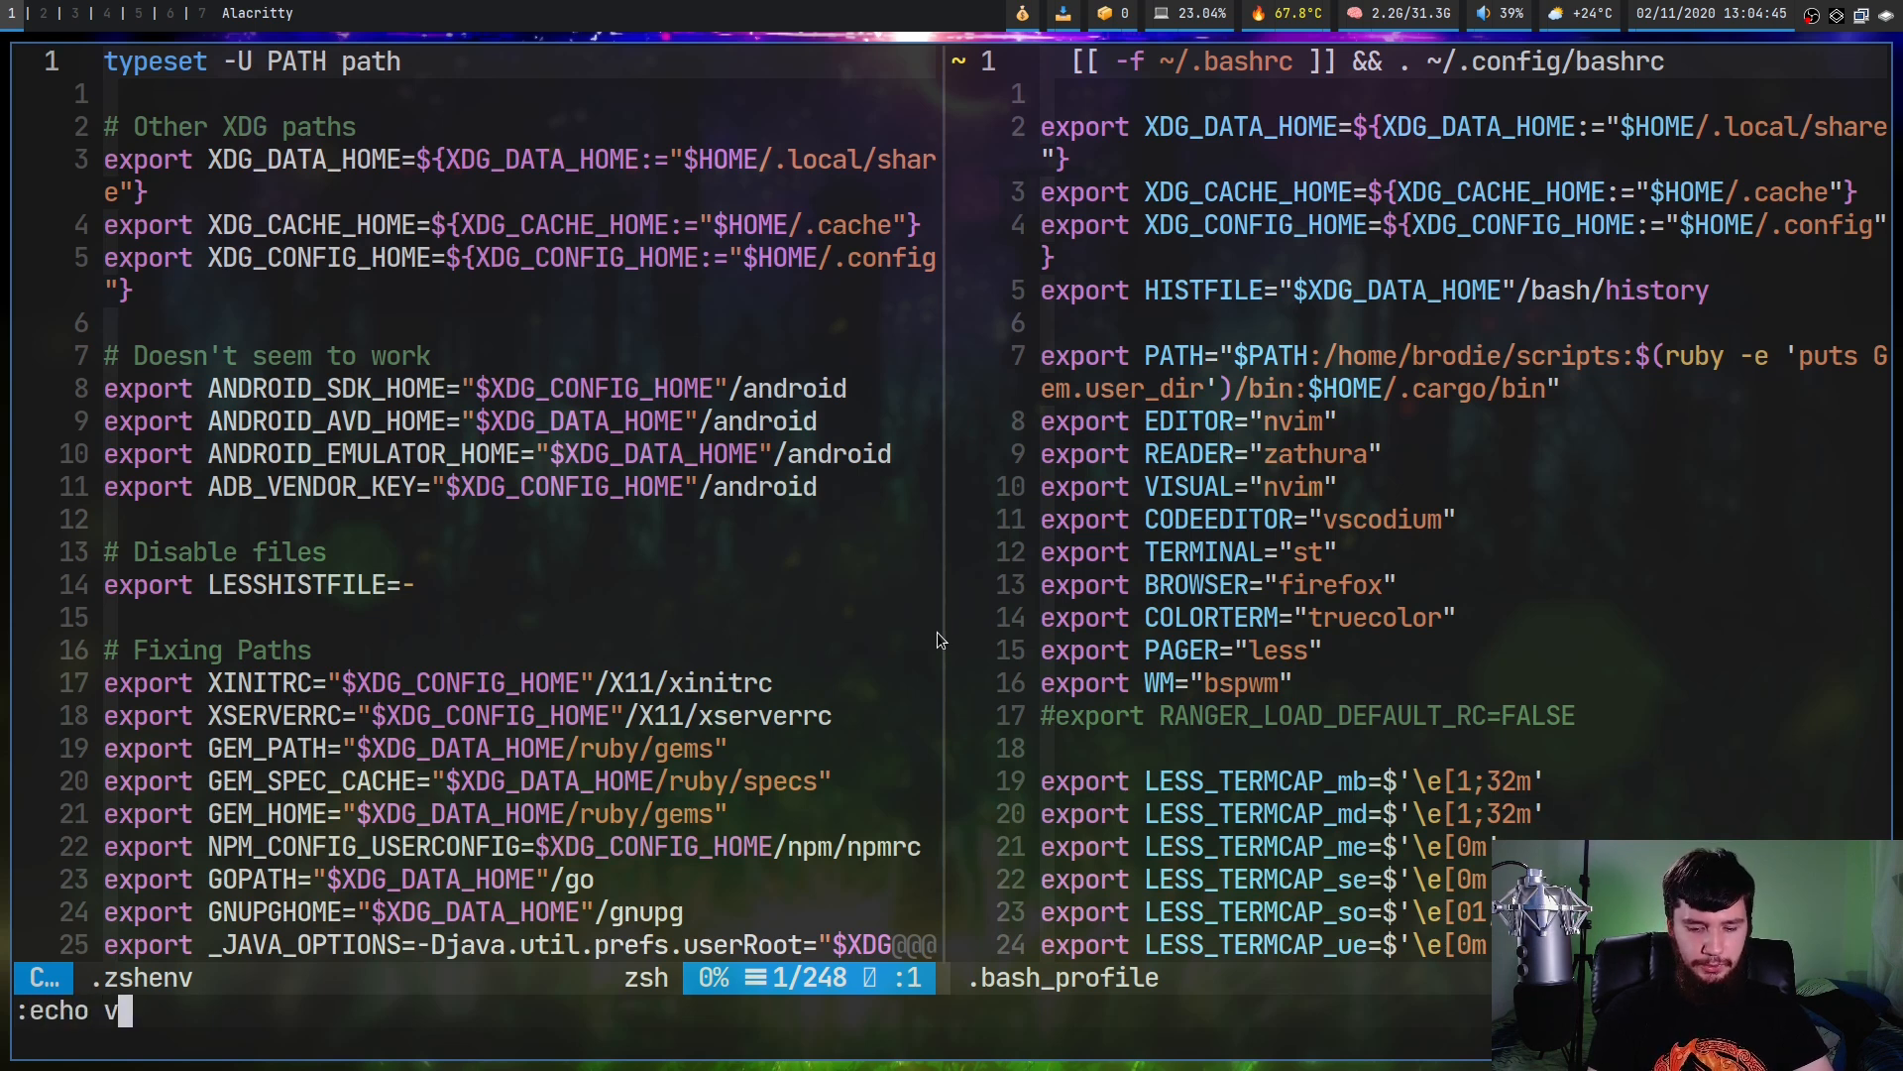
type(":")
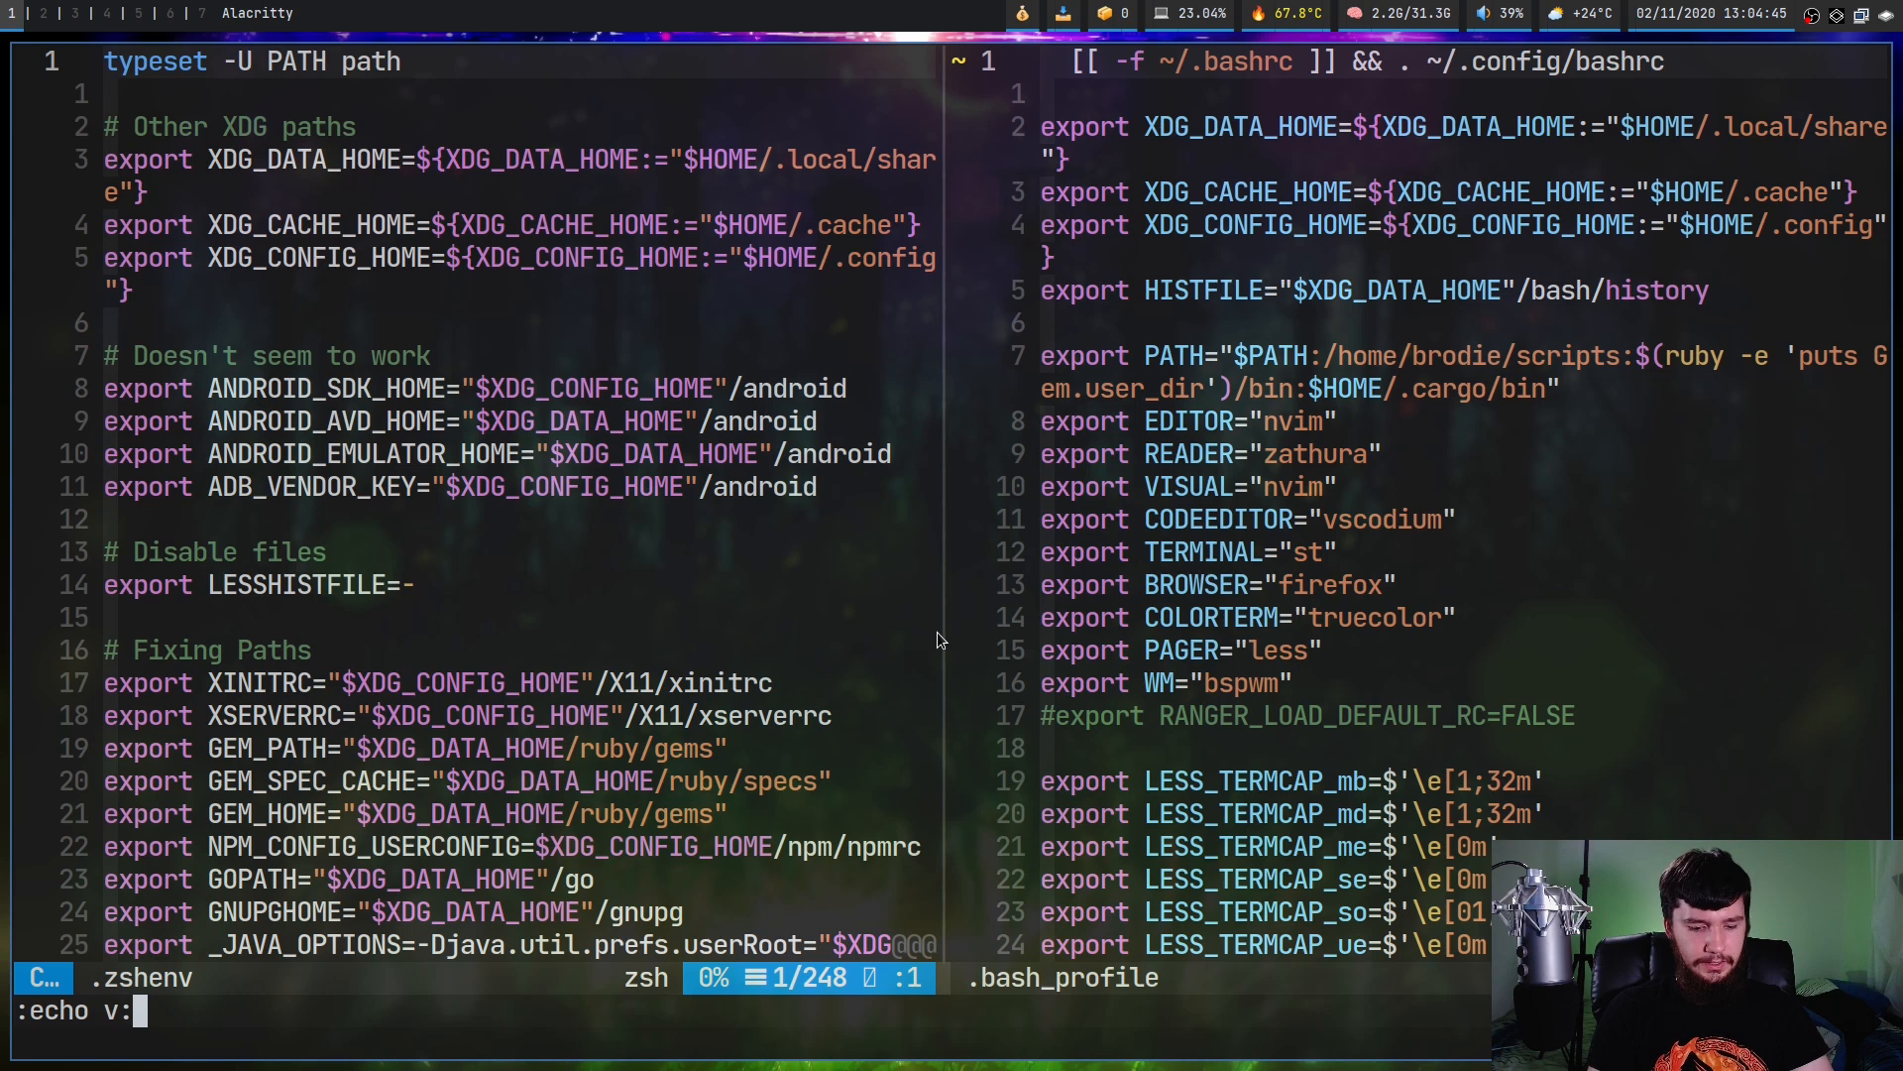
type("this_sessi")
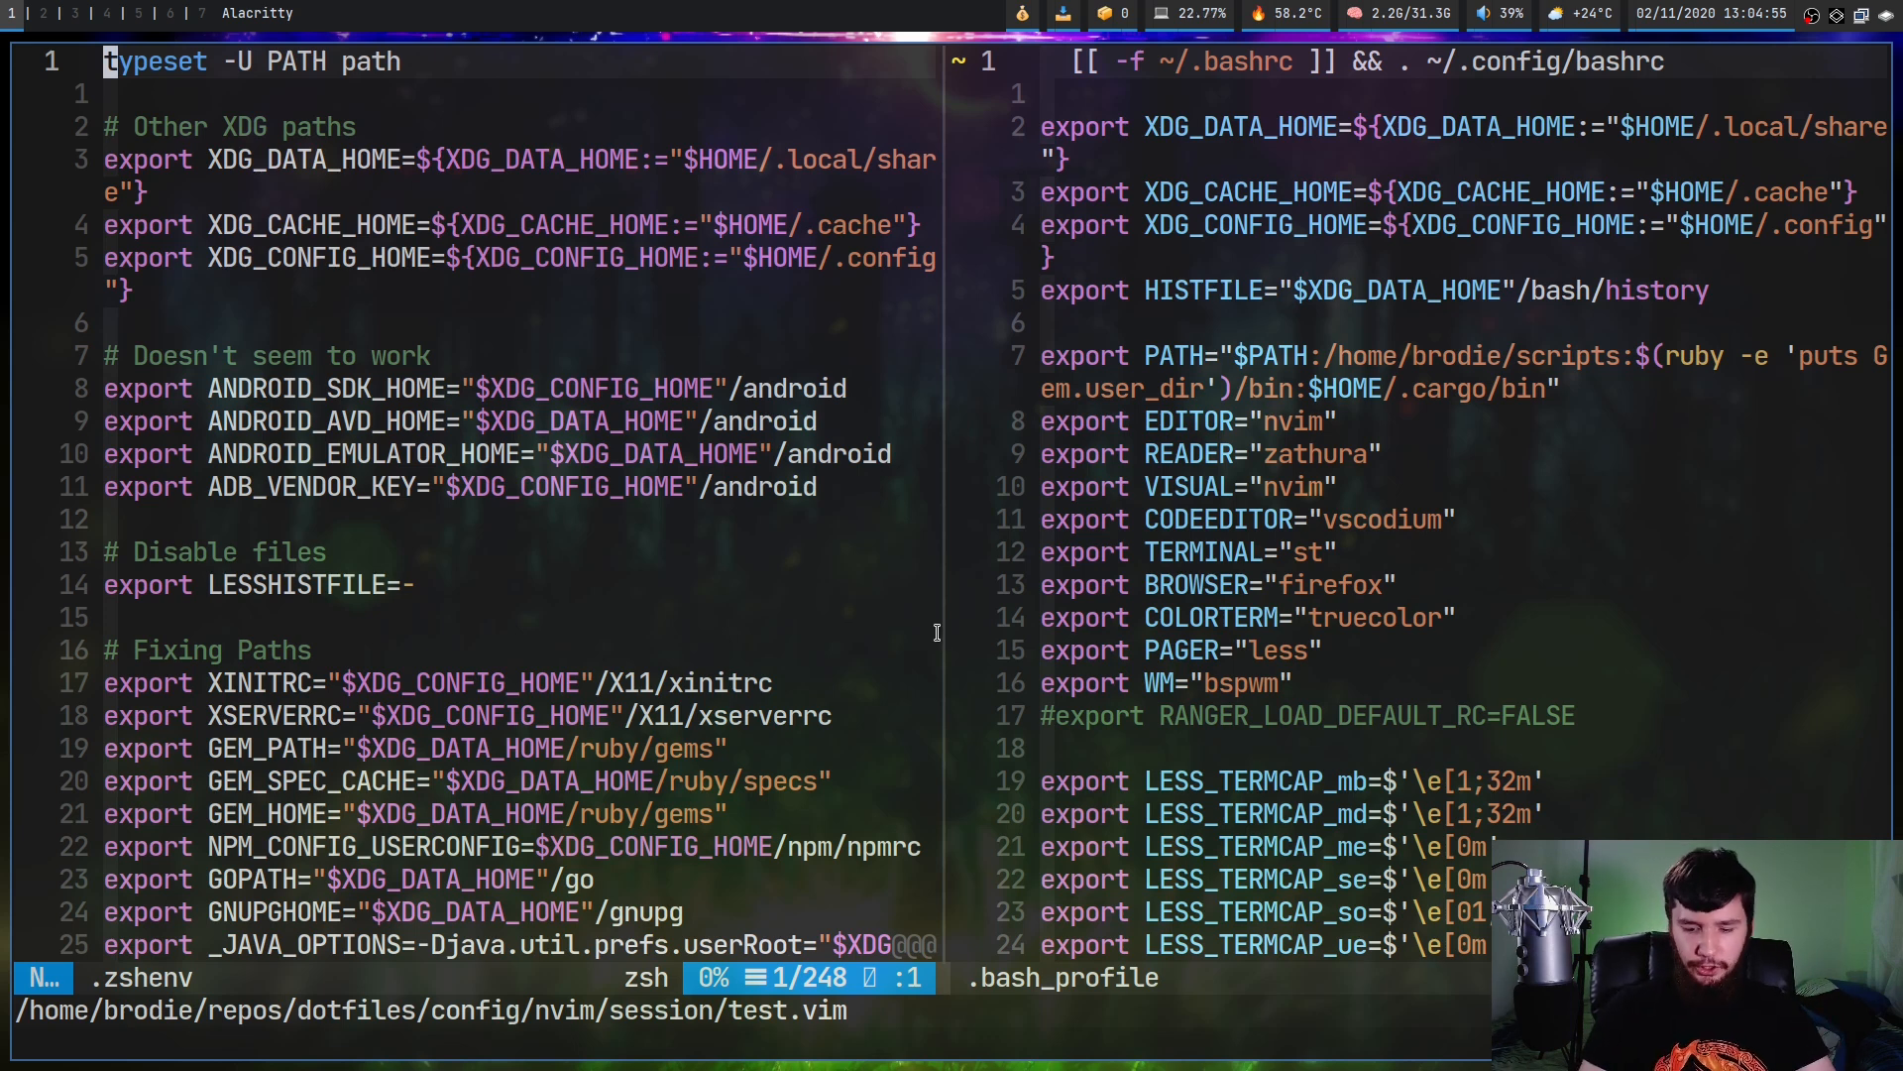
Consult help for SessionLoadPost, then start a lookup for BufWin events
type(":h S")
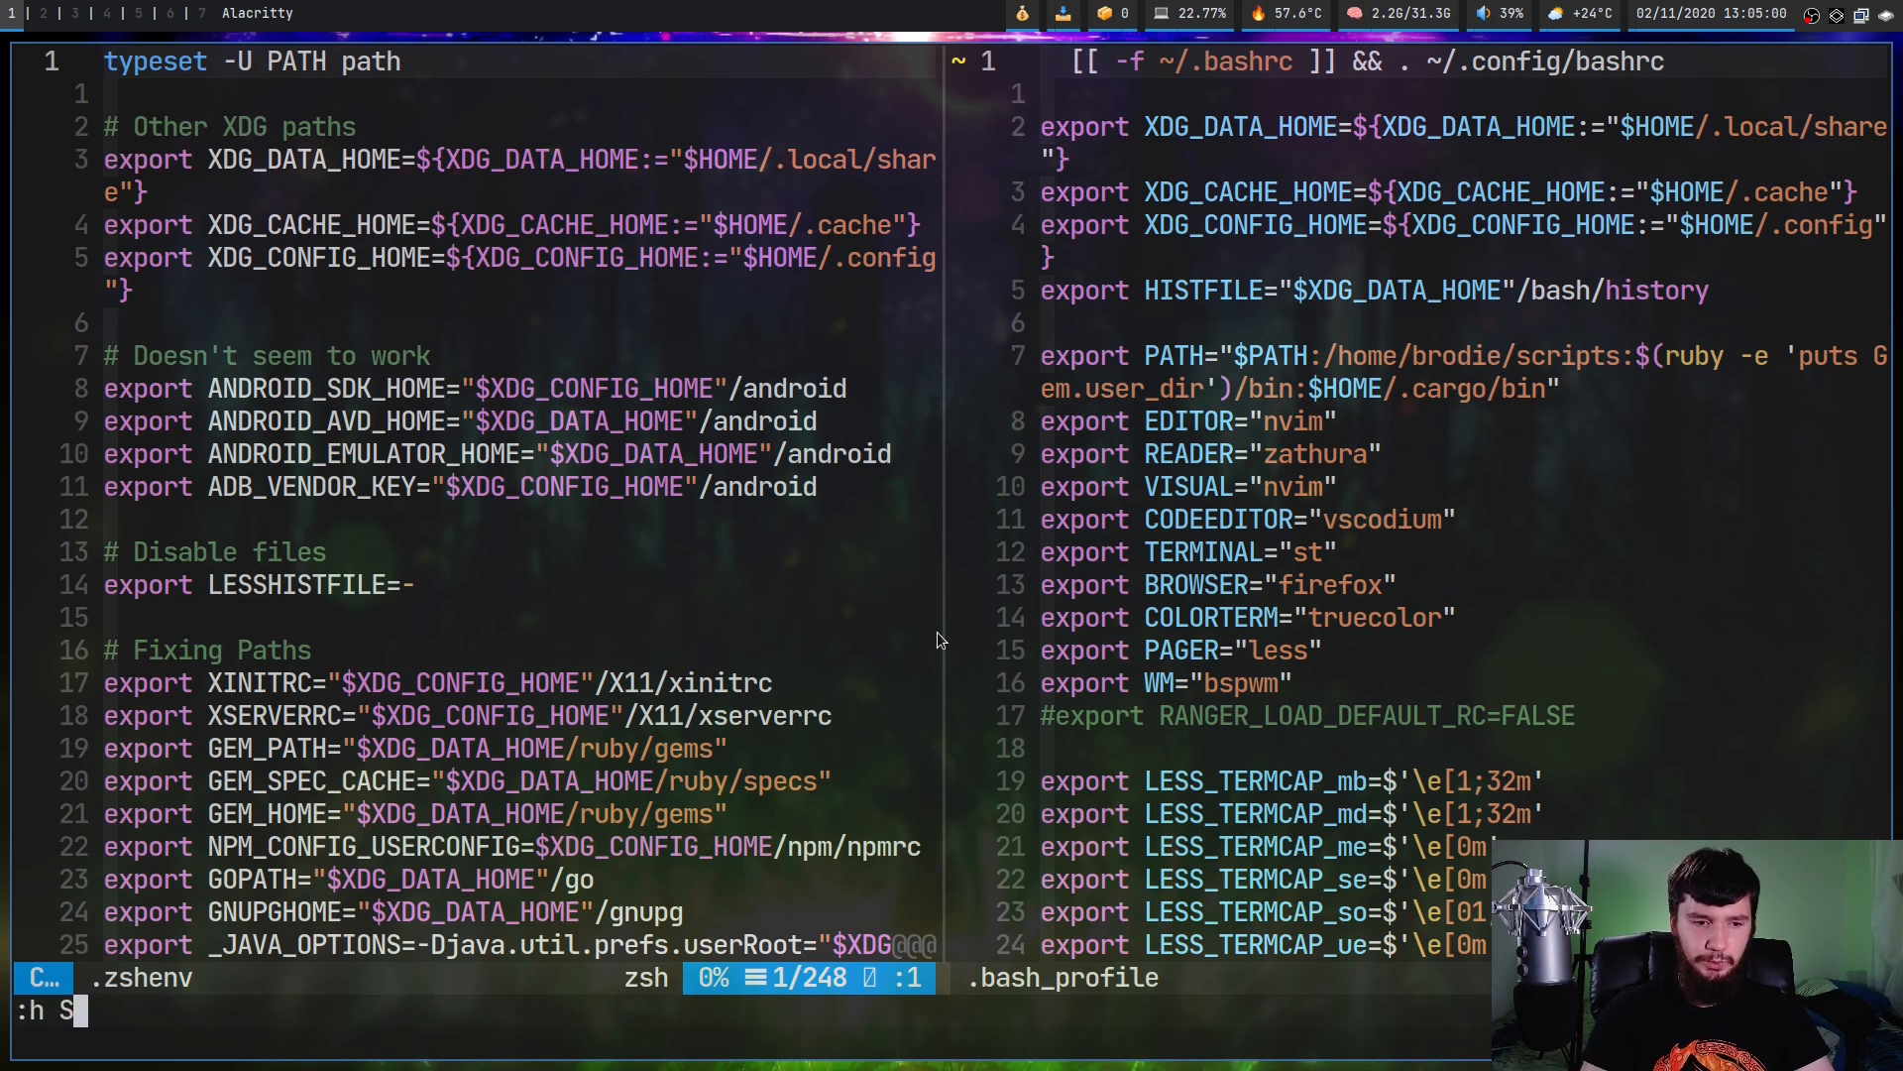
type("essionLoadPos")
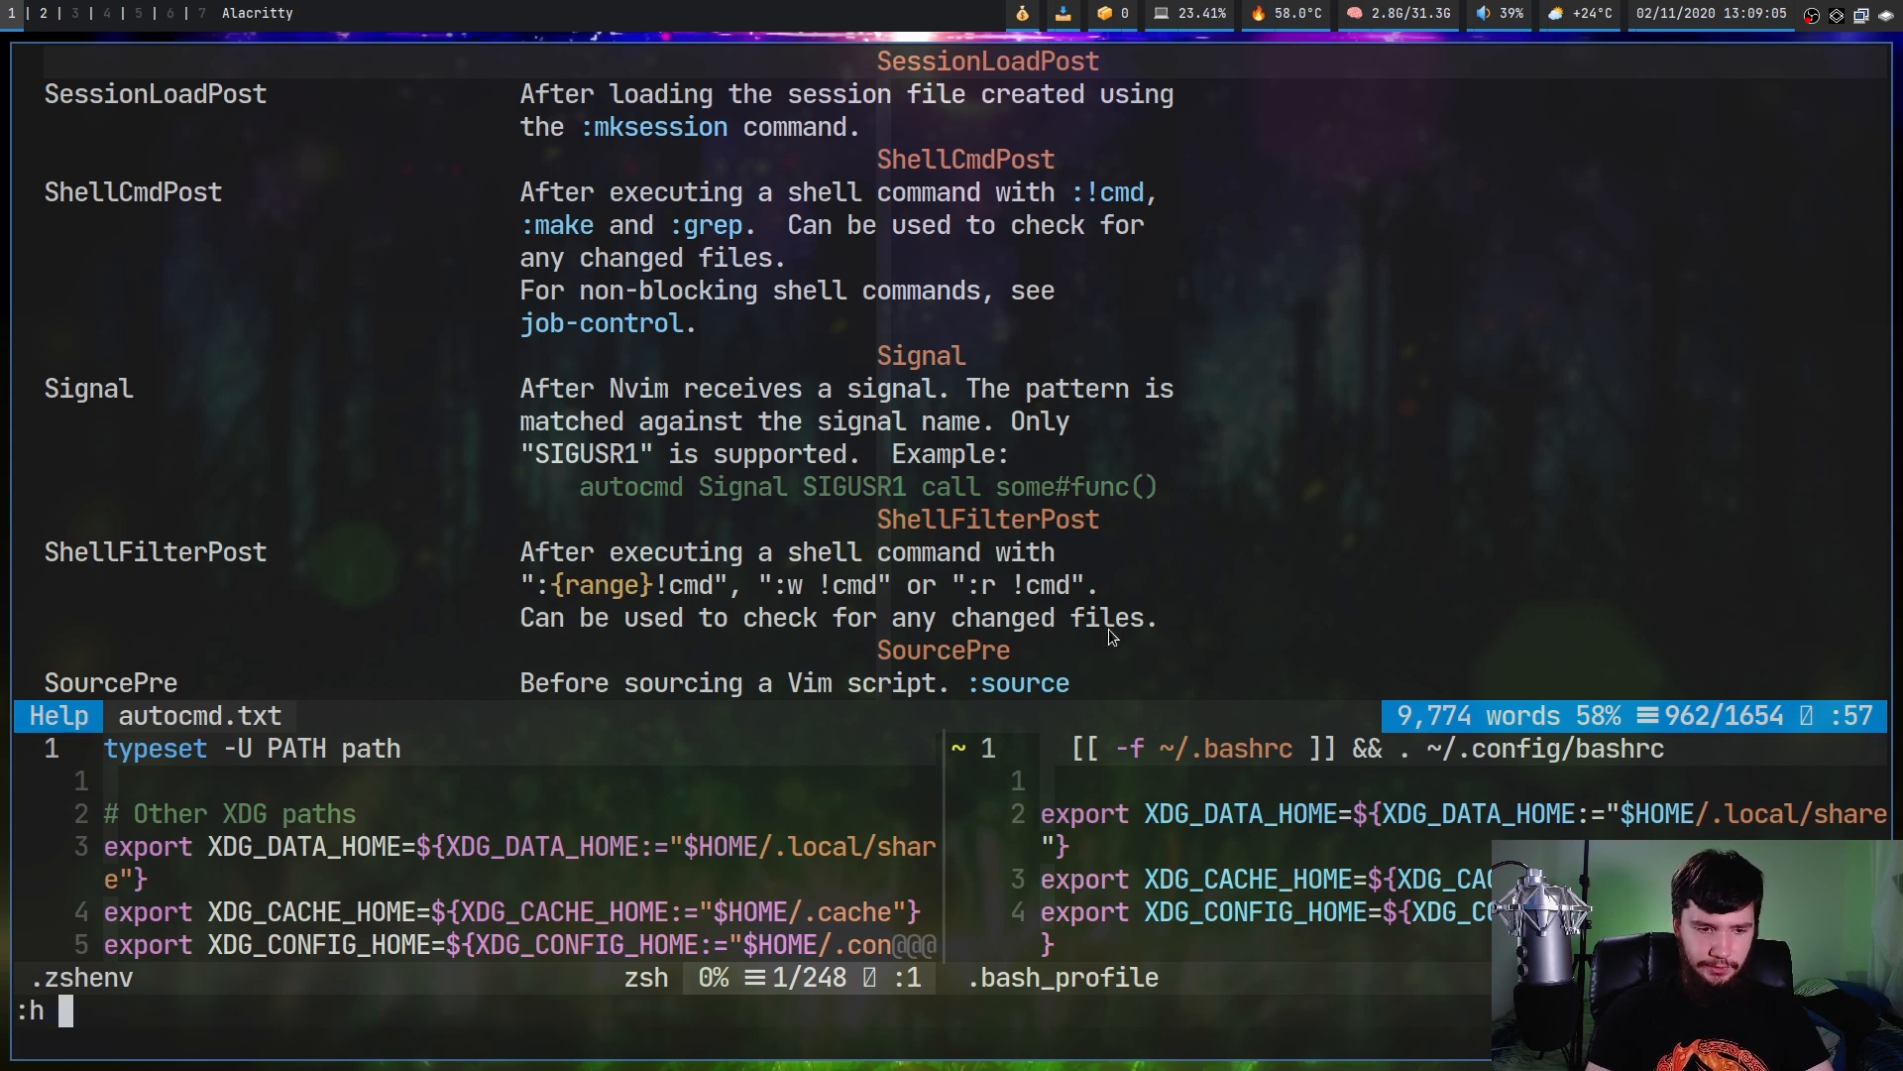
type("BufWin")
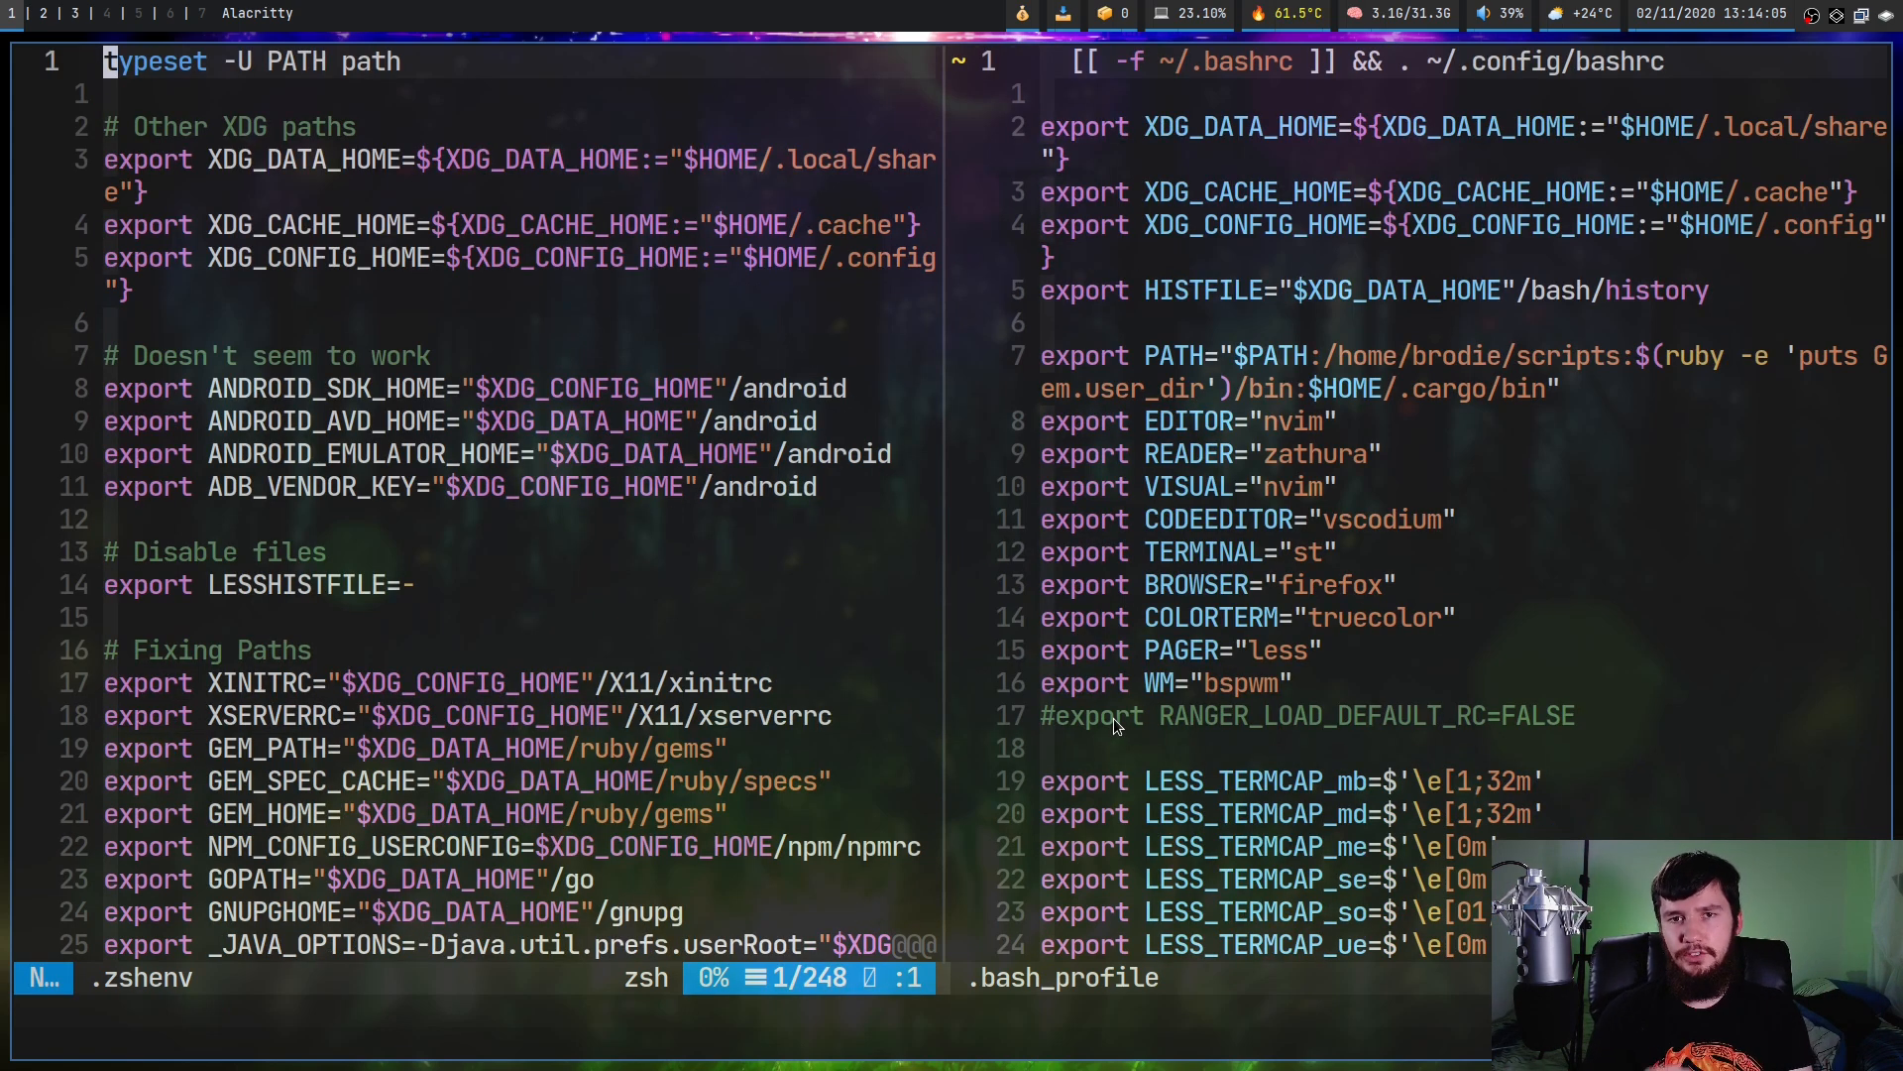
Force-write ShaDa data to ~/.config/nvim/shada/test.vim with :wshada!
key(":")
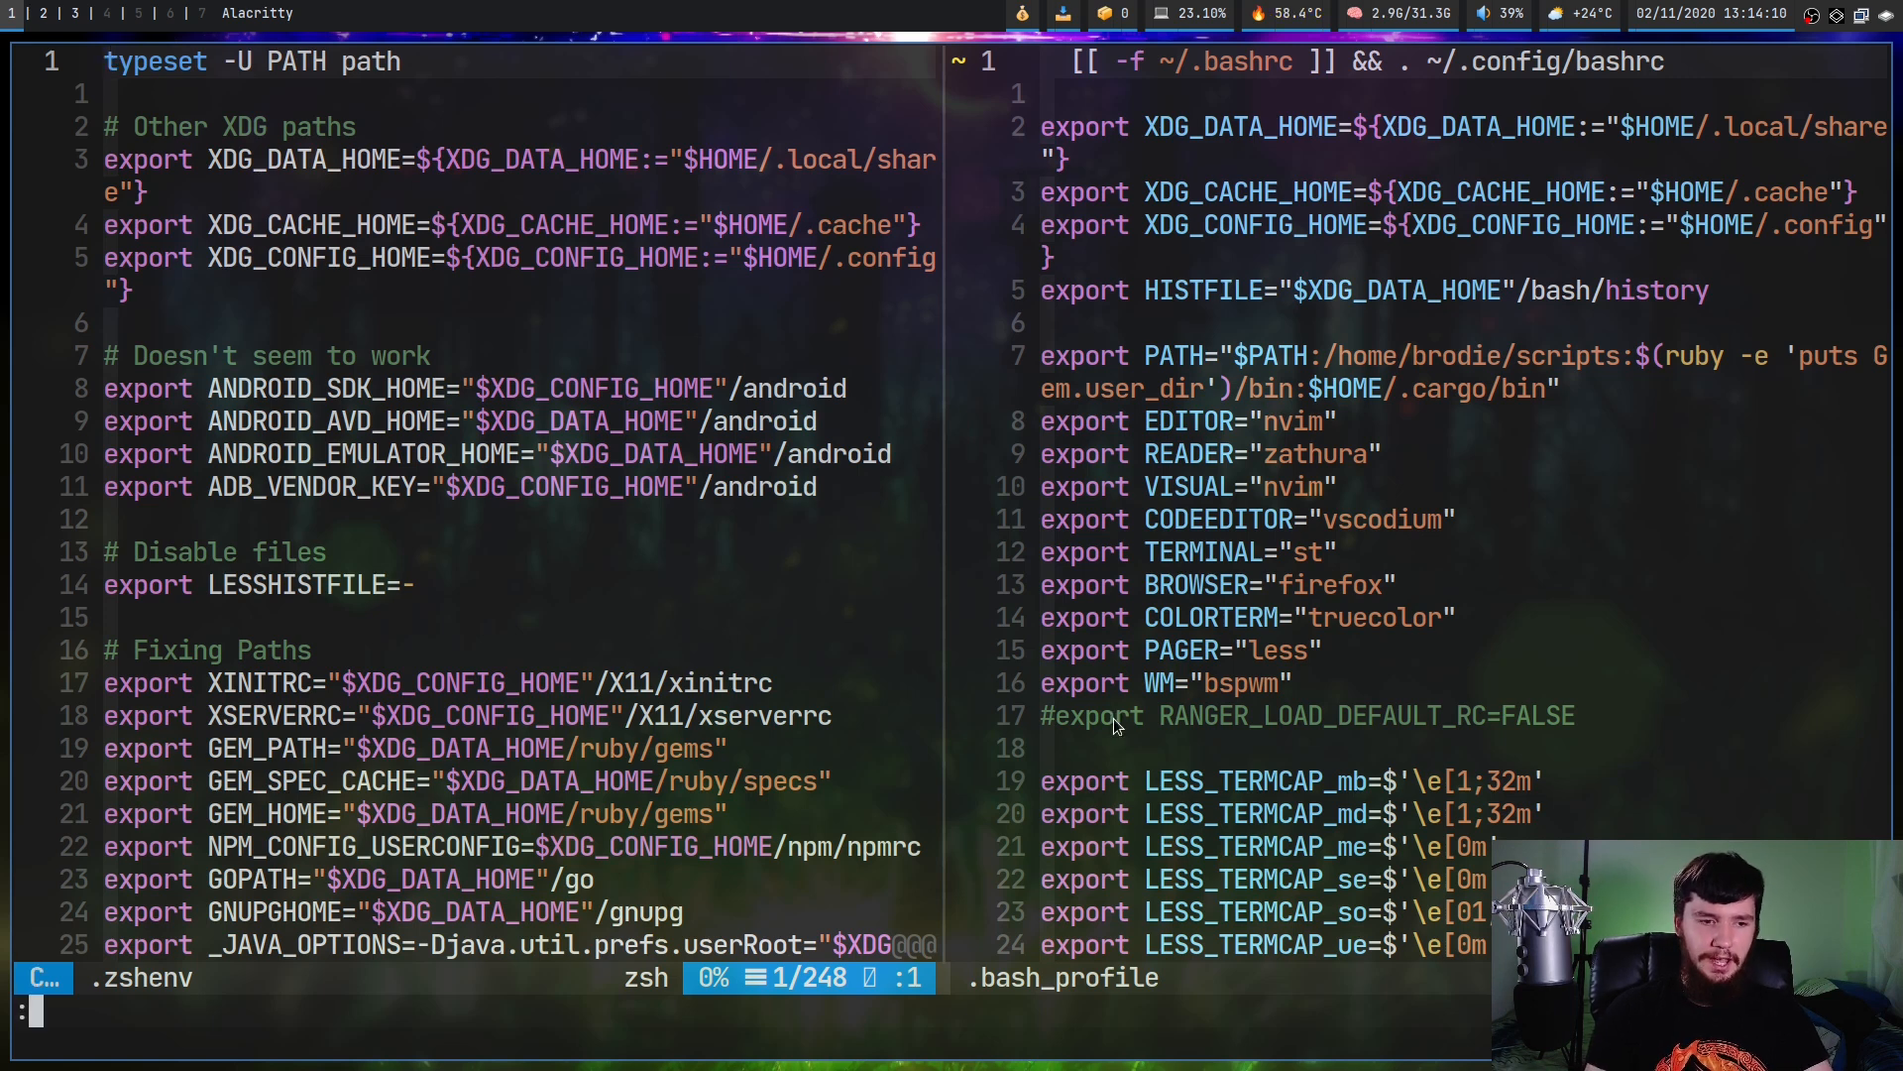
type(":wsha")
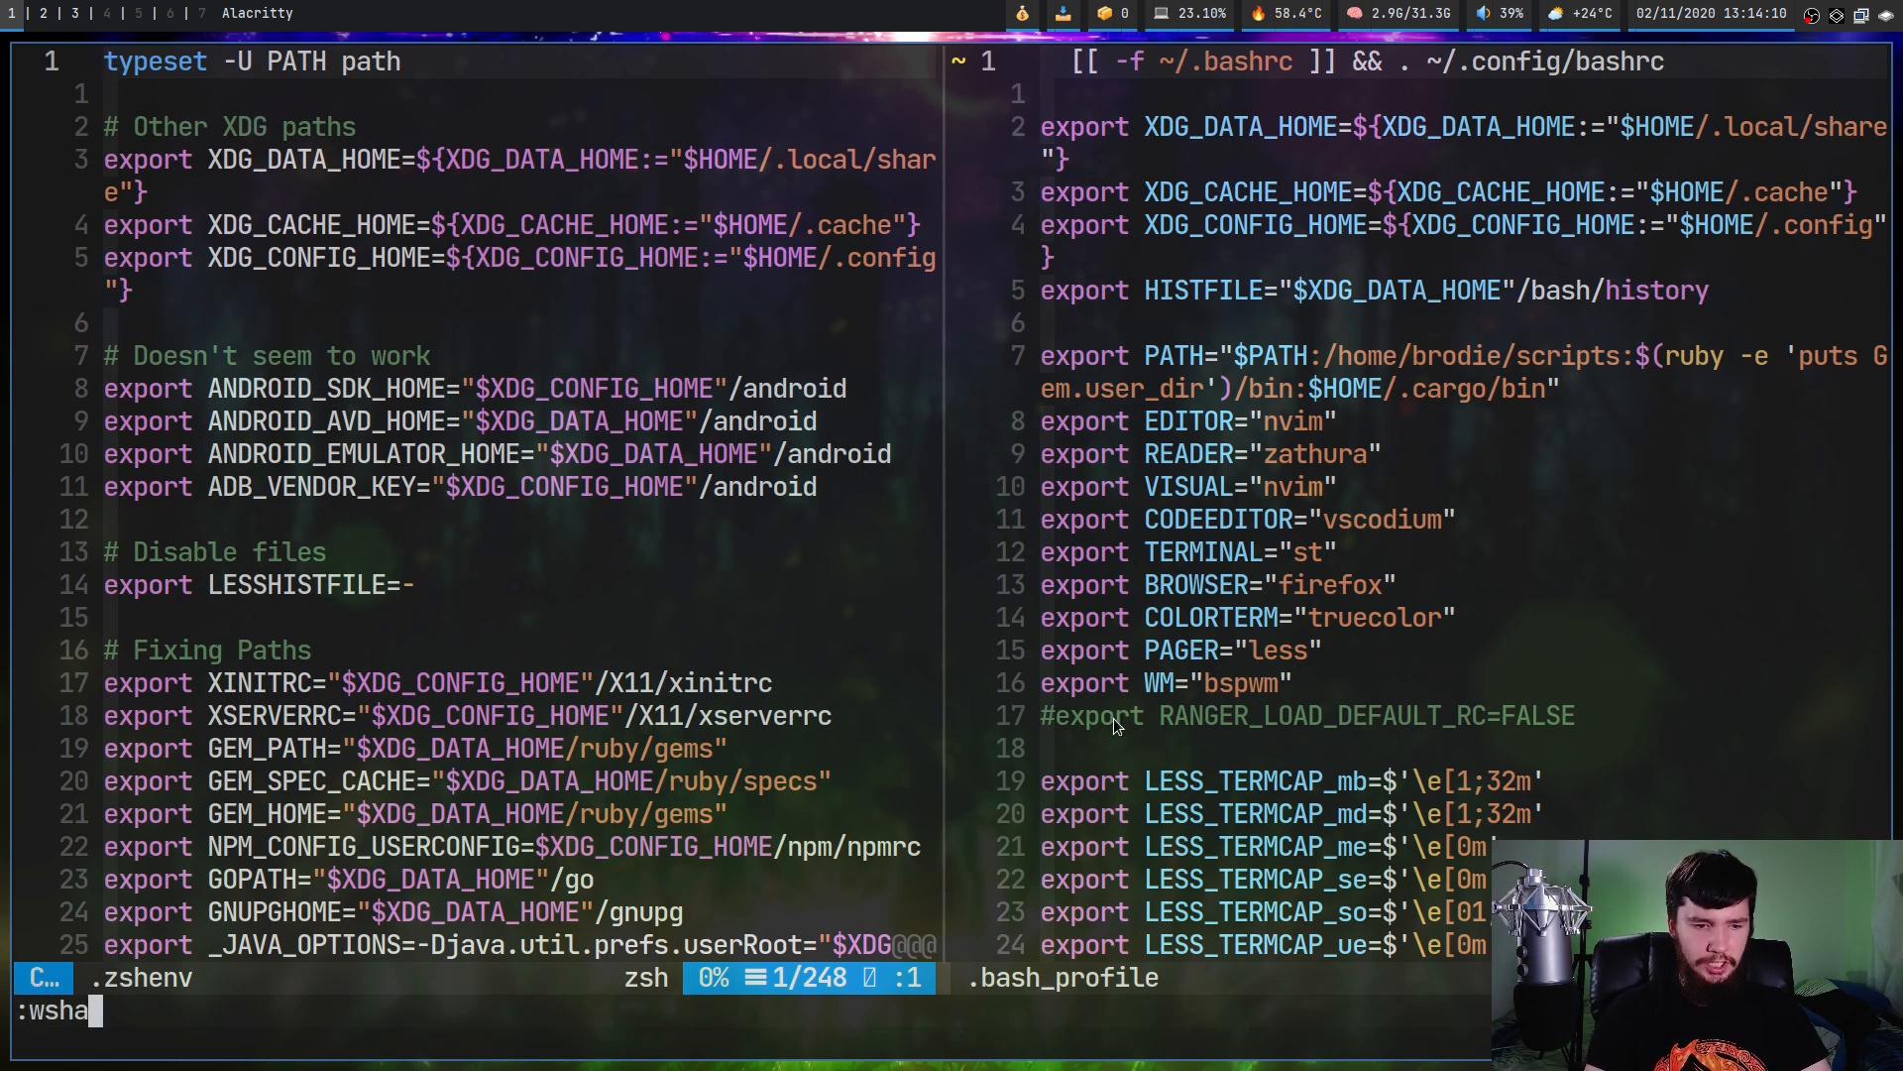
type("da")
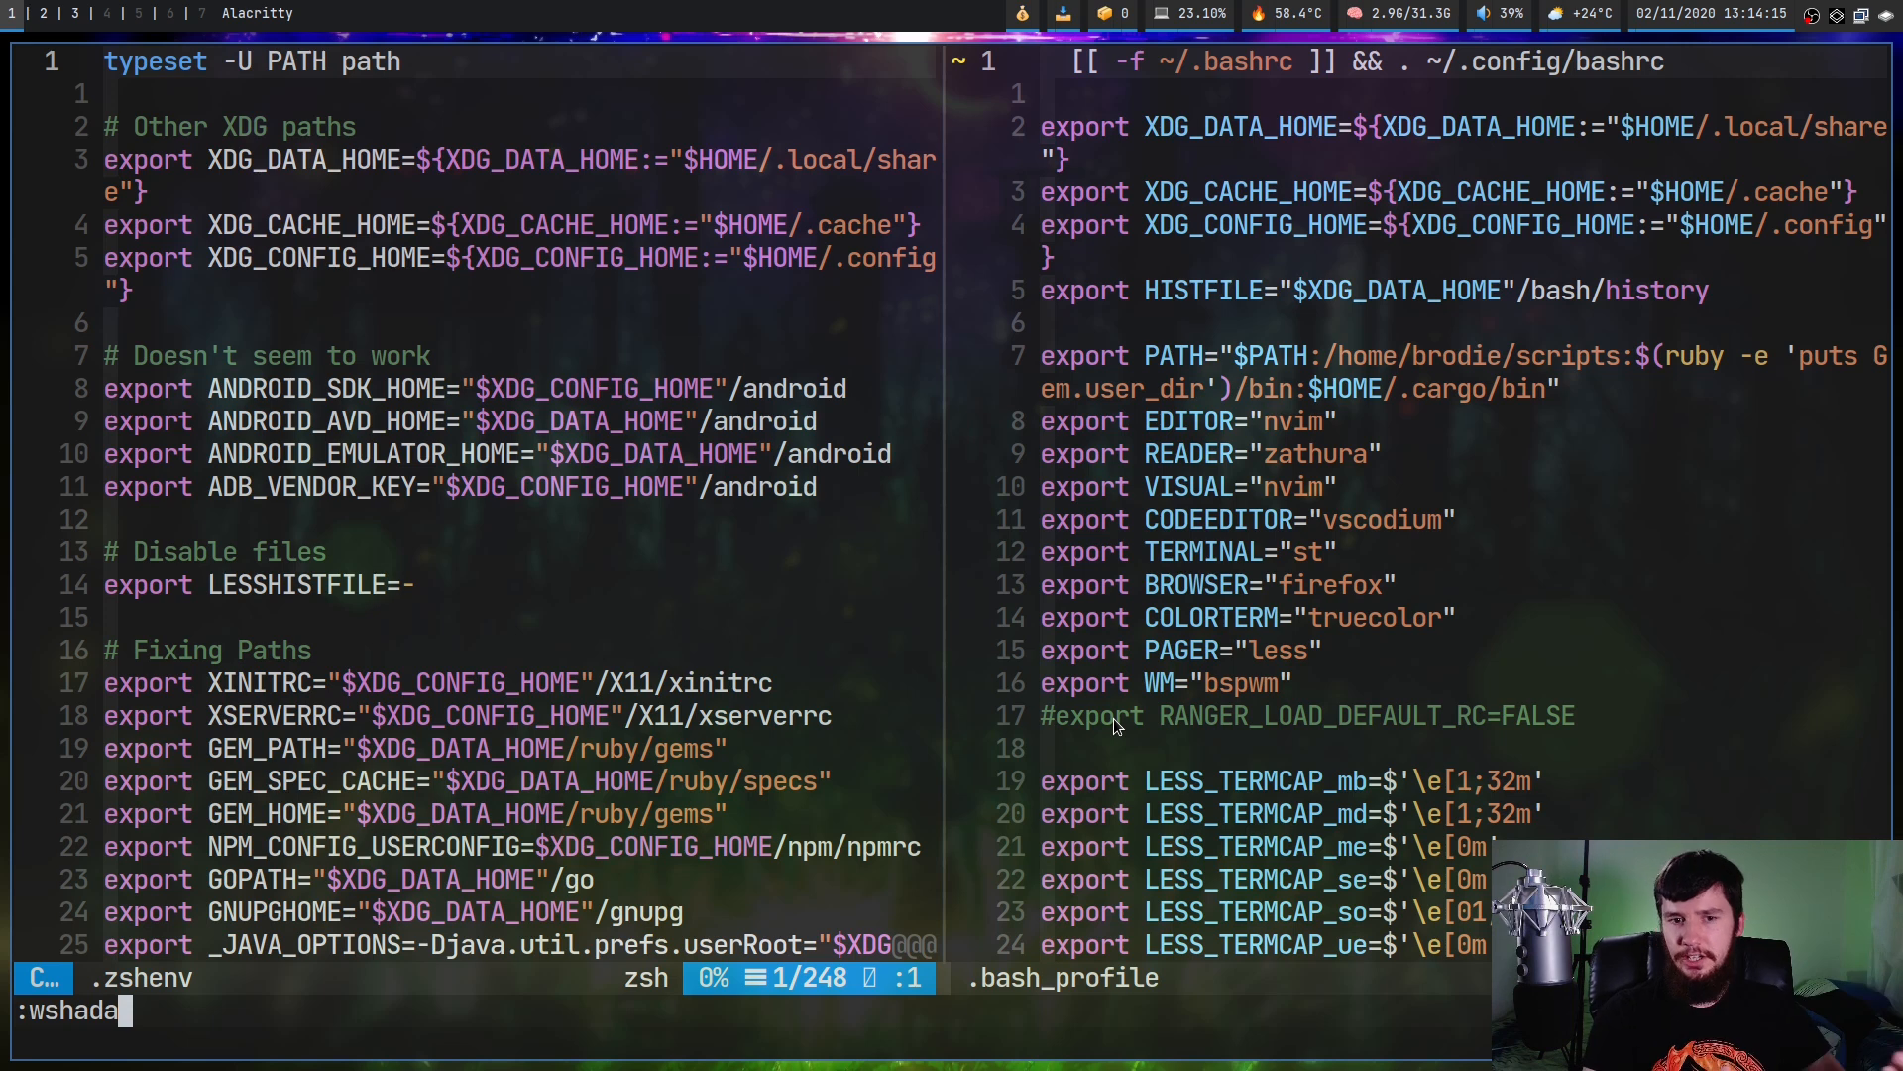
type("!")
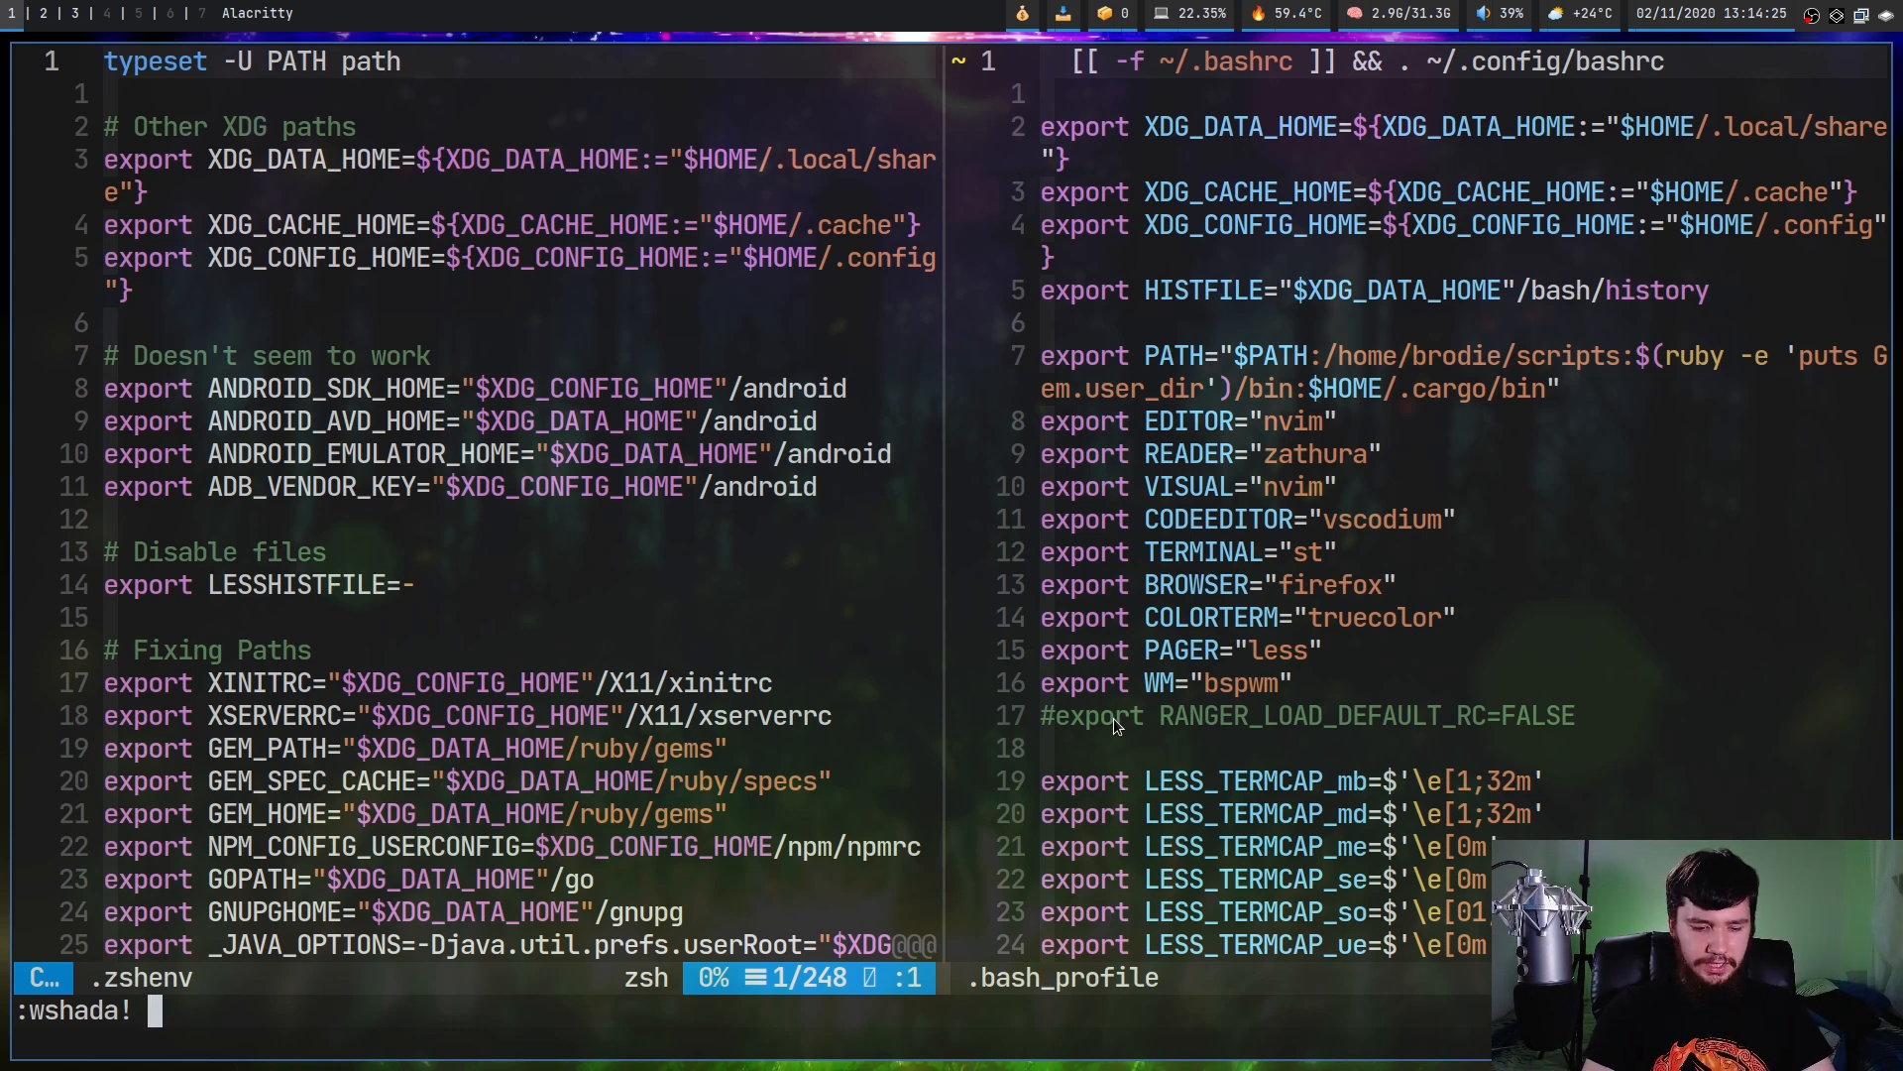
type("~/.config/nvim/")
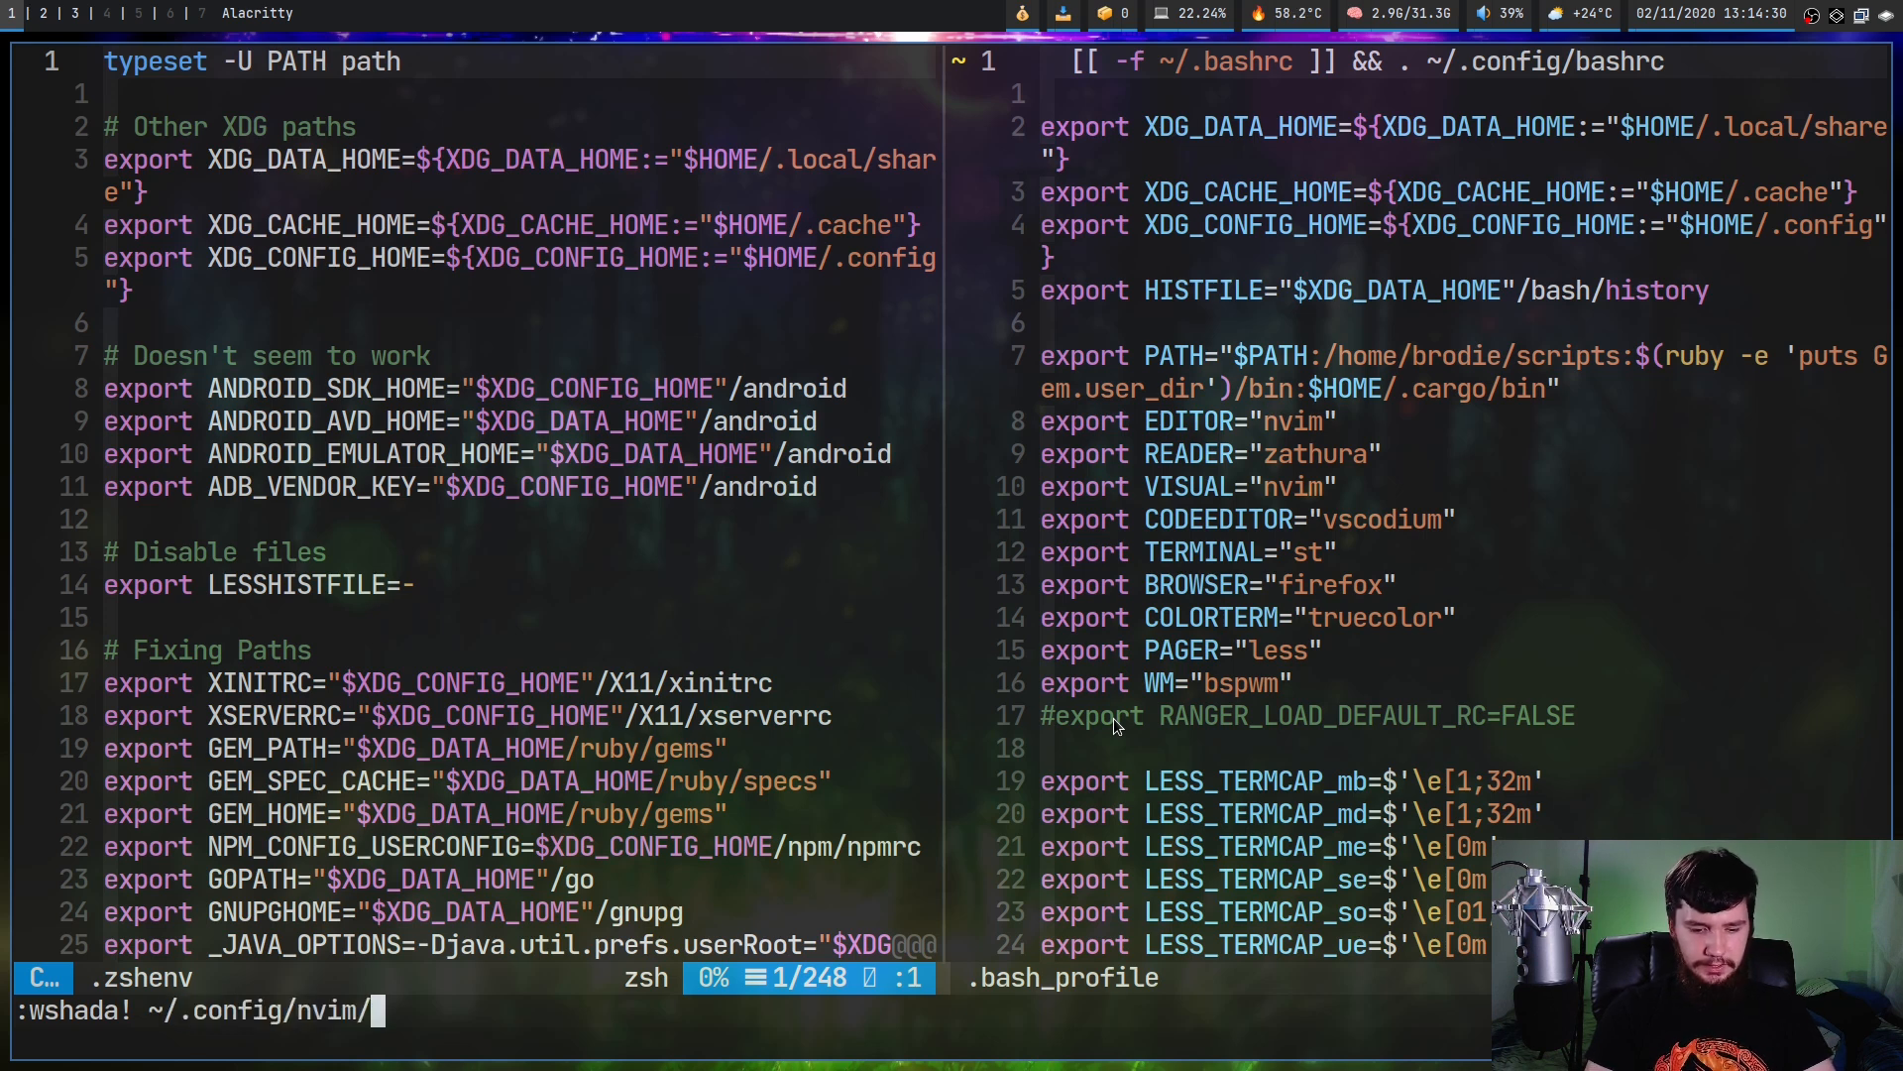
type("shada/")
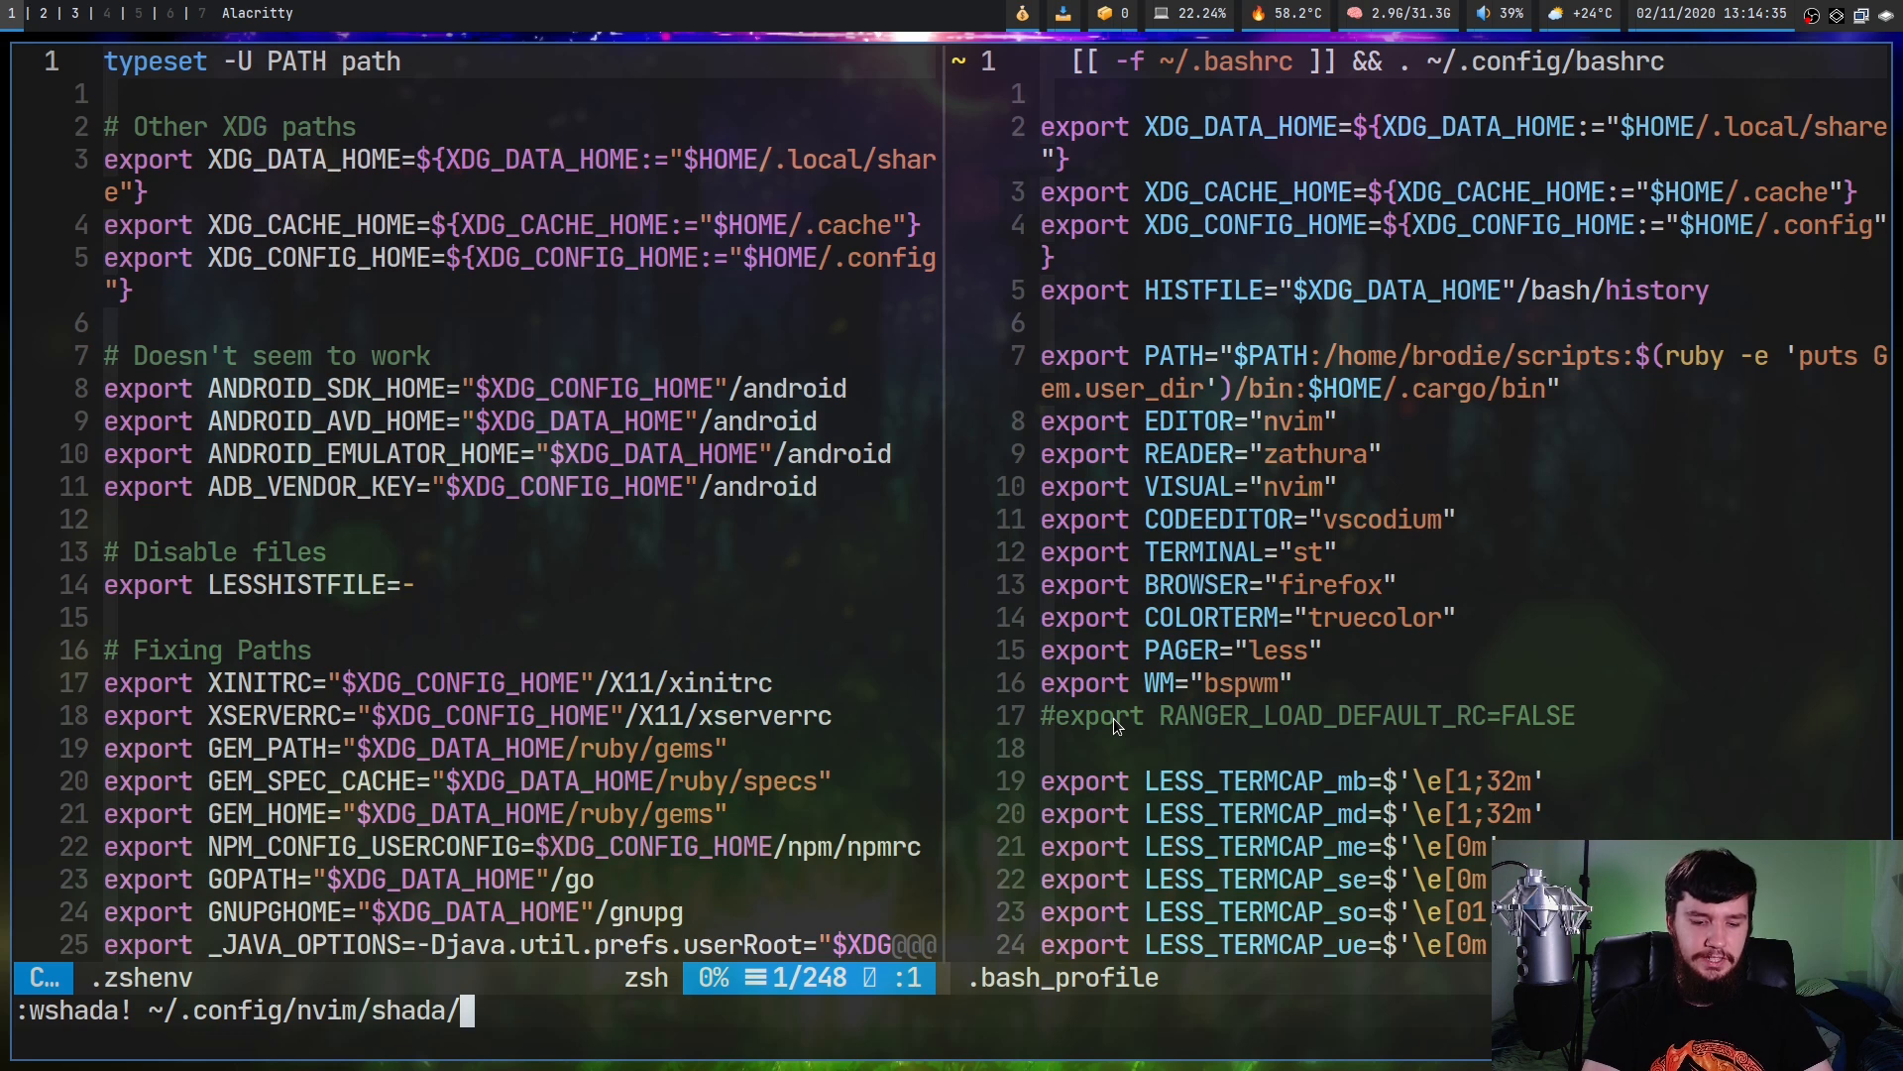
type("test.vim")
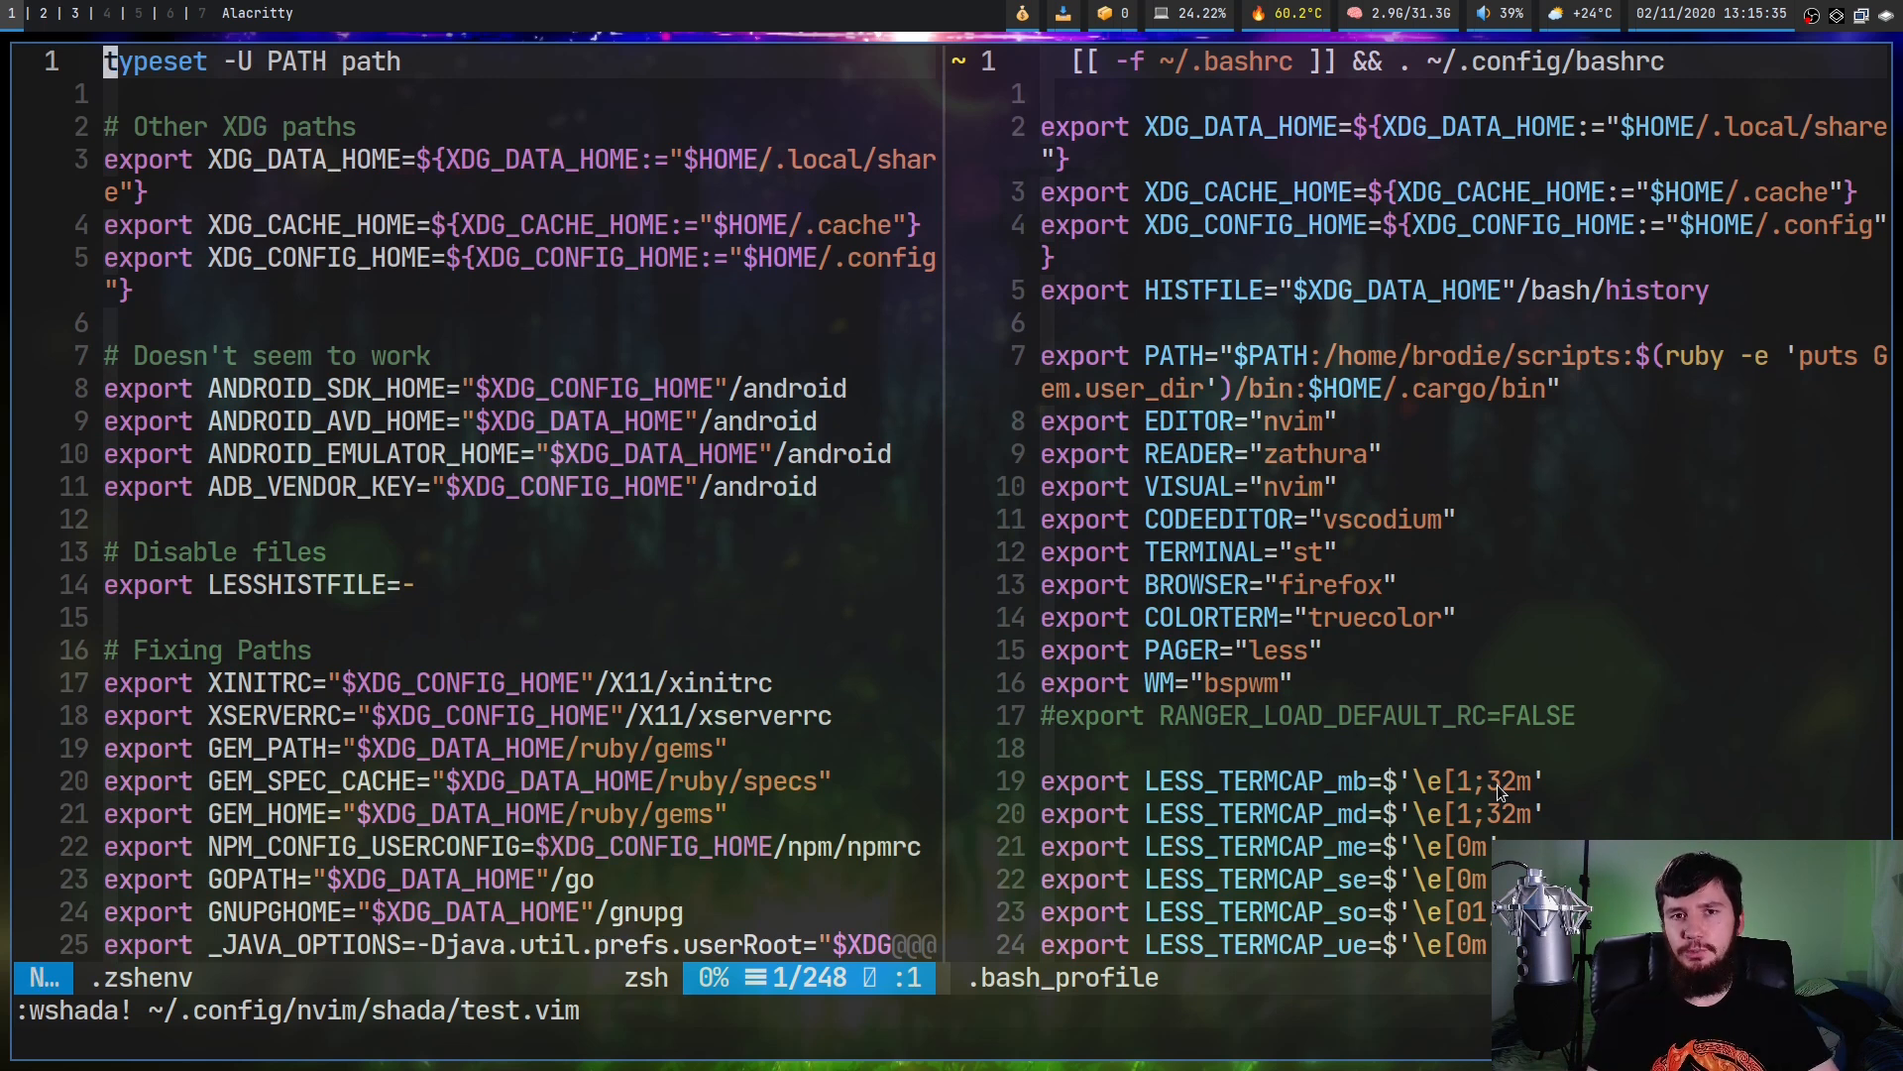
Force-read ShaDa data back from ~/.config/nvim/shada/test.vim with :rshada!
type("rsha")
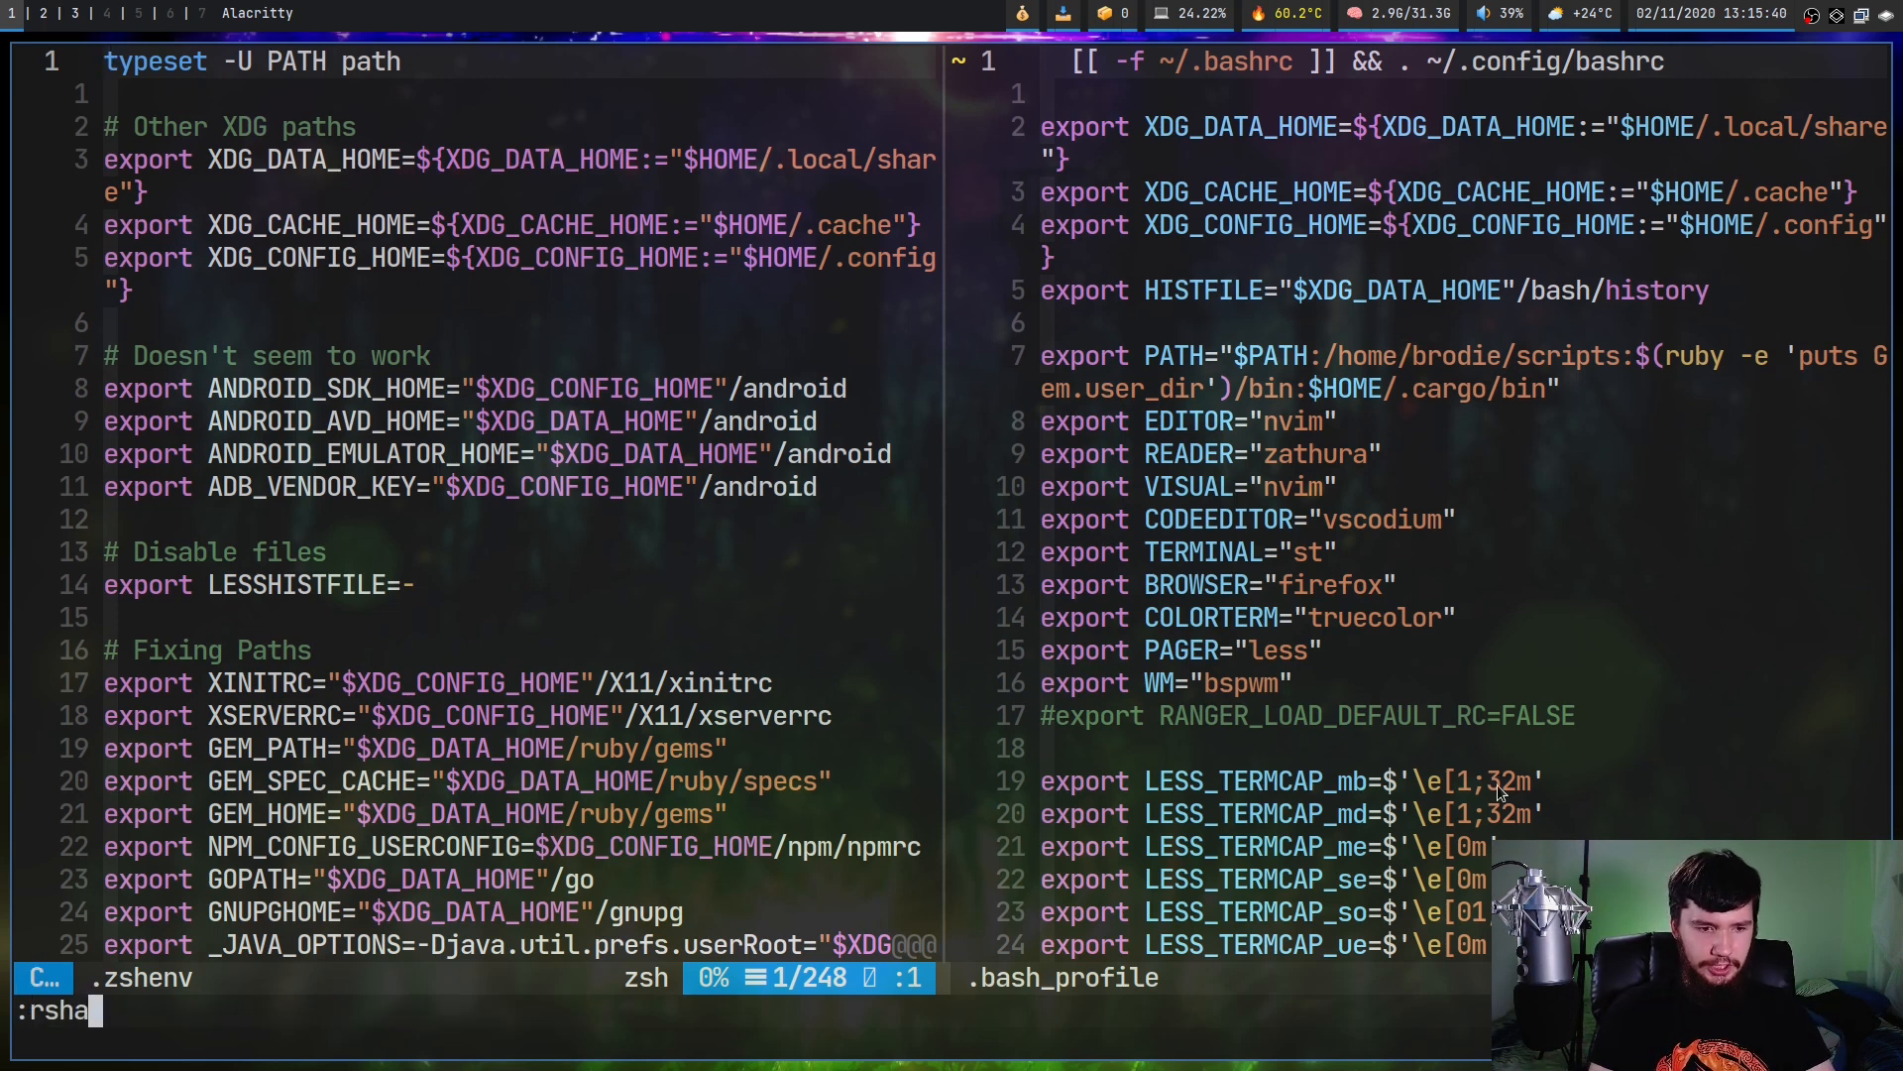
type("da!")
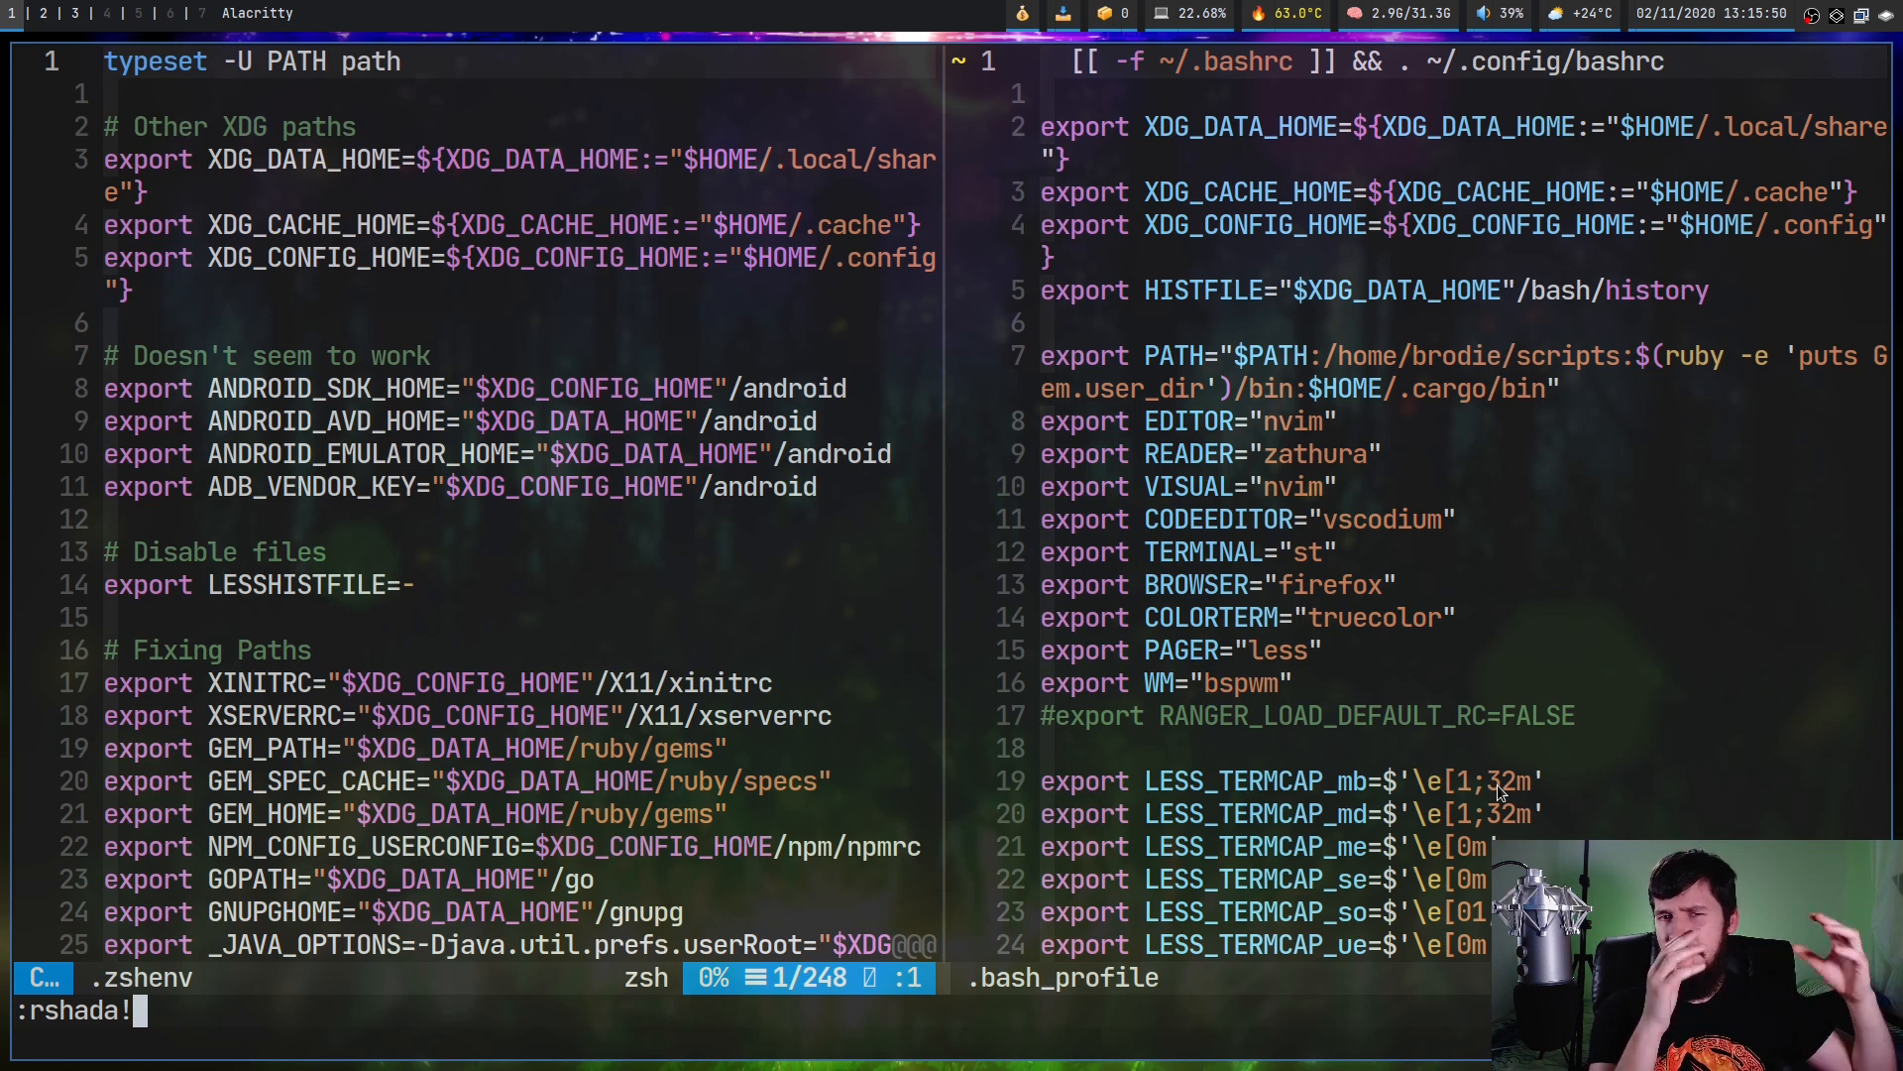
type("~/.co")
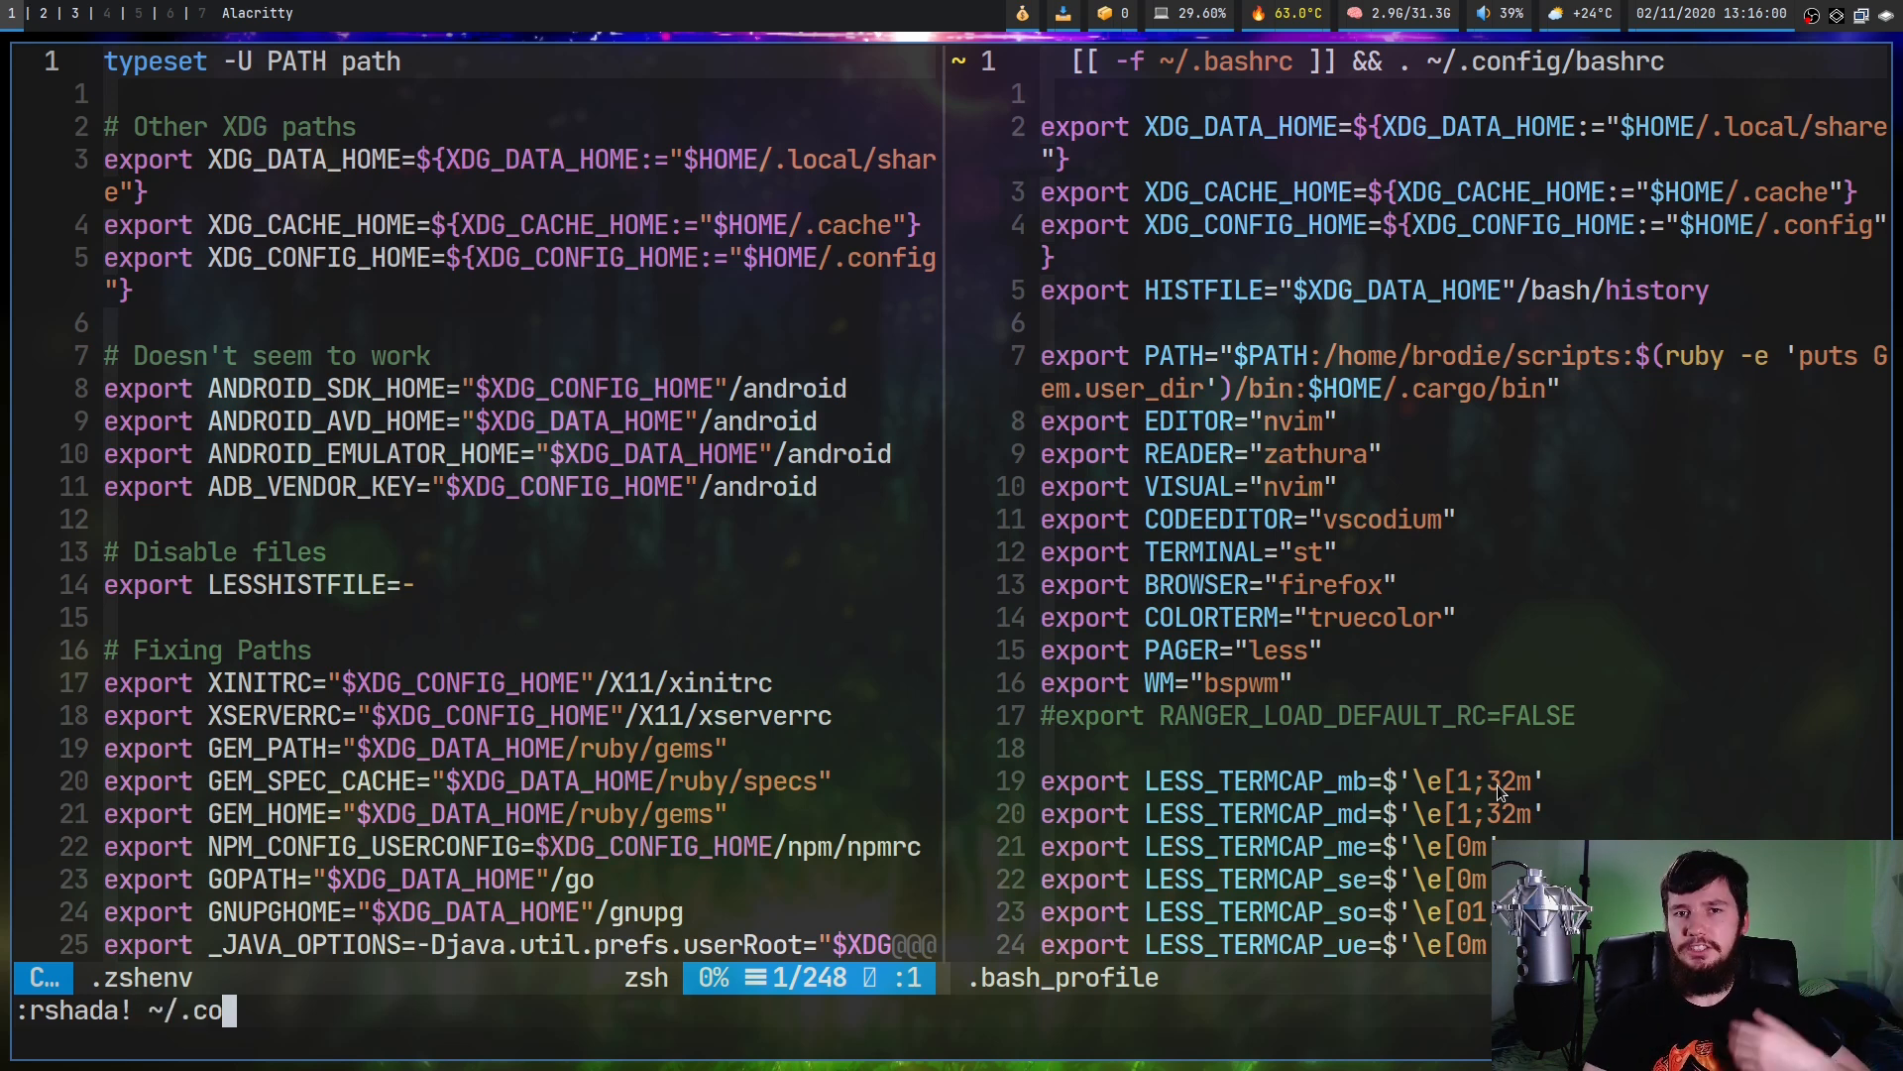
type("nfig/")
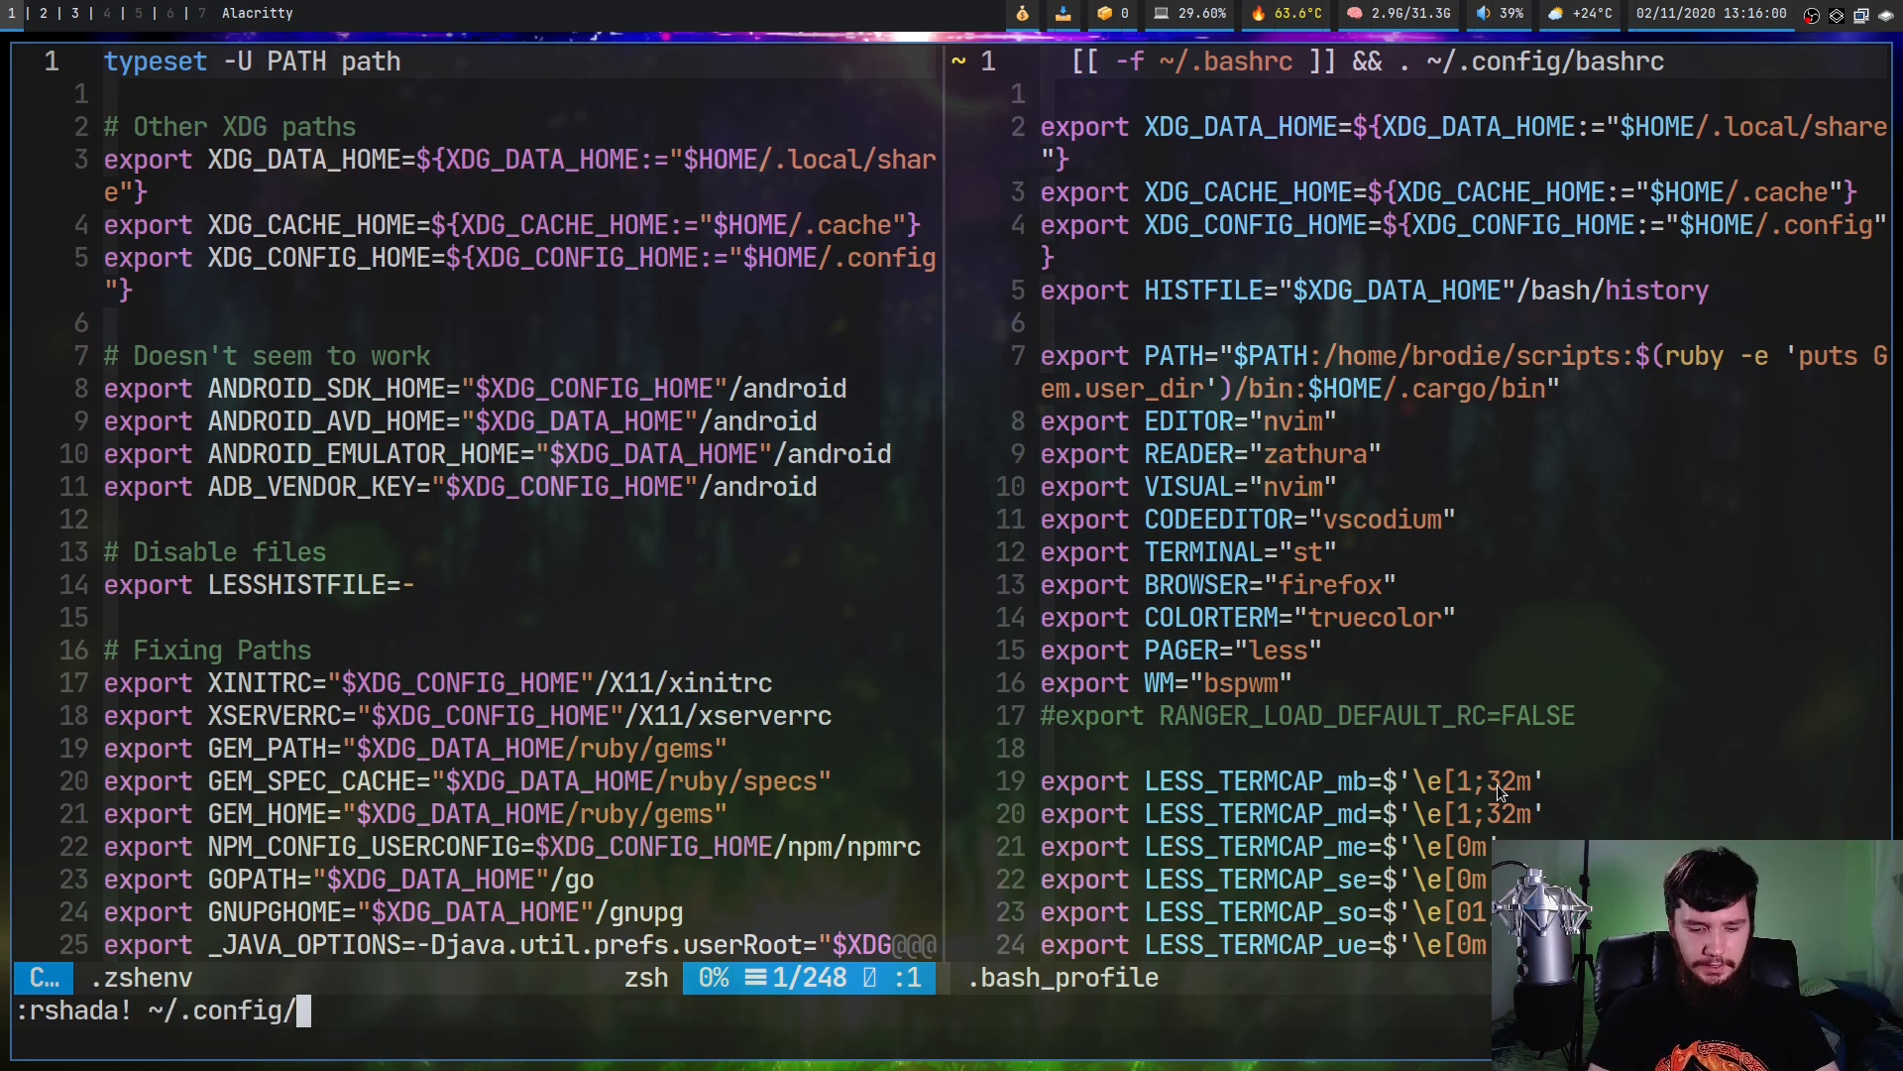
type("nvim/shada/")
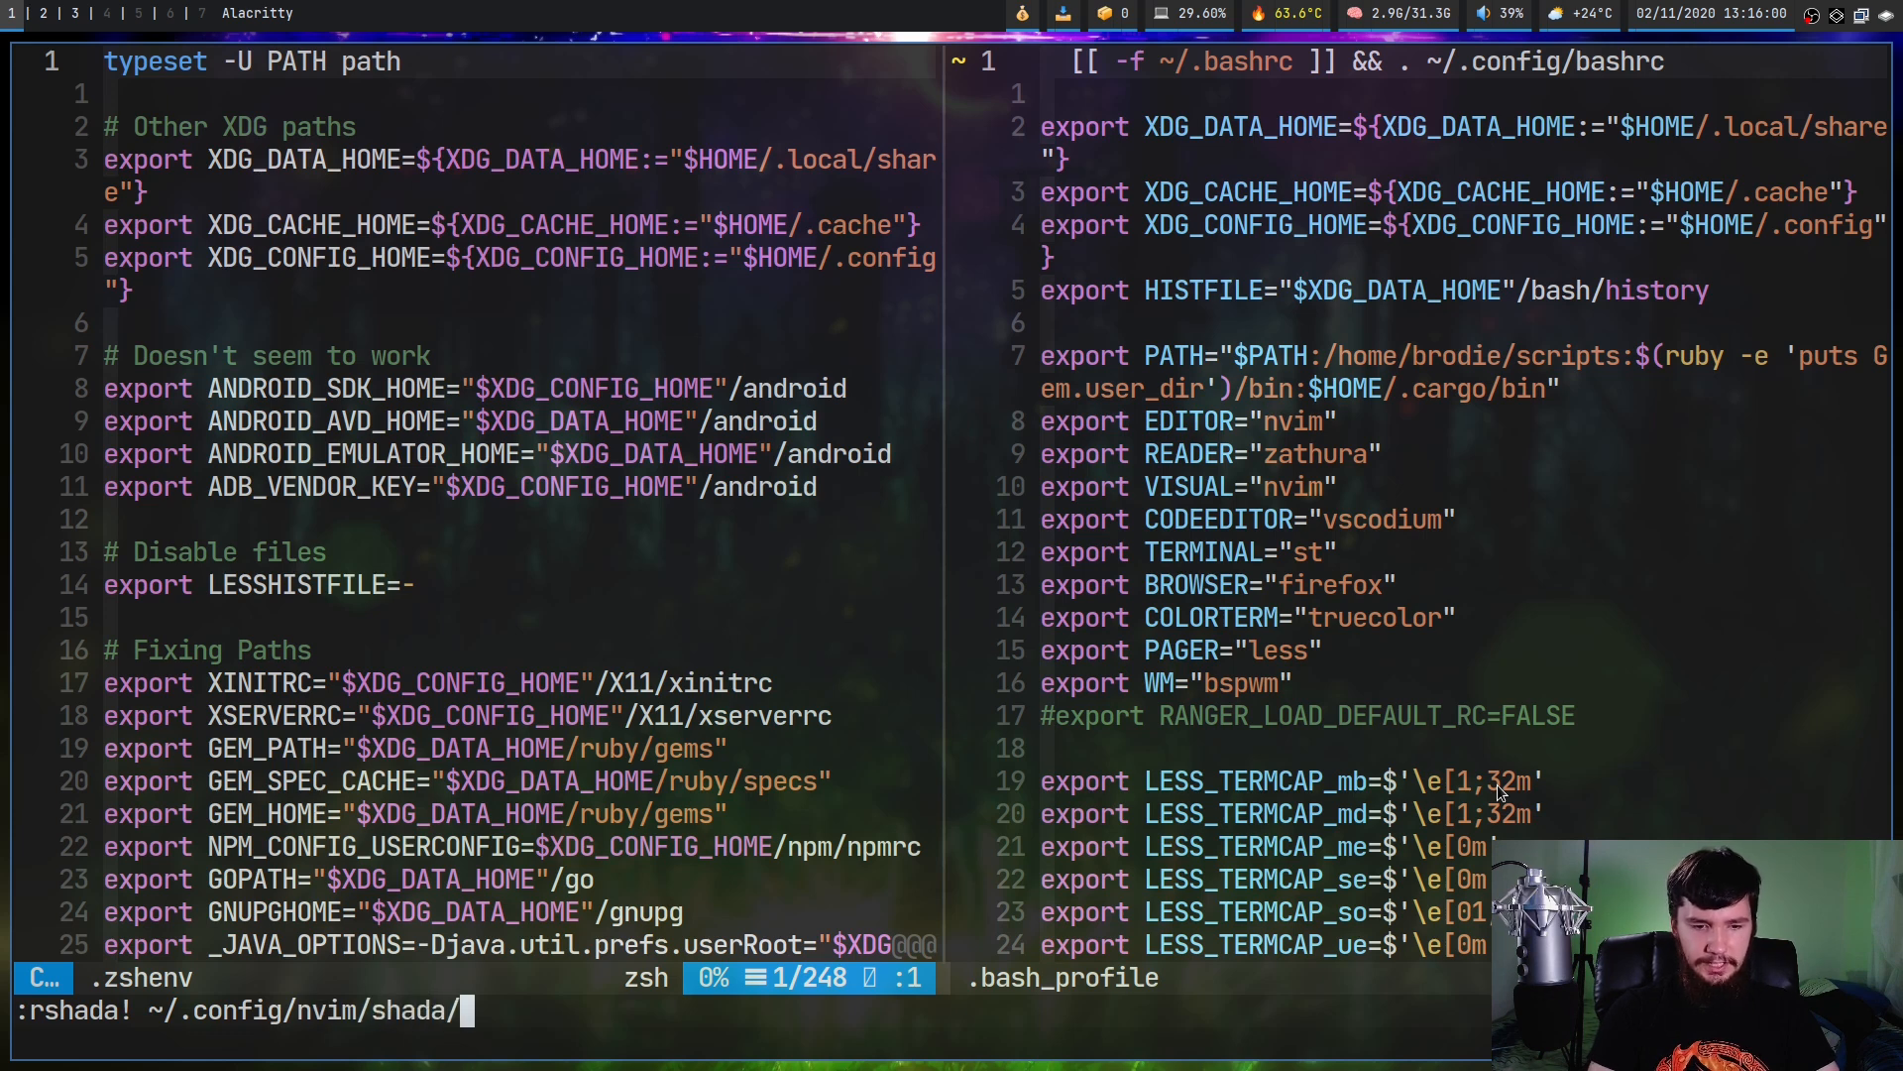
type("test.vim")
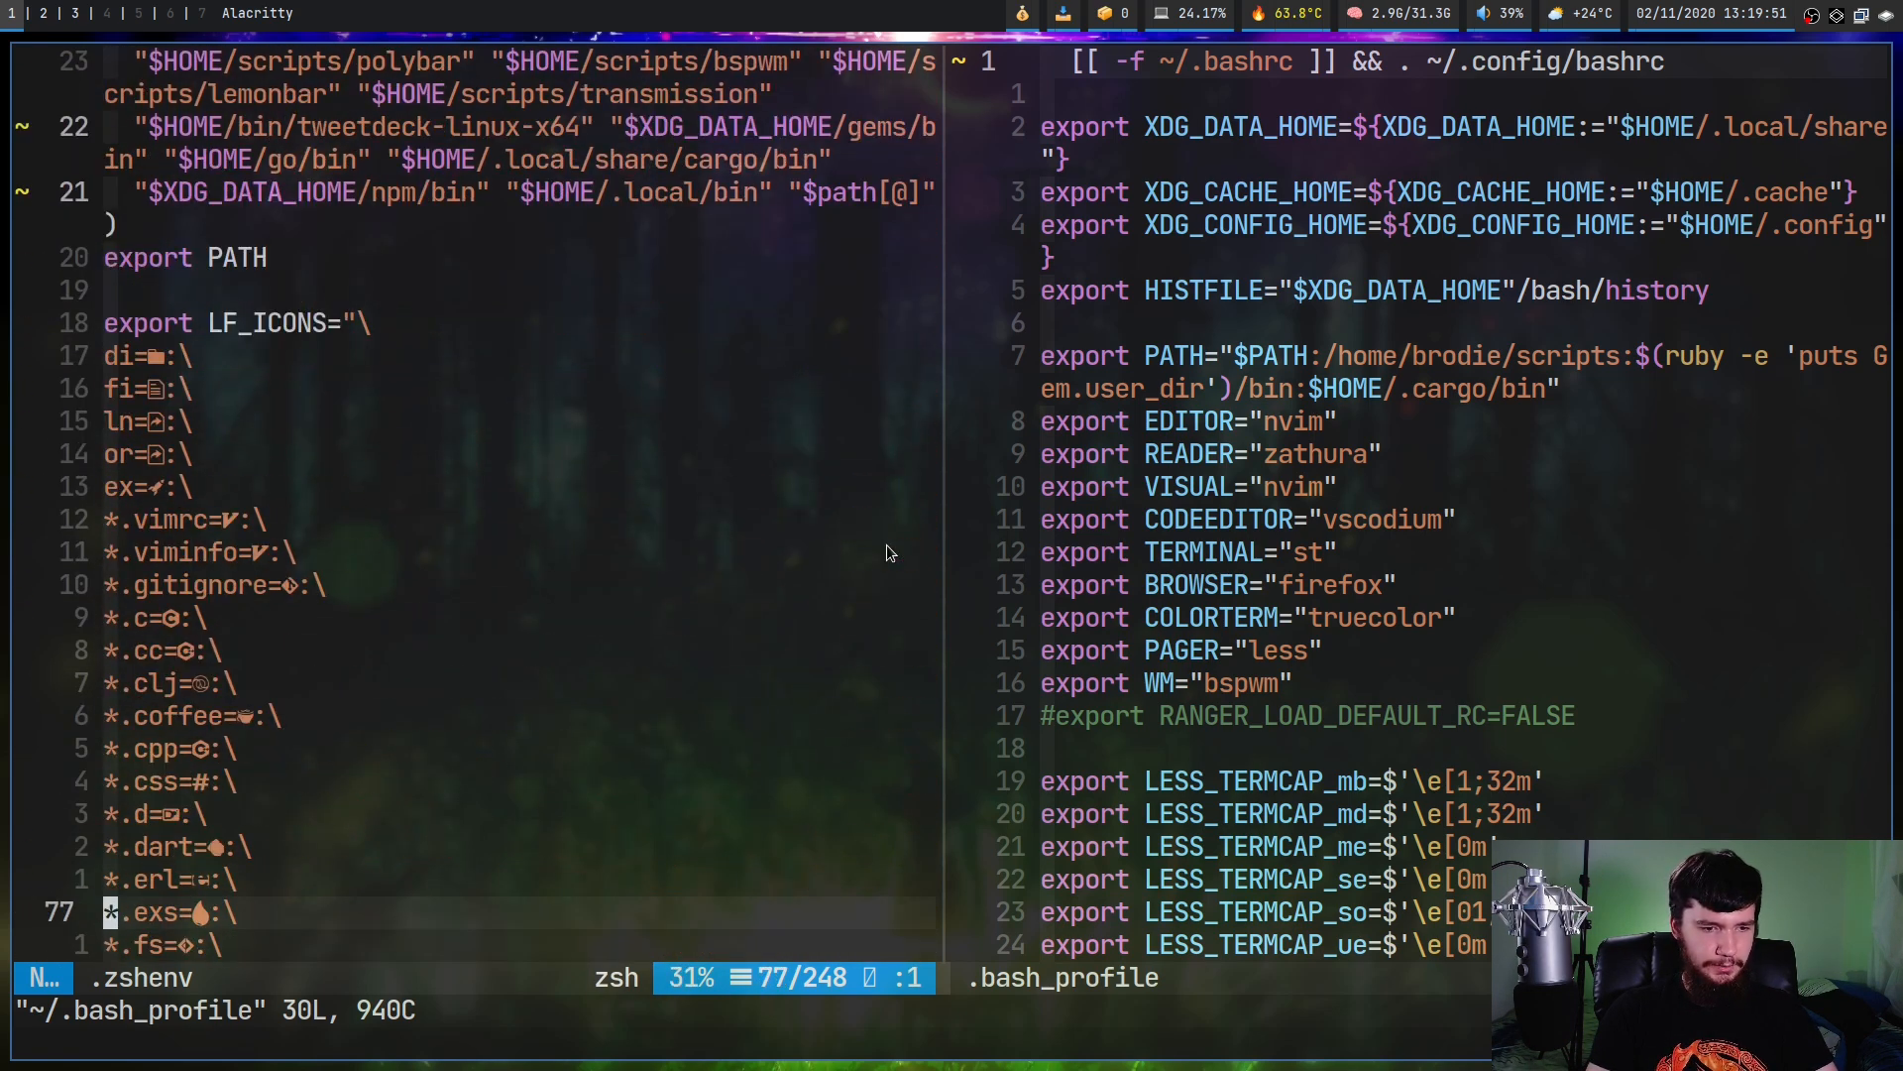
mouse_move(611, 671)
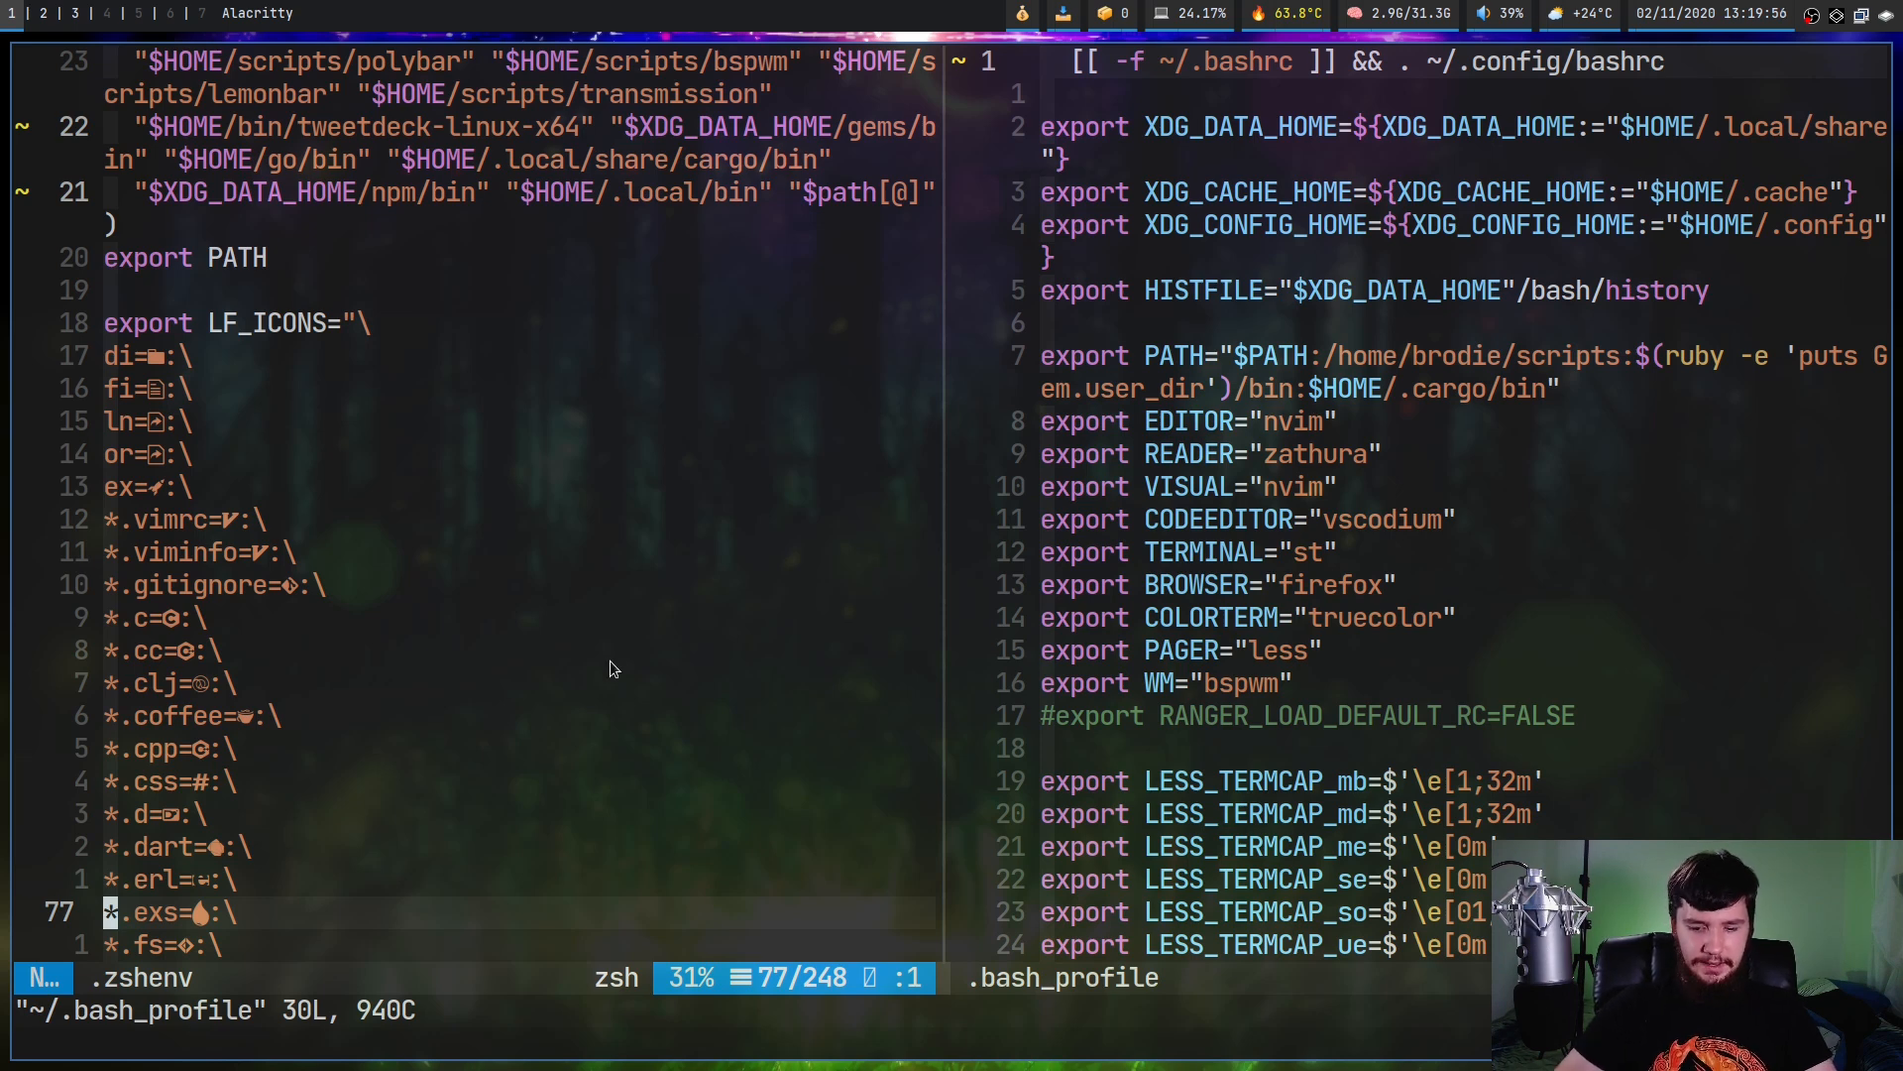
Save the .zshenv window's view to slot 1 with :mkview 1
type(":mkvie")
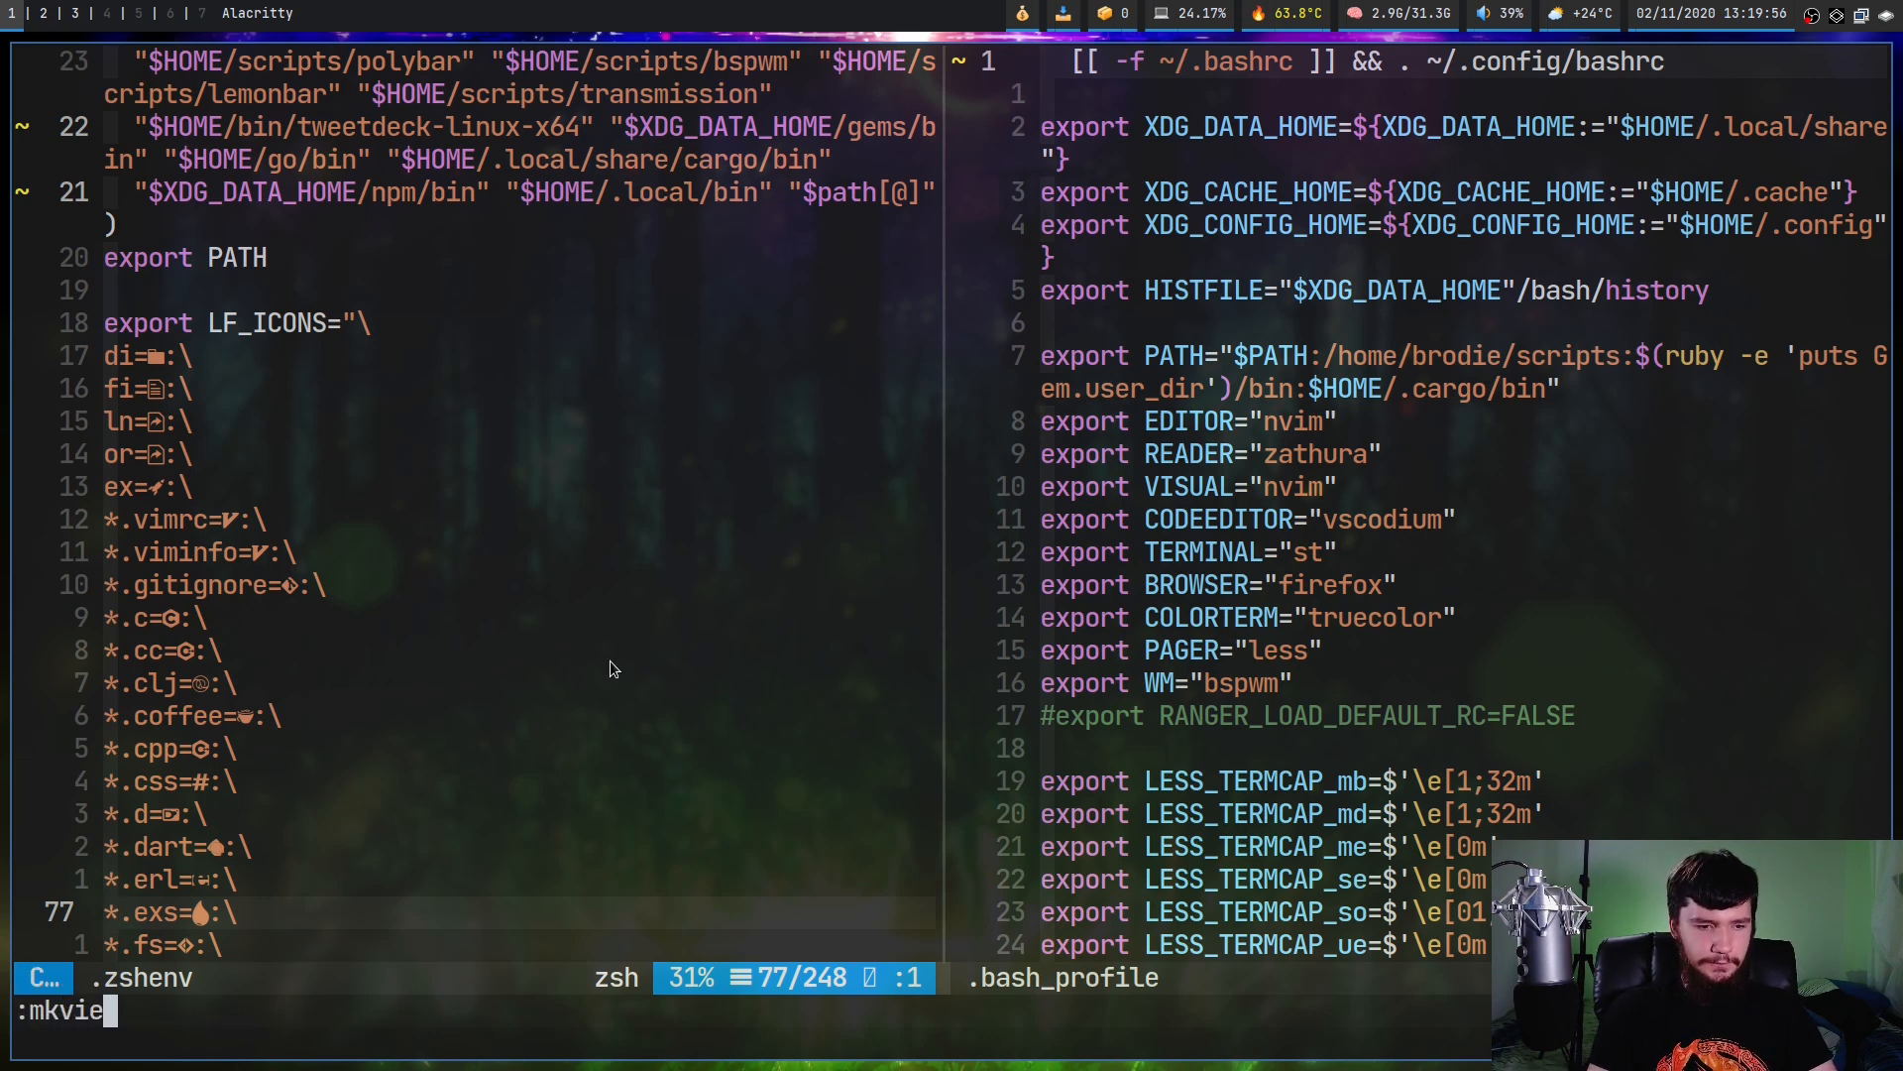
type("w")
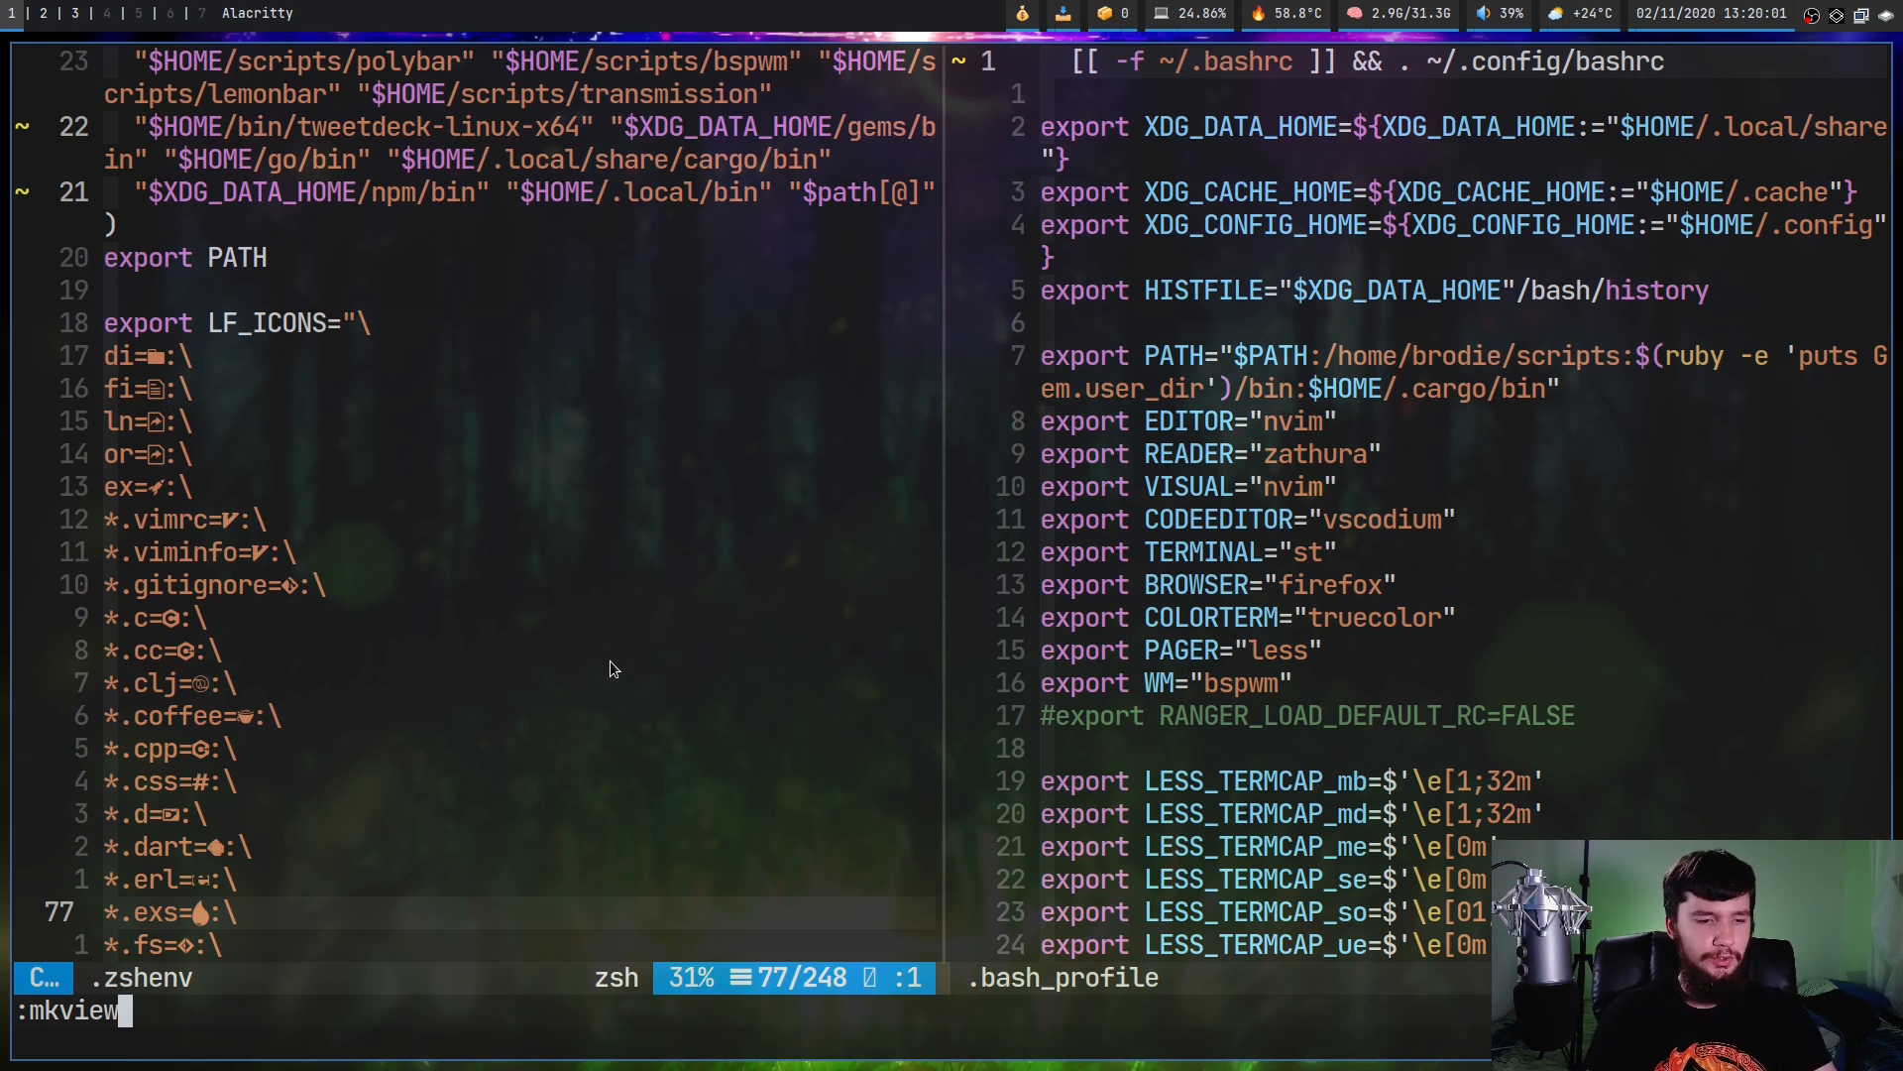
type("1")
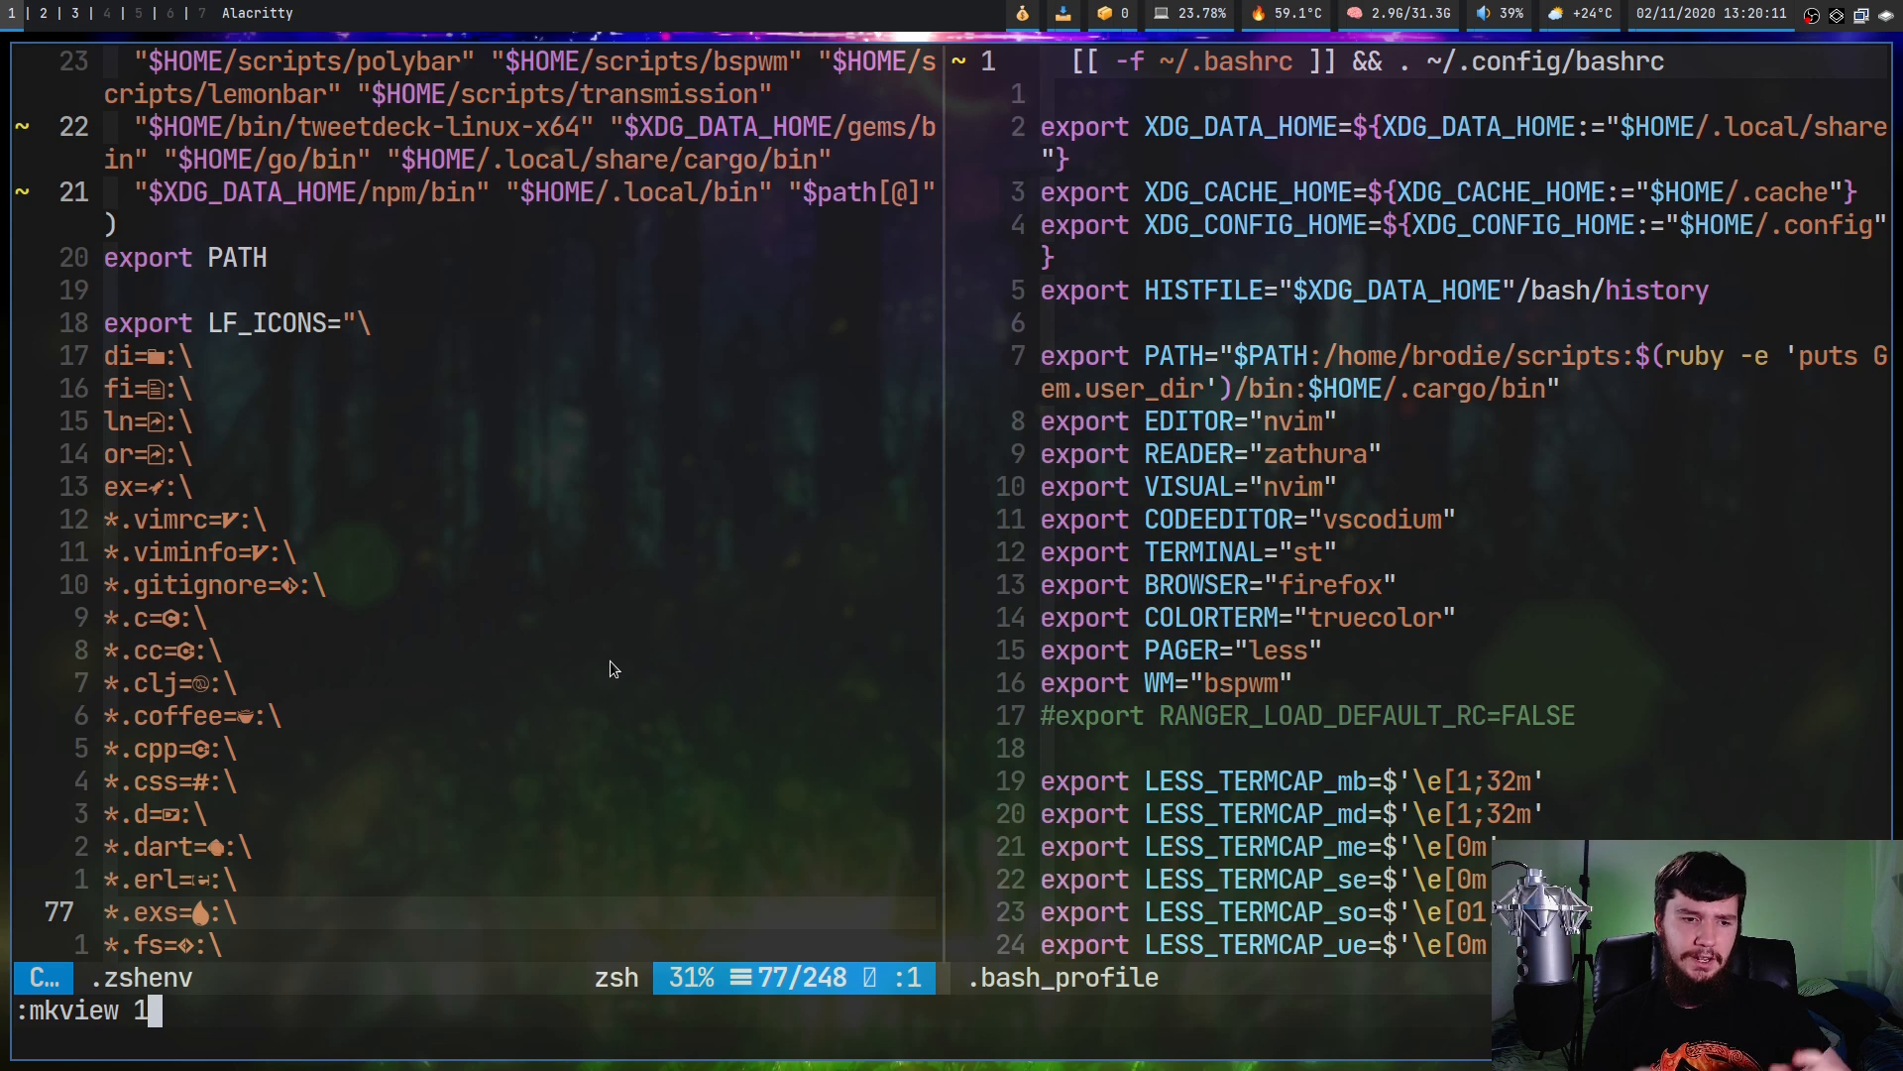
key("BackSpace")
type(":q")
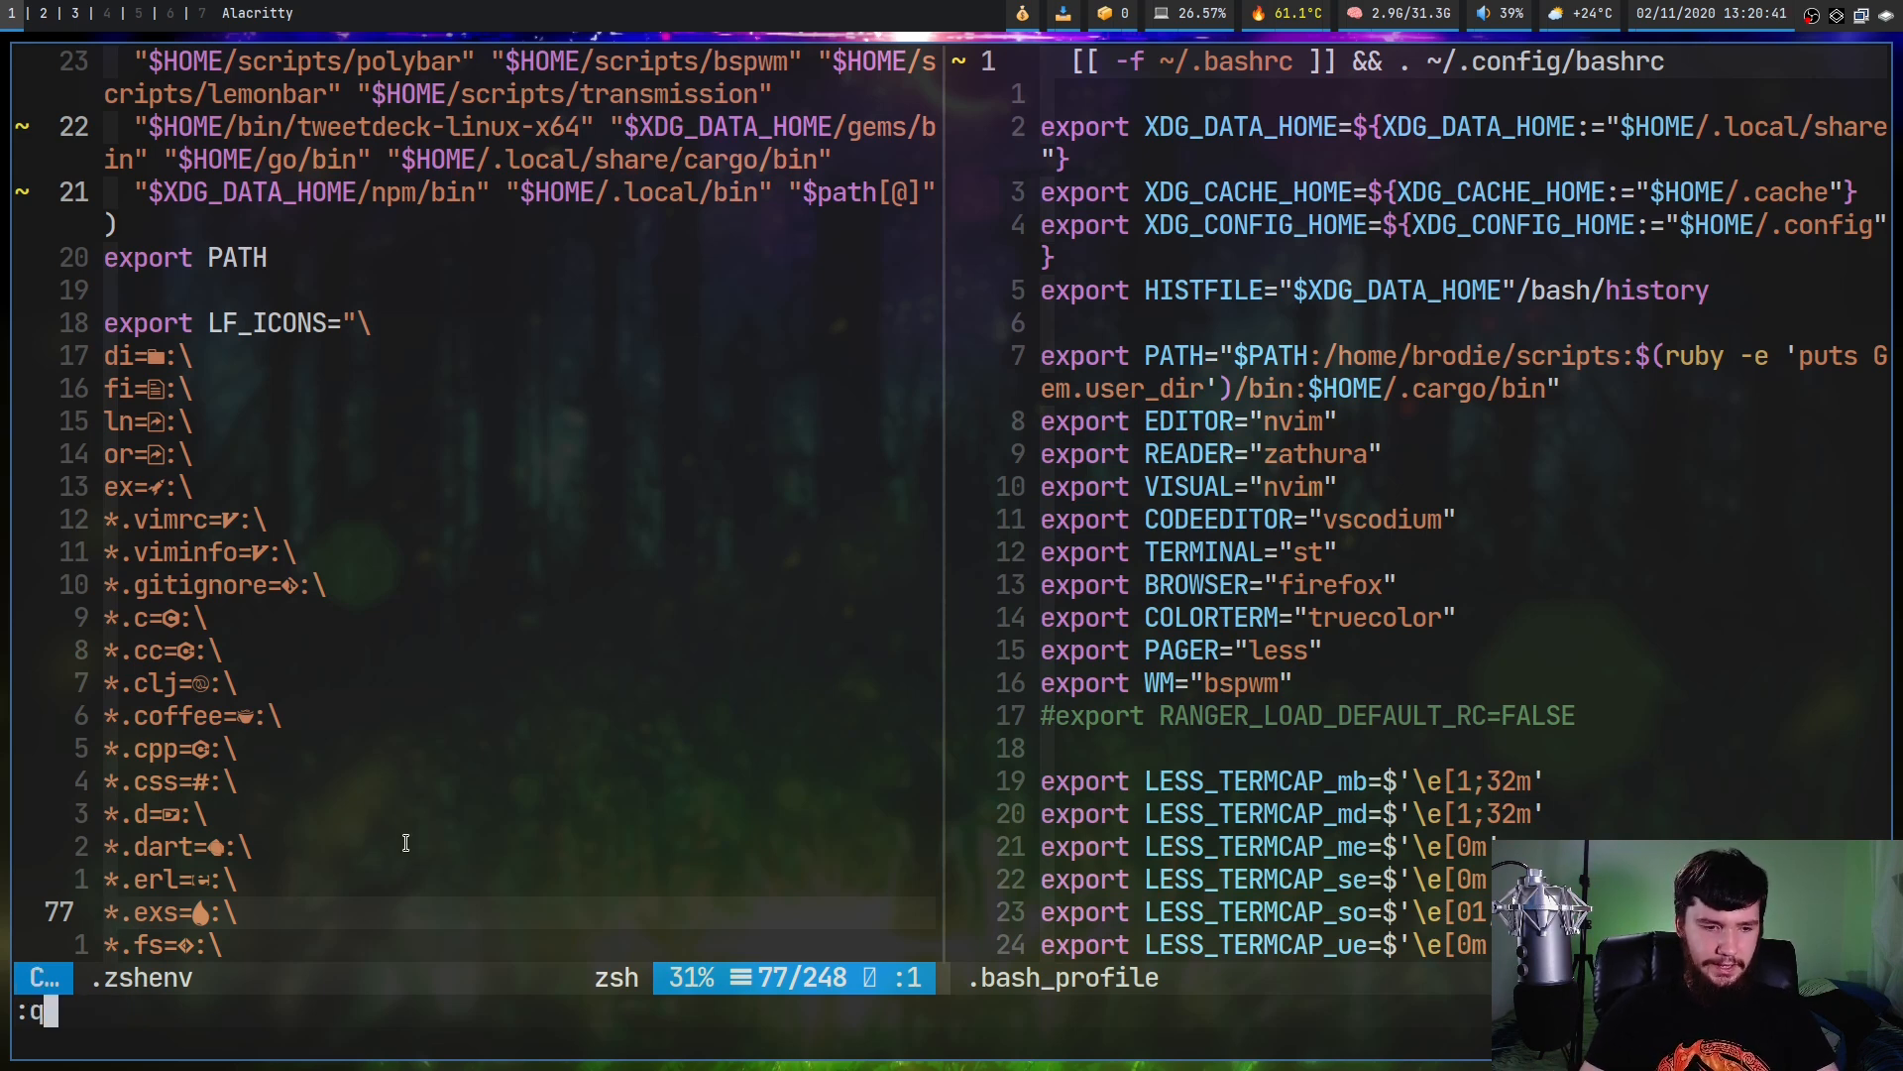
Quit the window and reload the saved view of .zshenv with :loadview
key("Return")
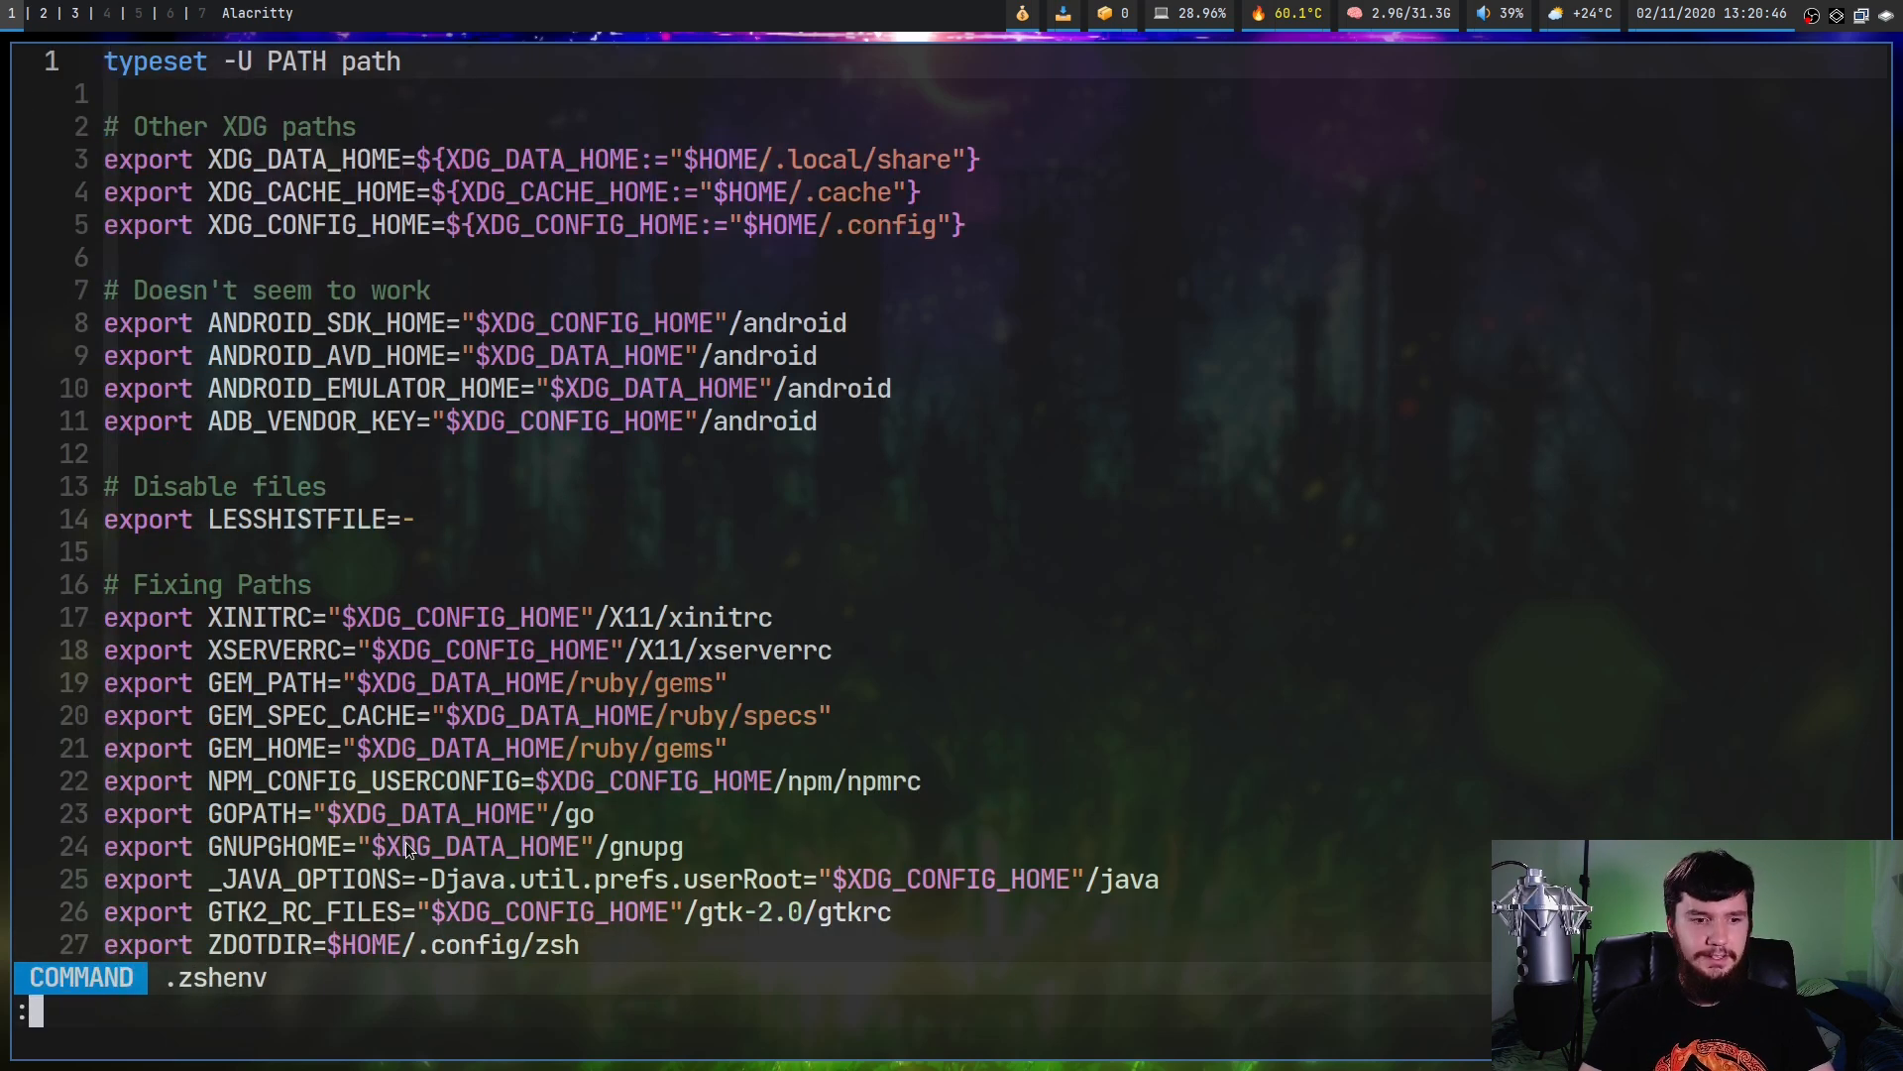
type(":loadv")
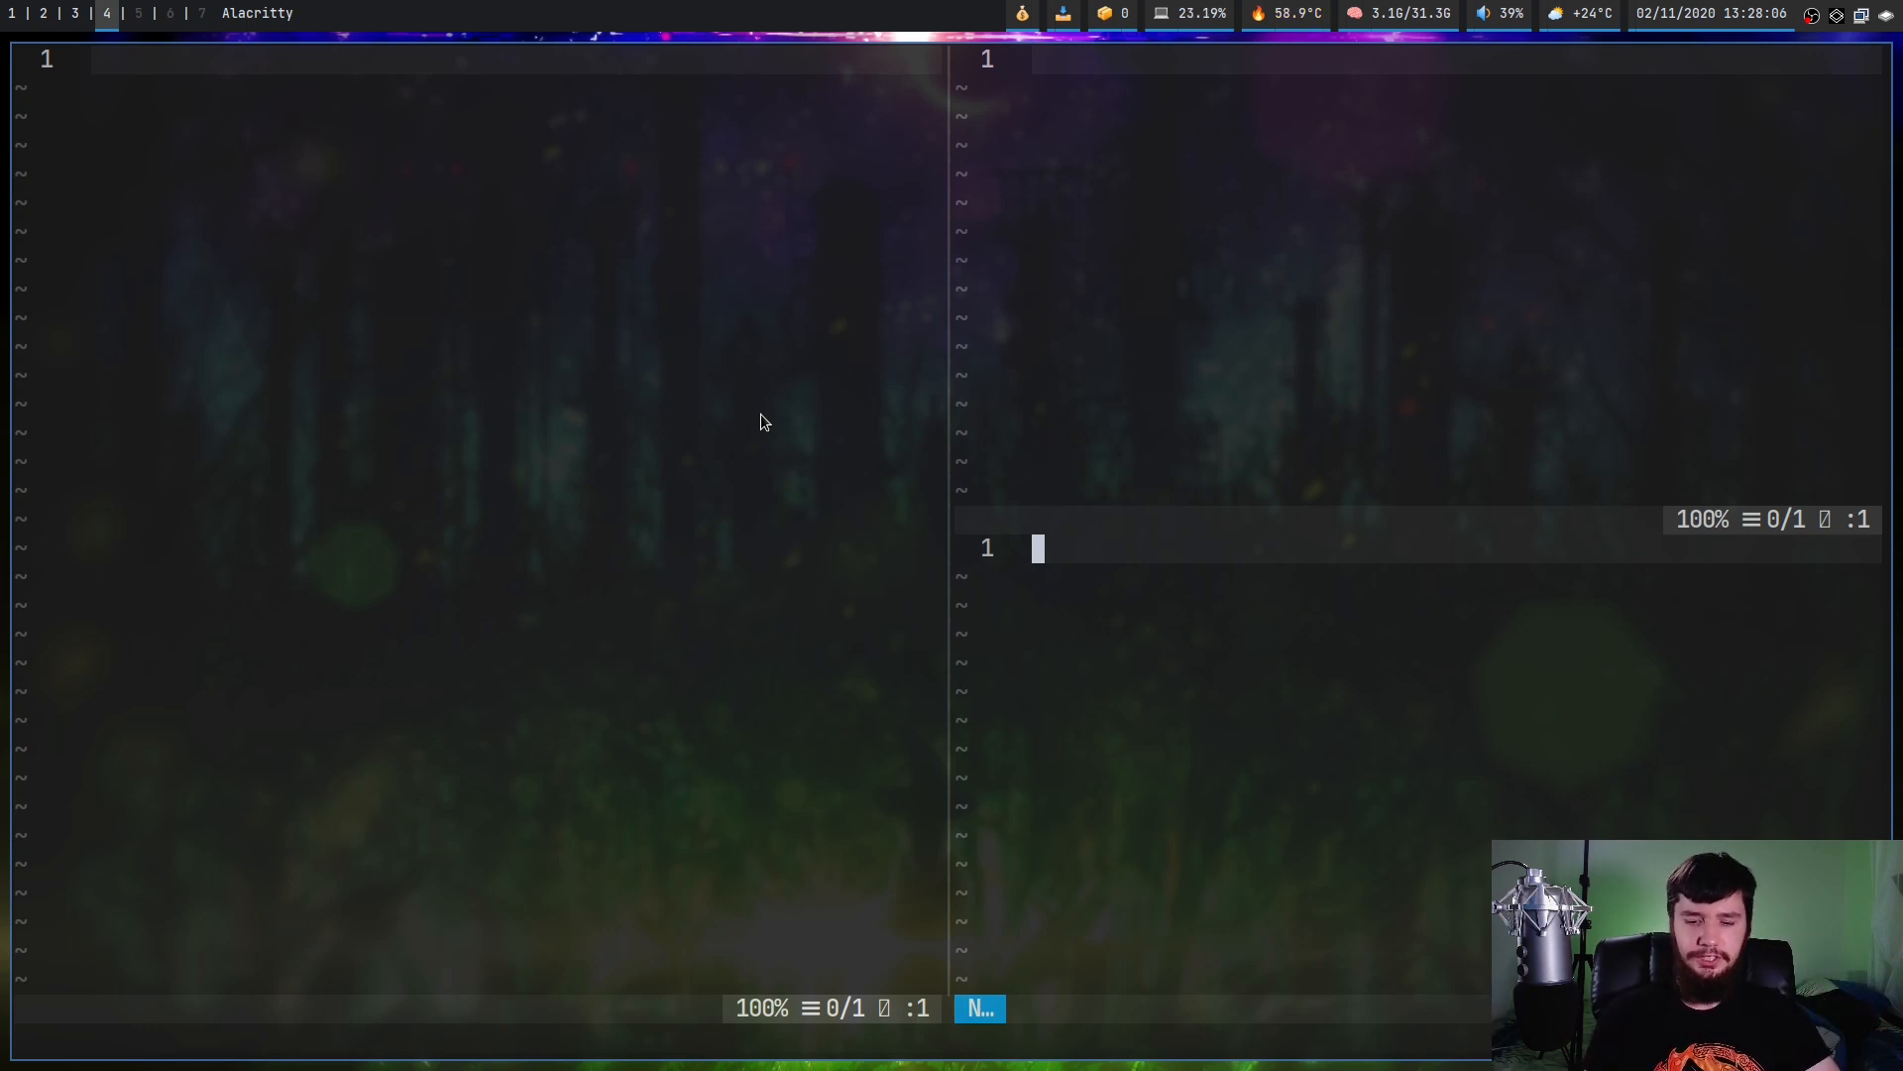
Save the three-pane layout with :mksession to ~/.config/nvim/session/workspace.vim
type(":mks")
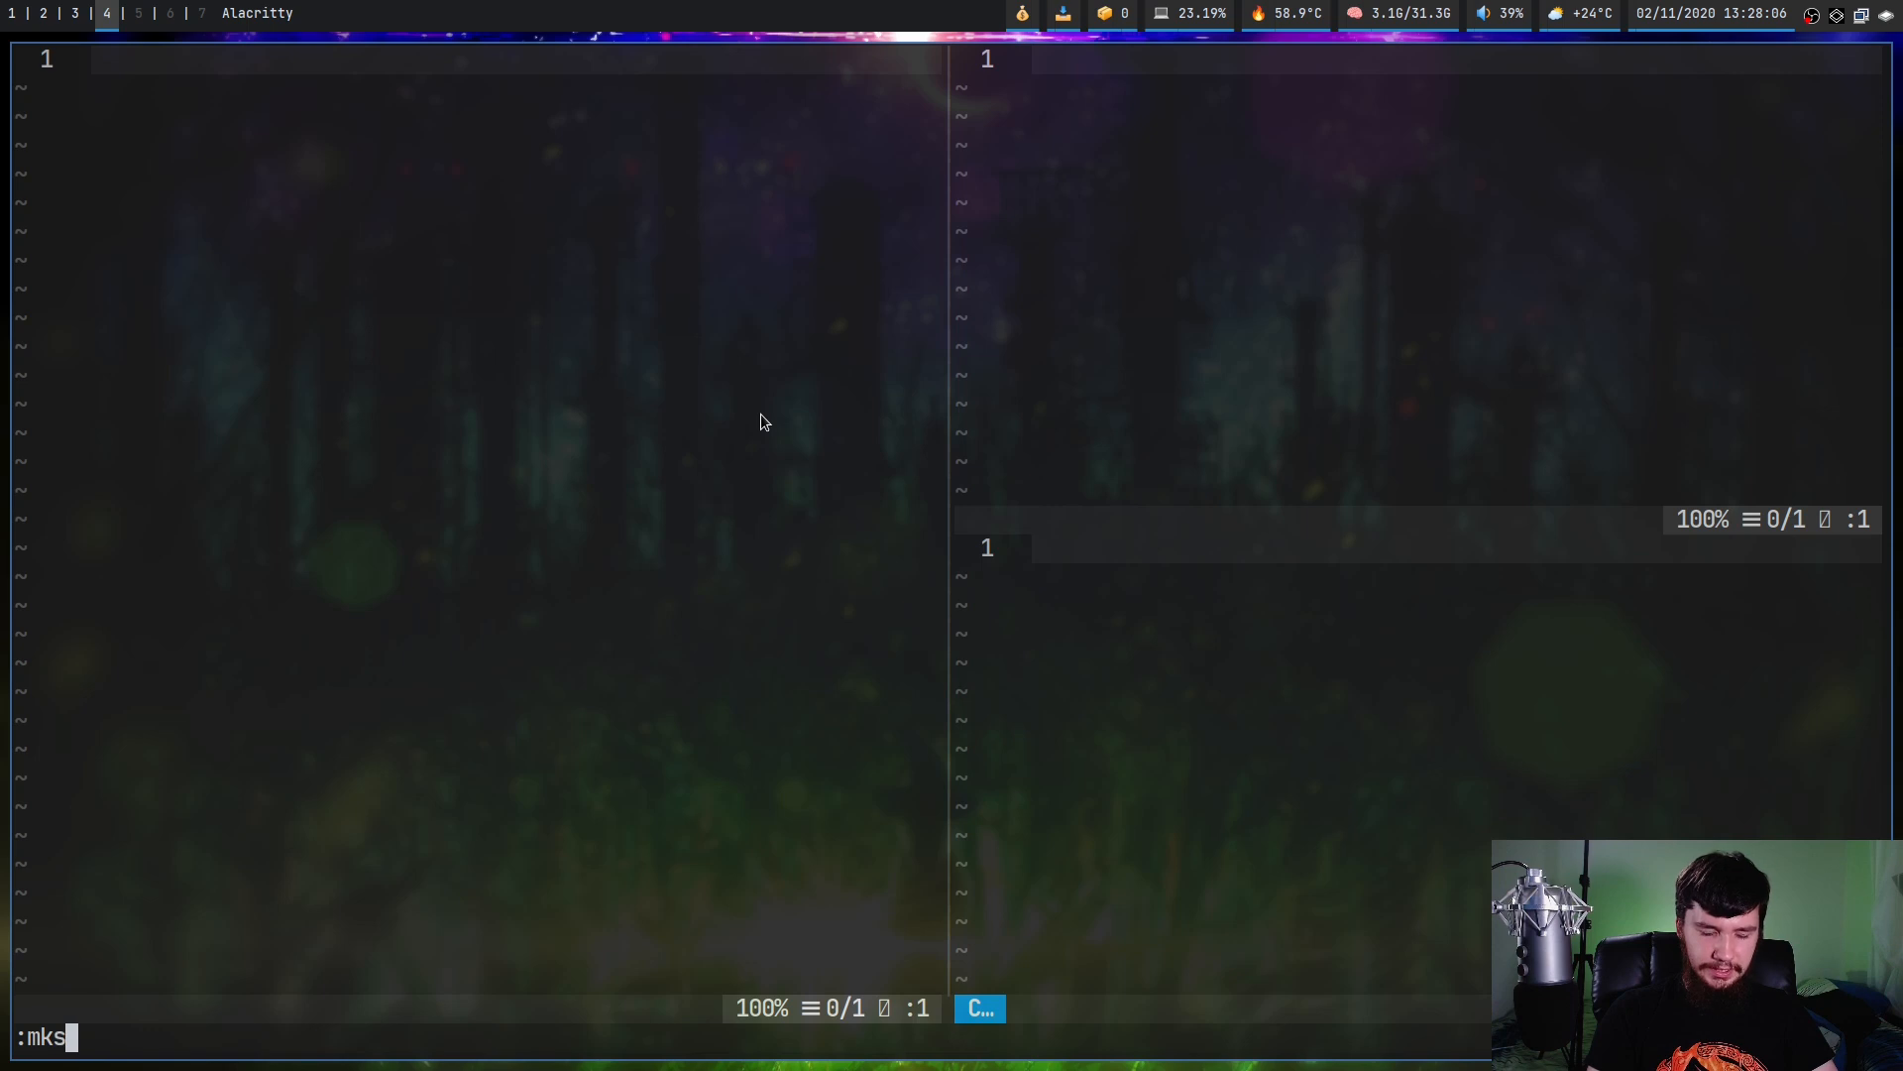
type("ession")
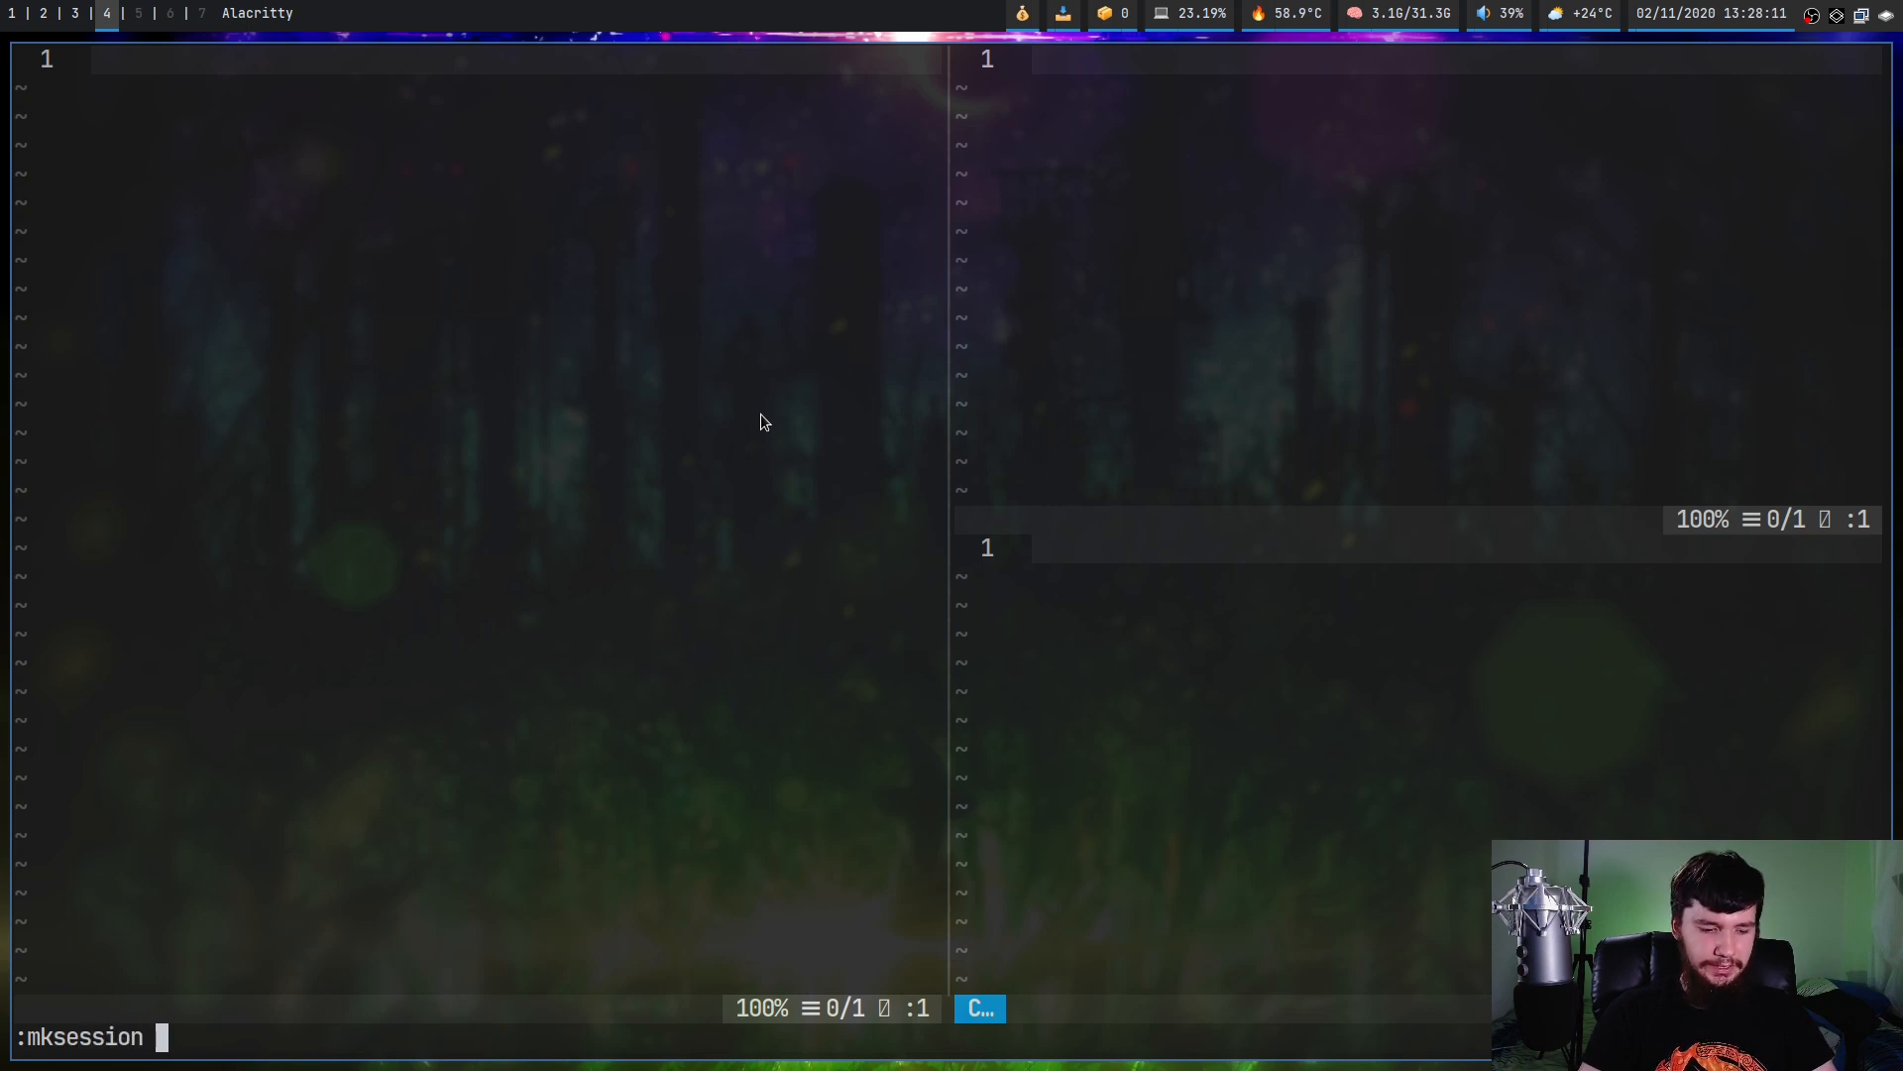
type("~/.v")
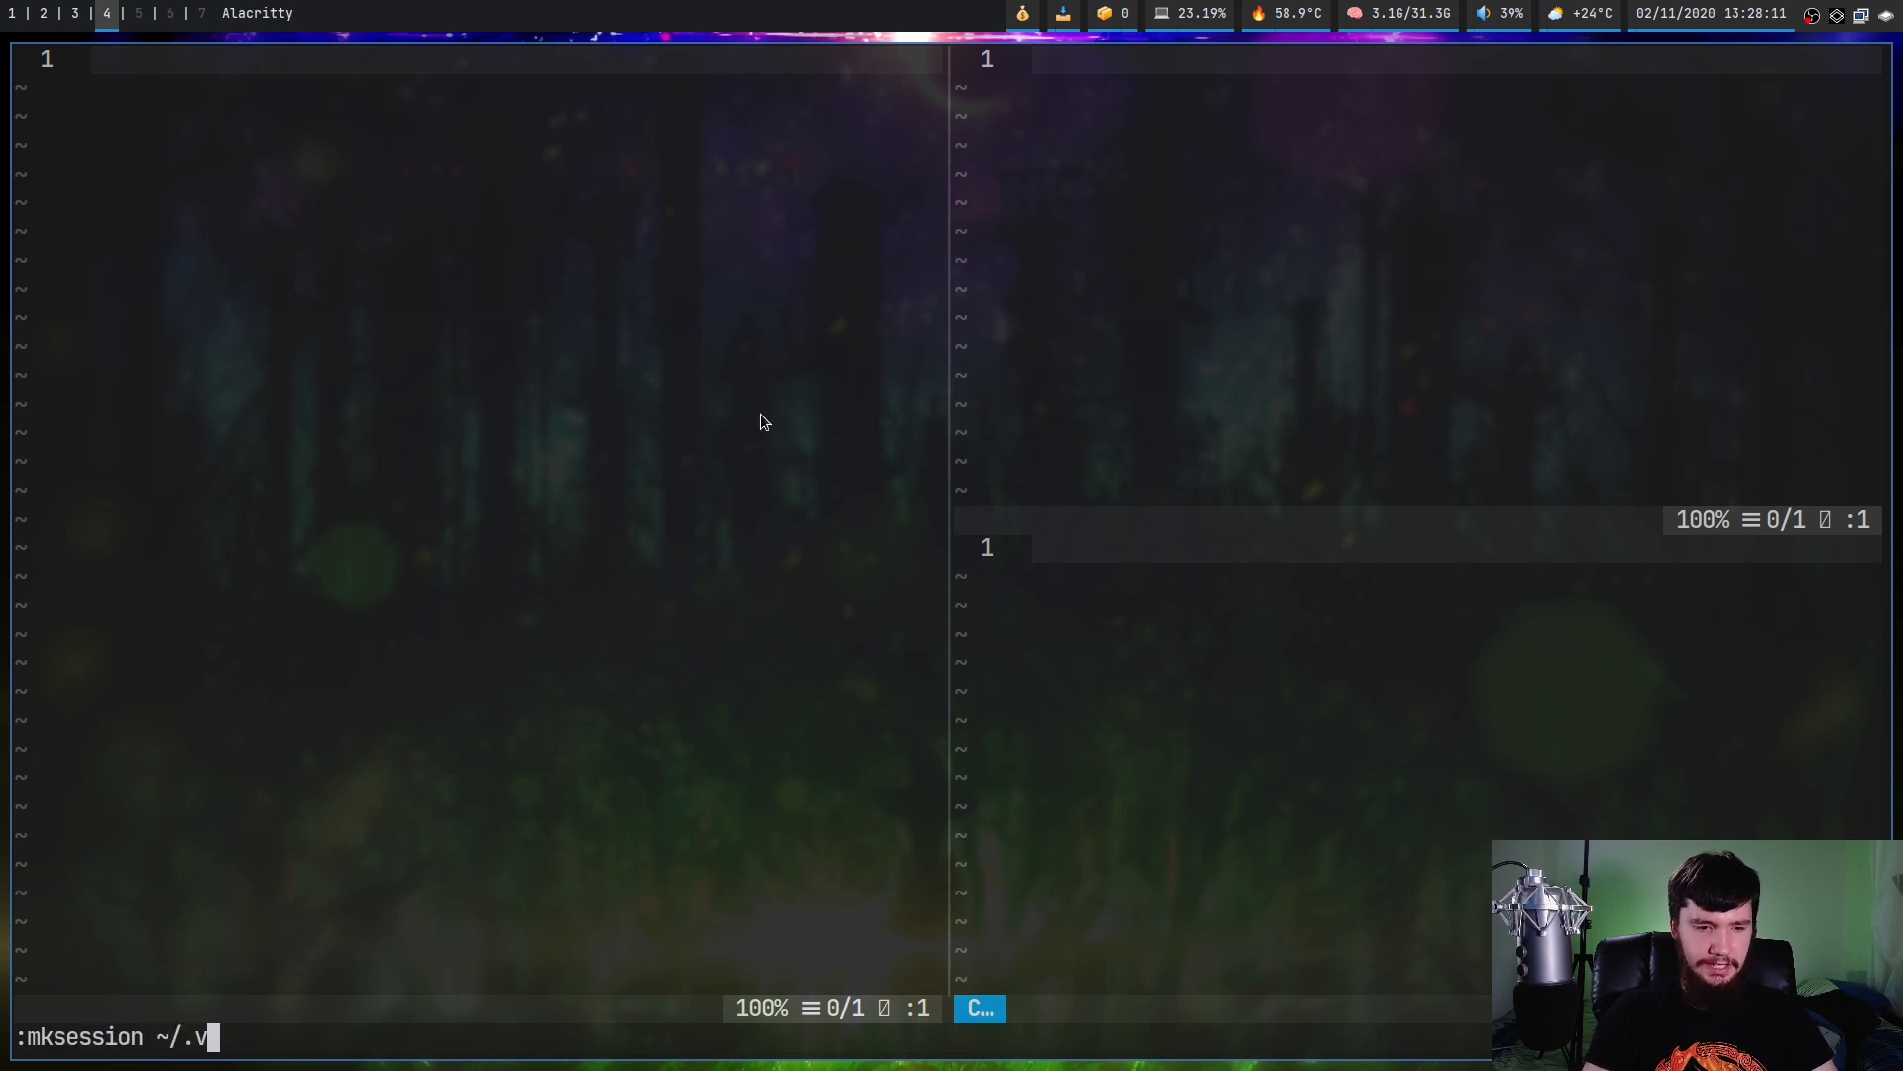
type("on")
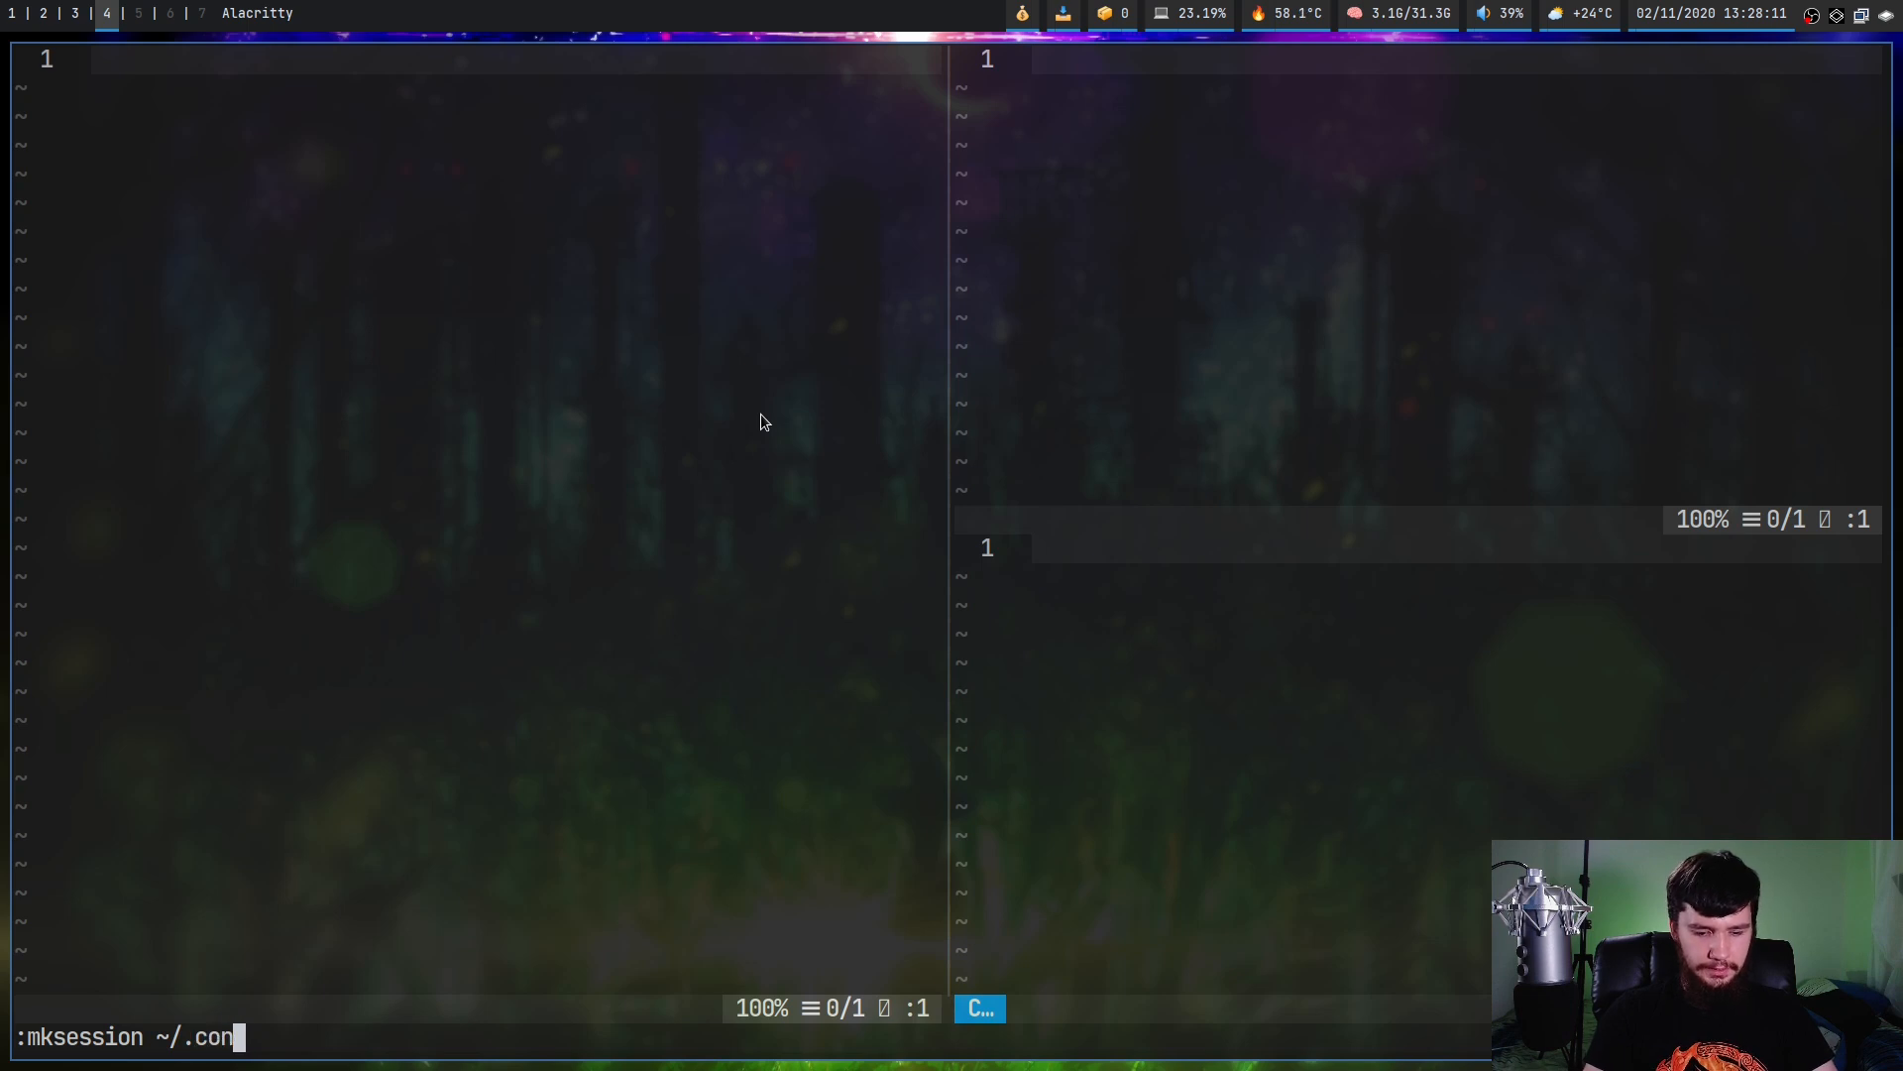
type("fig/nvim/")
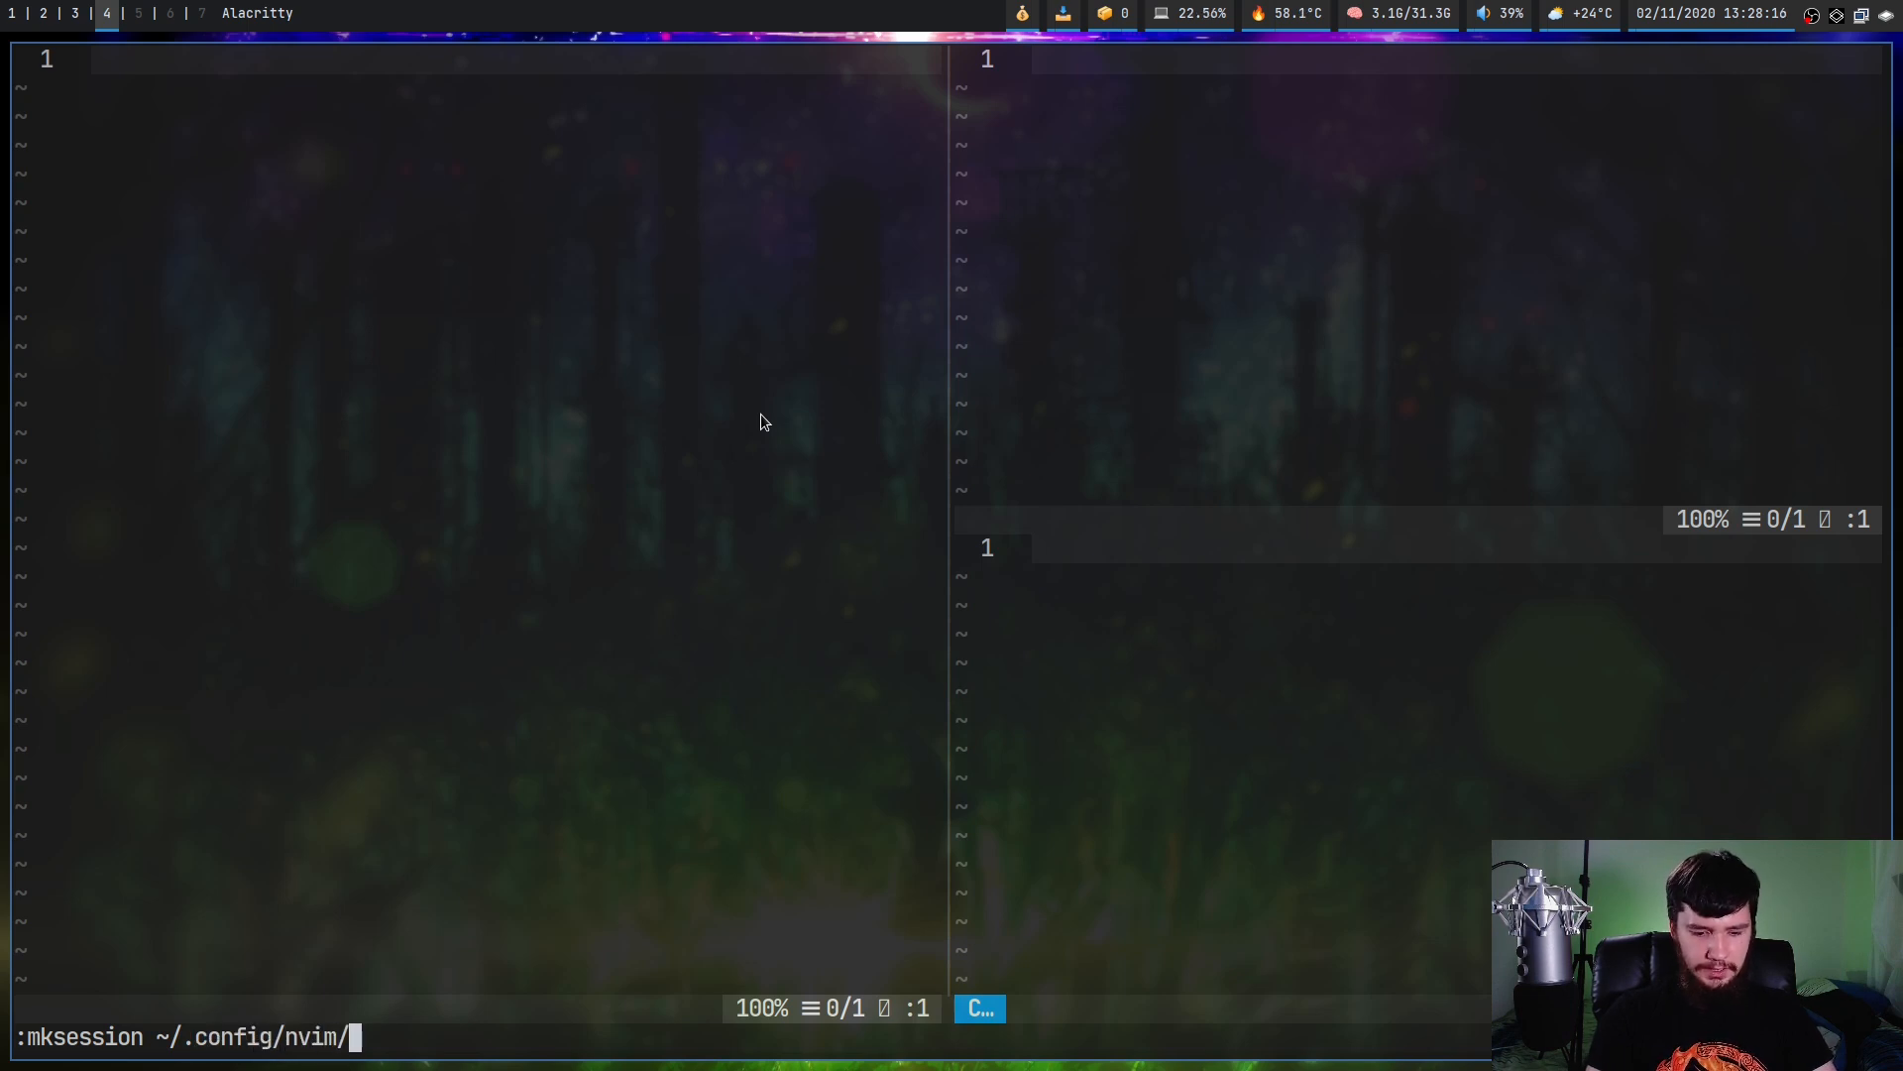
type("session/")
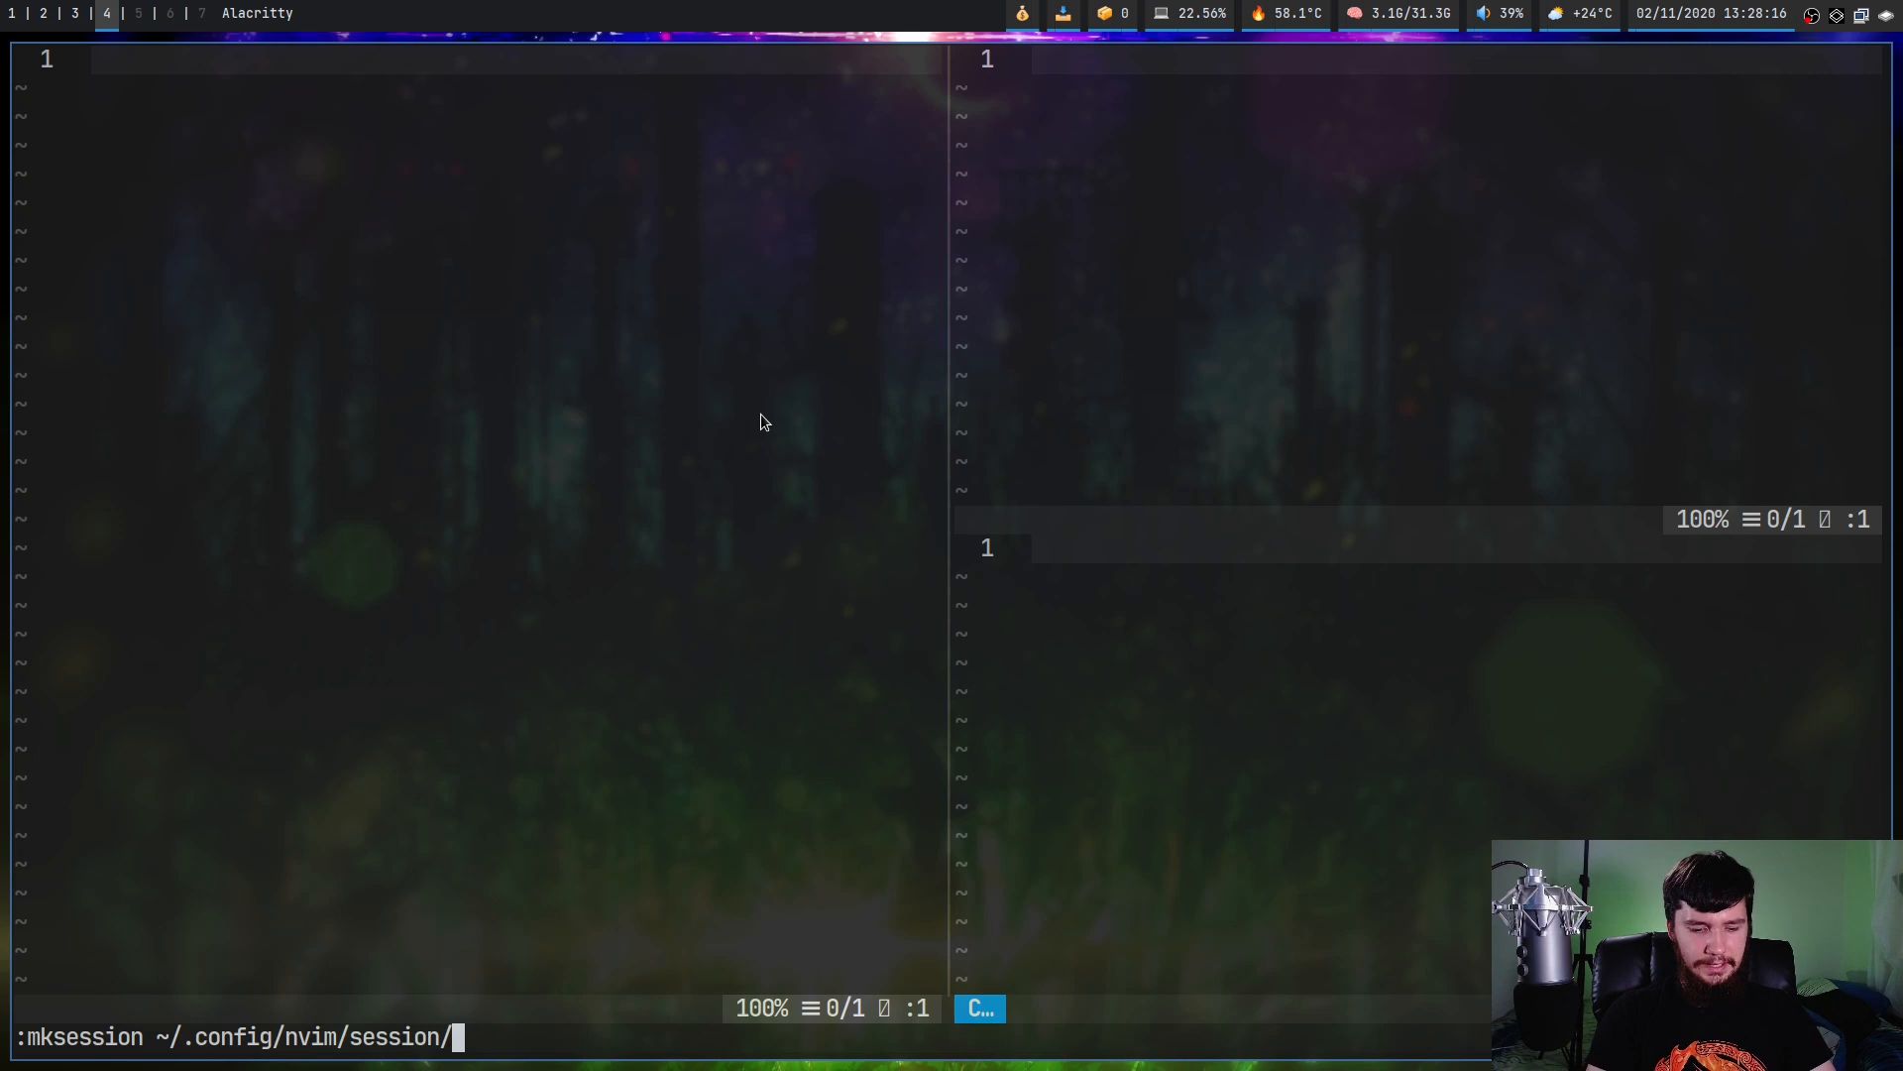
type("workspace.")
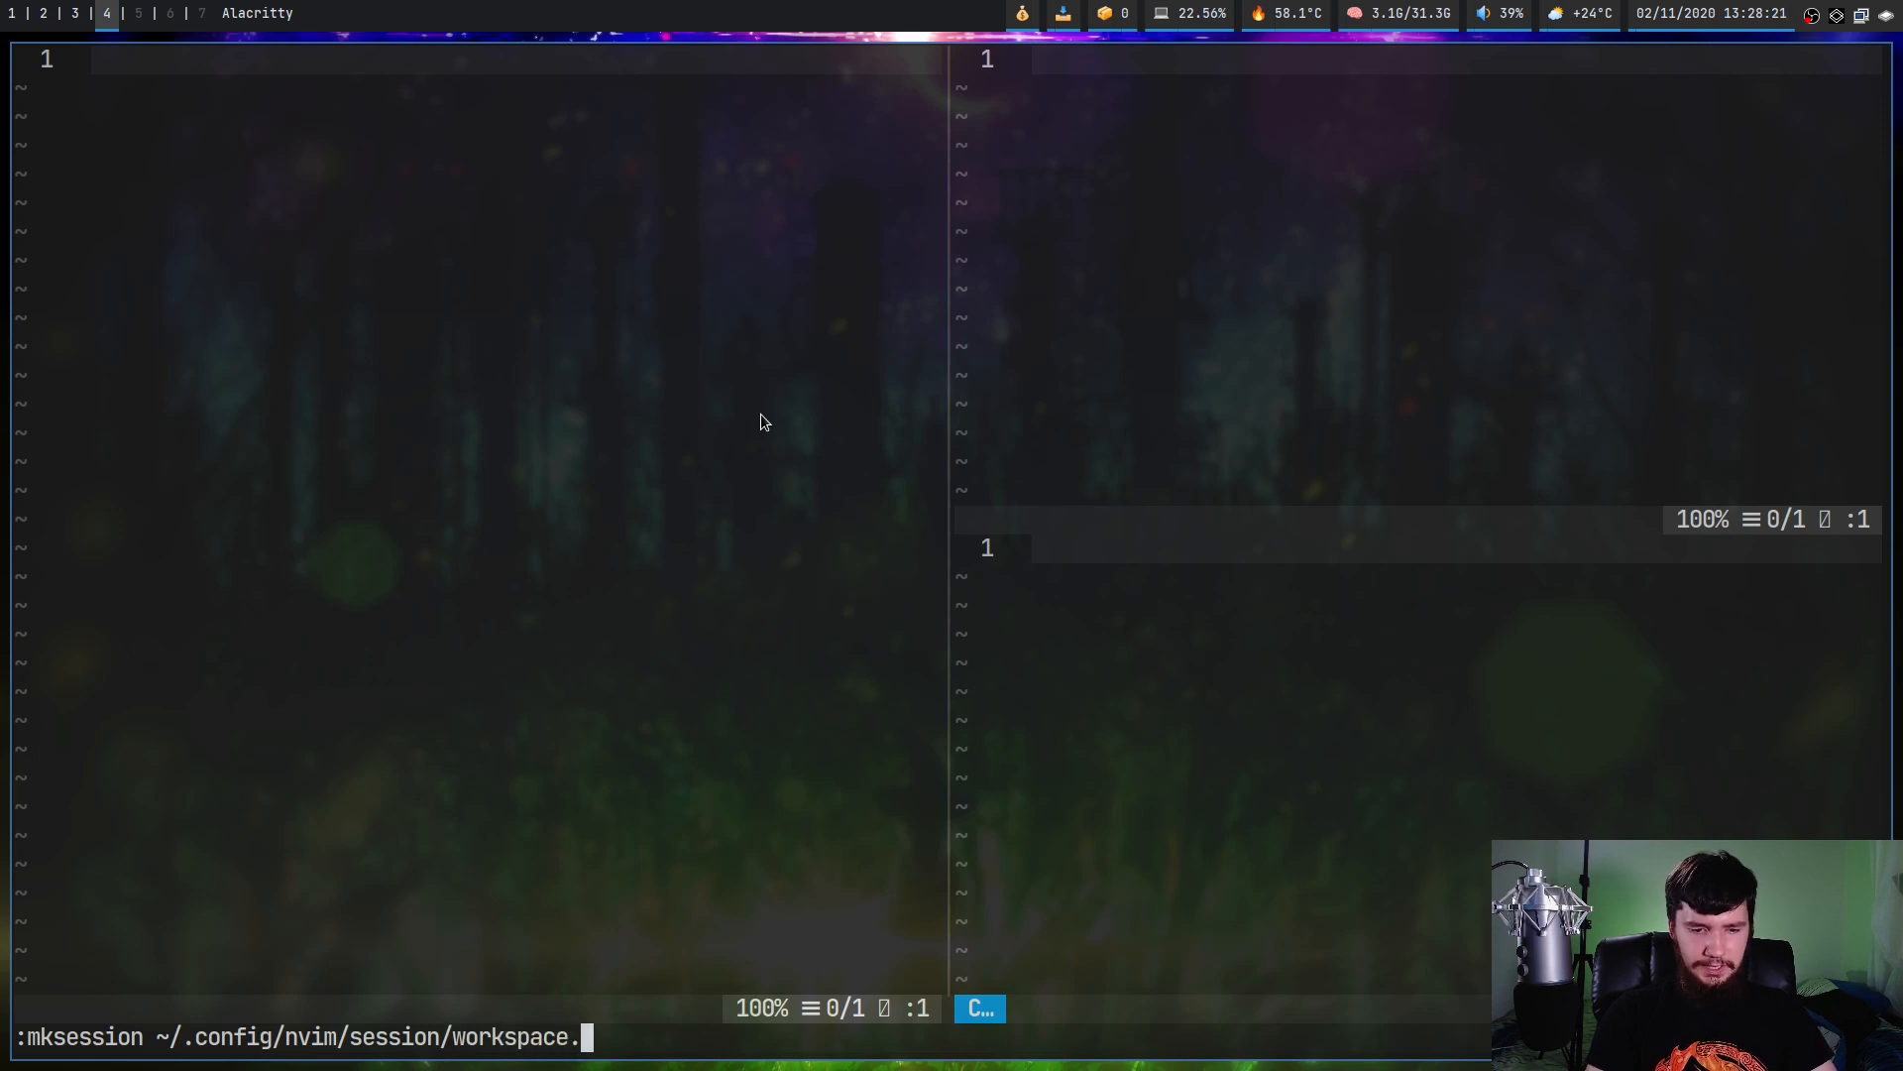
type("vim")
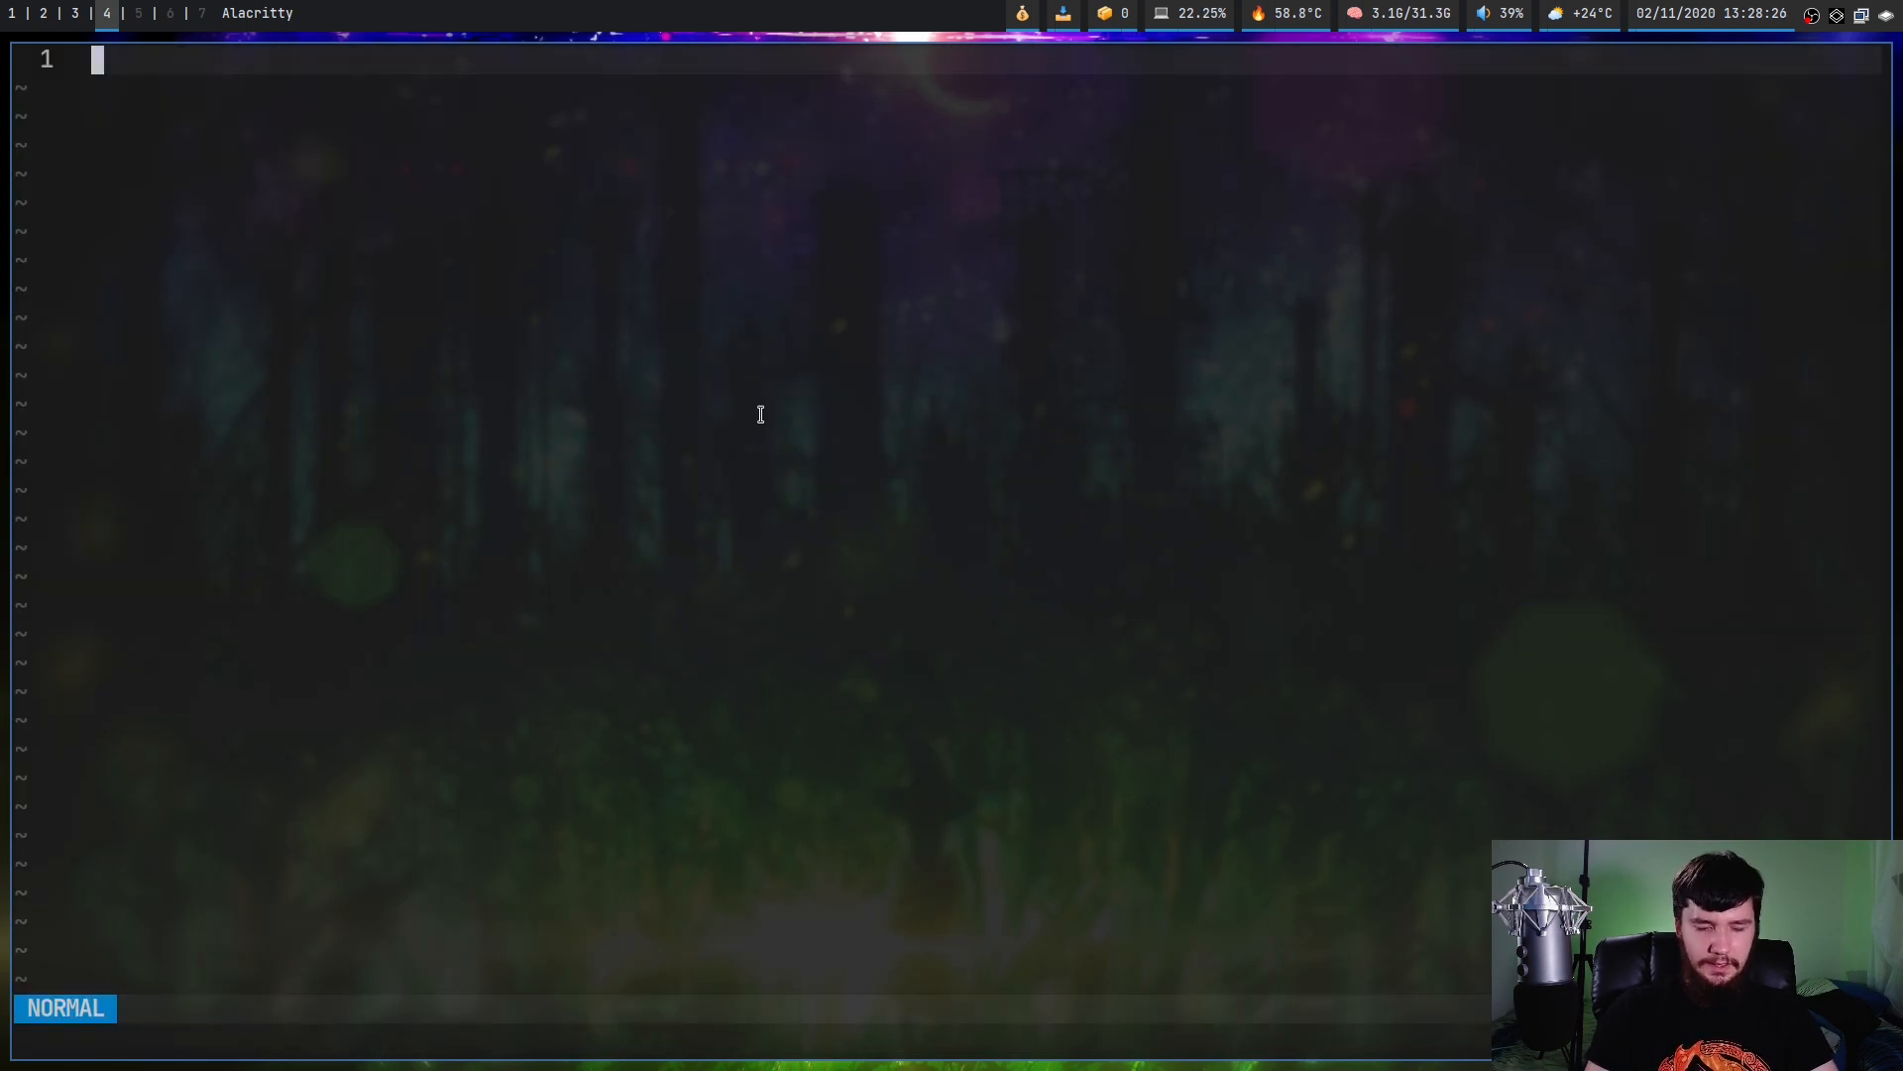
Begin restoring the saved workspace session with :source
type(":sour")
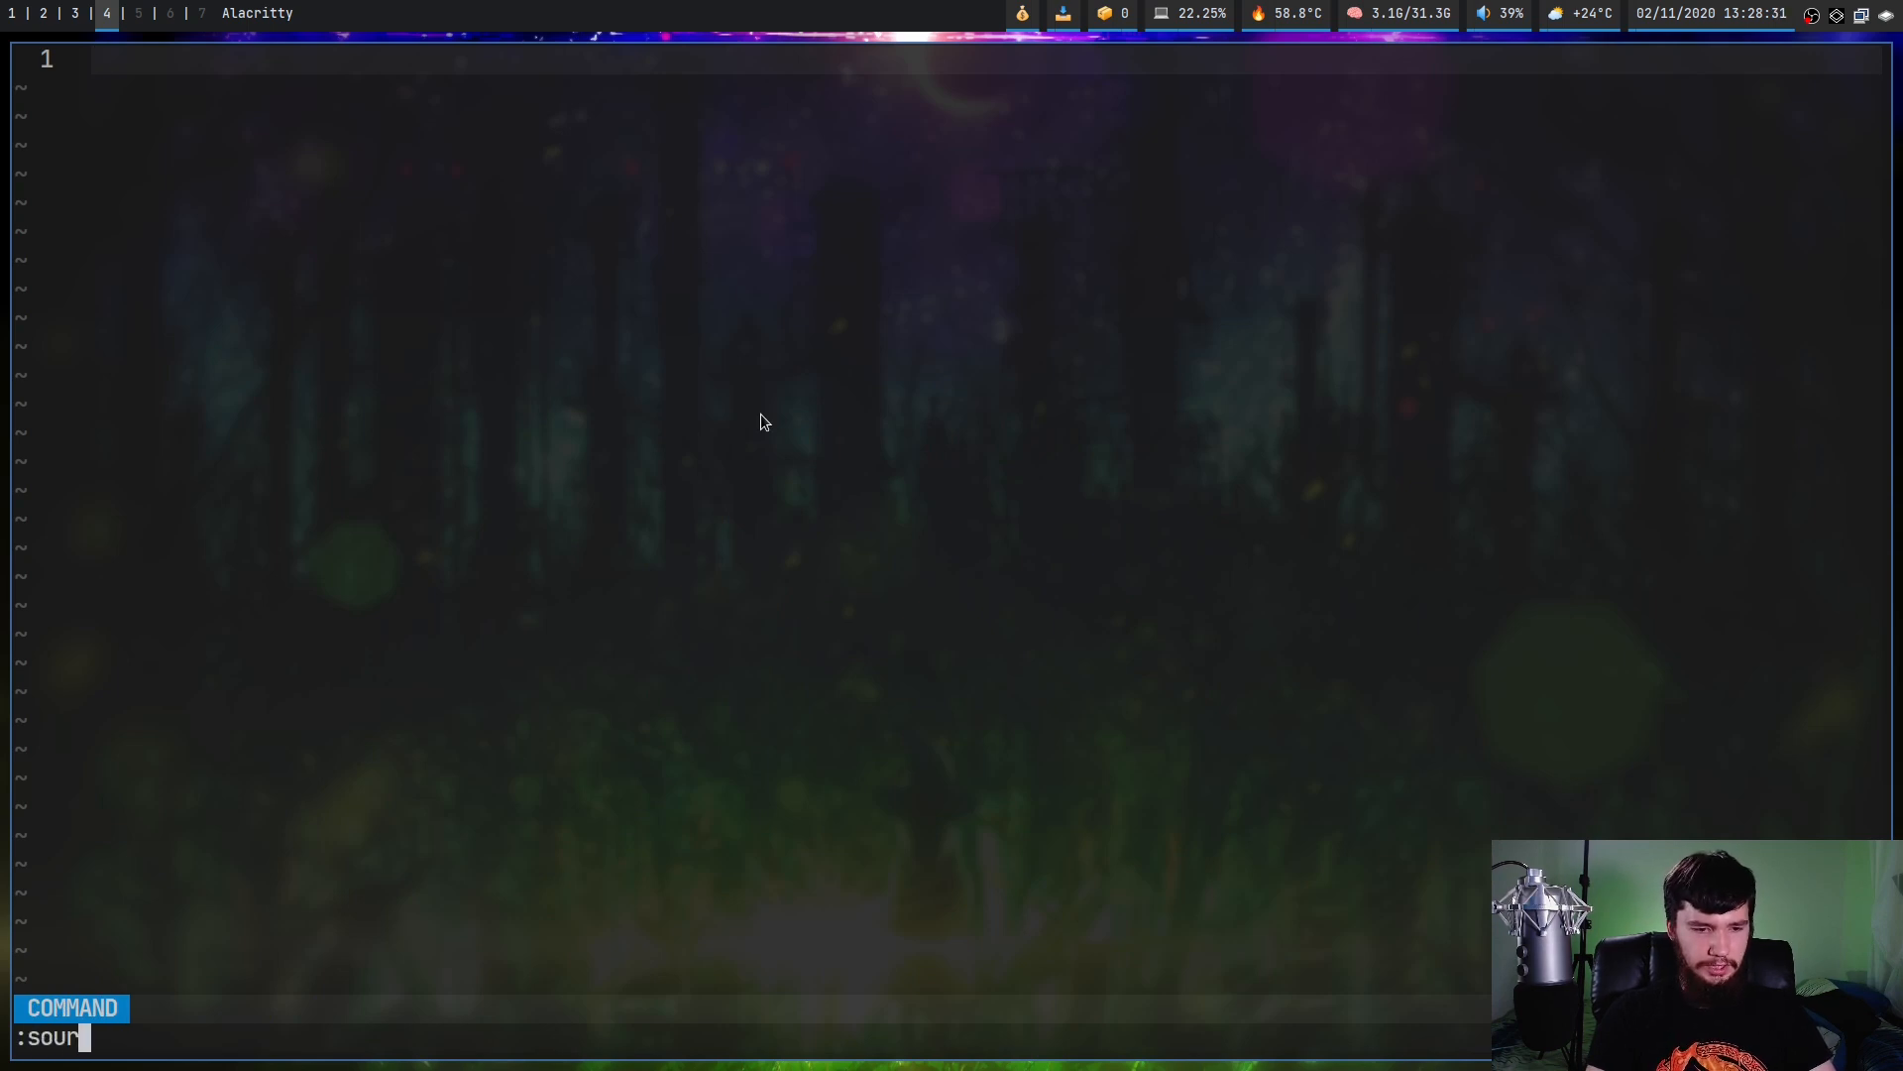